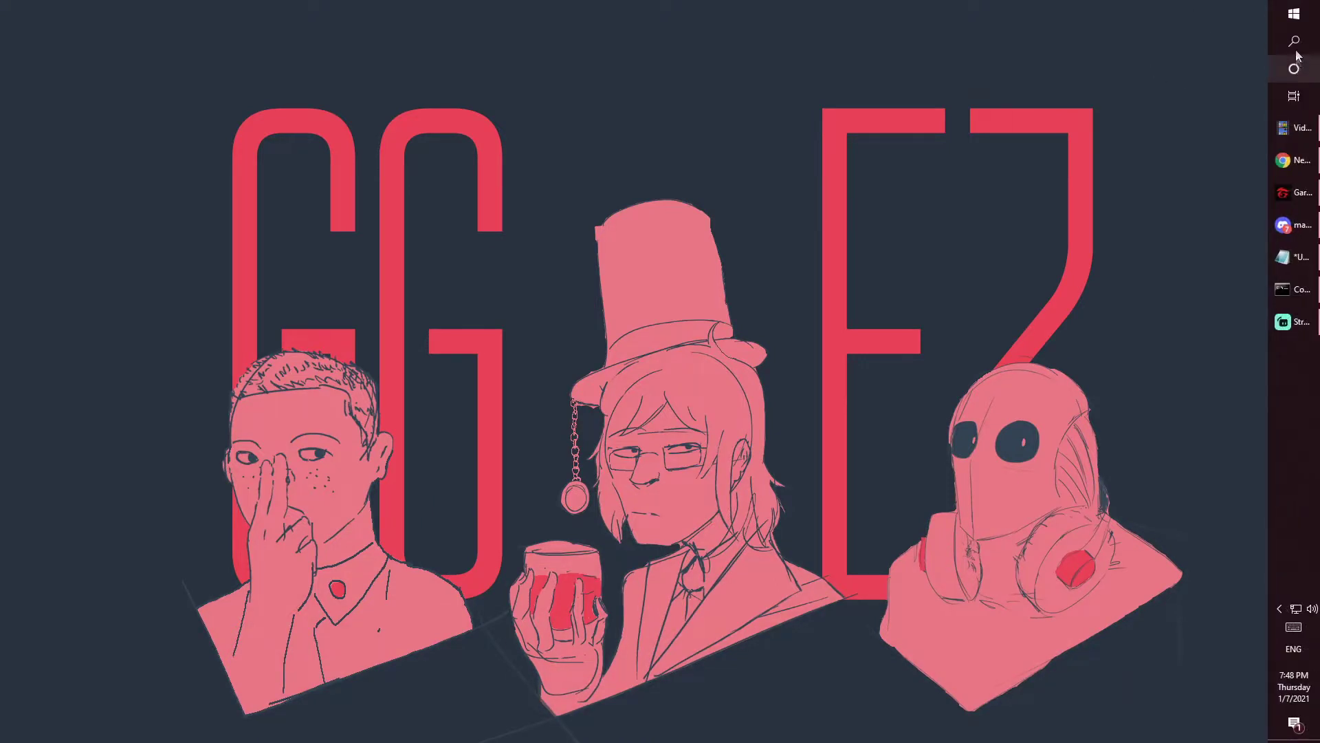
# Find KFSensor in Windows search and run it as administrator
pyautogui.click(1293, 41)
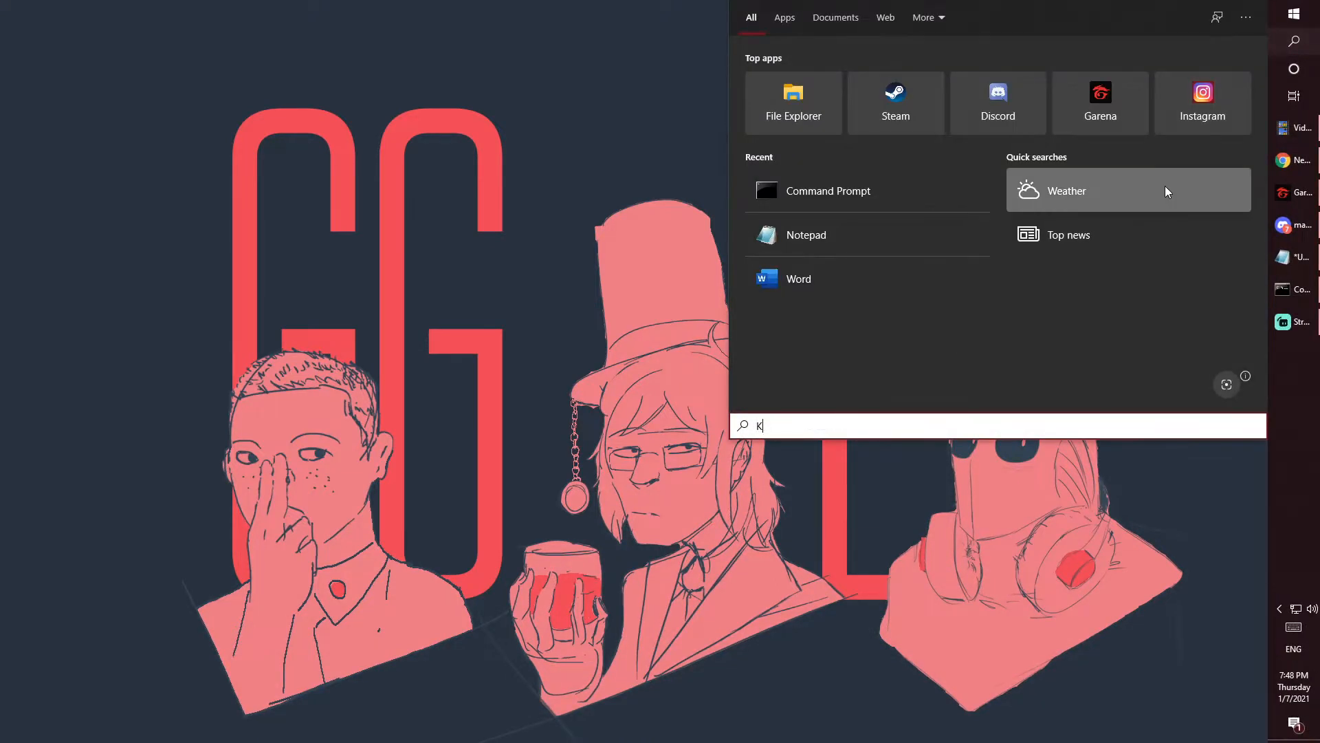
pyautogui.write('FSensor')
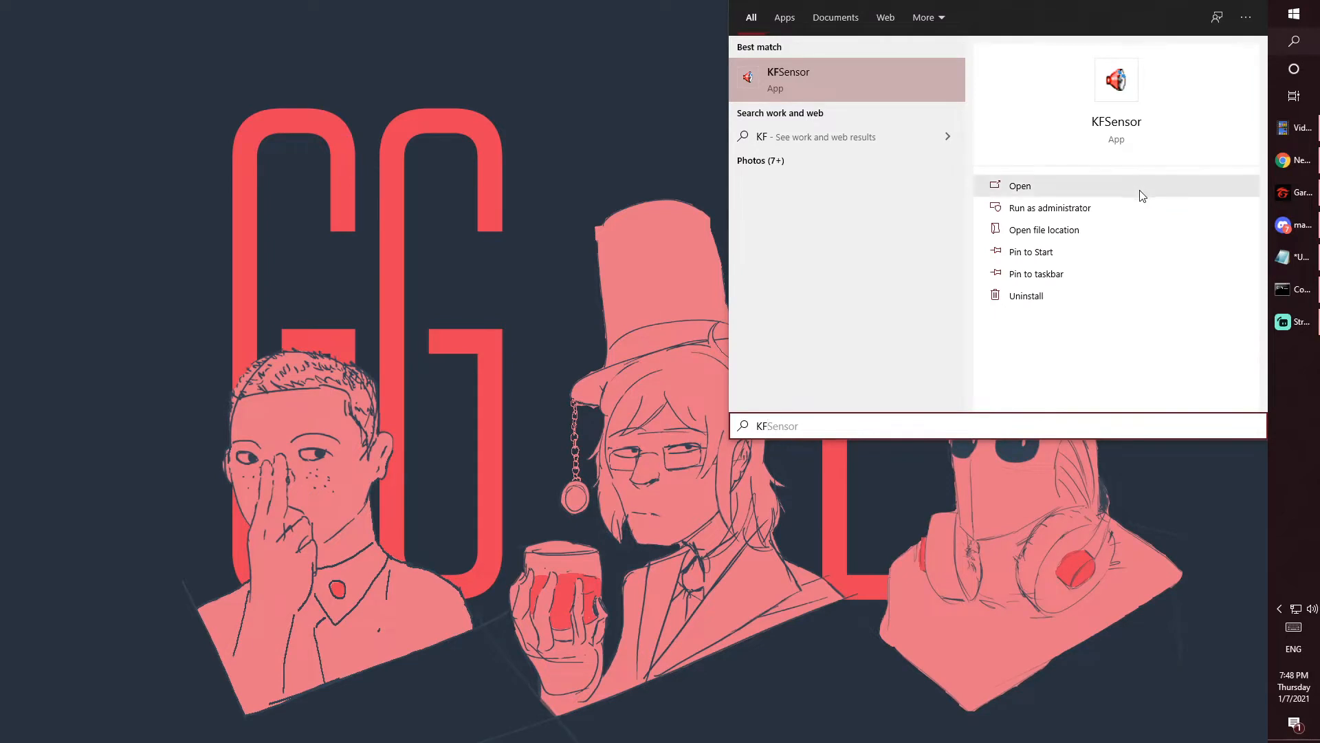
pyautogui.moveTo(1068, 213)
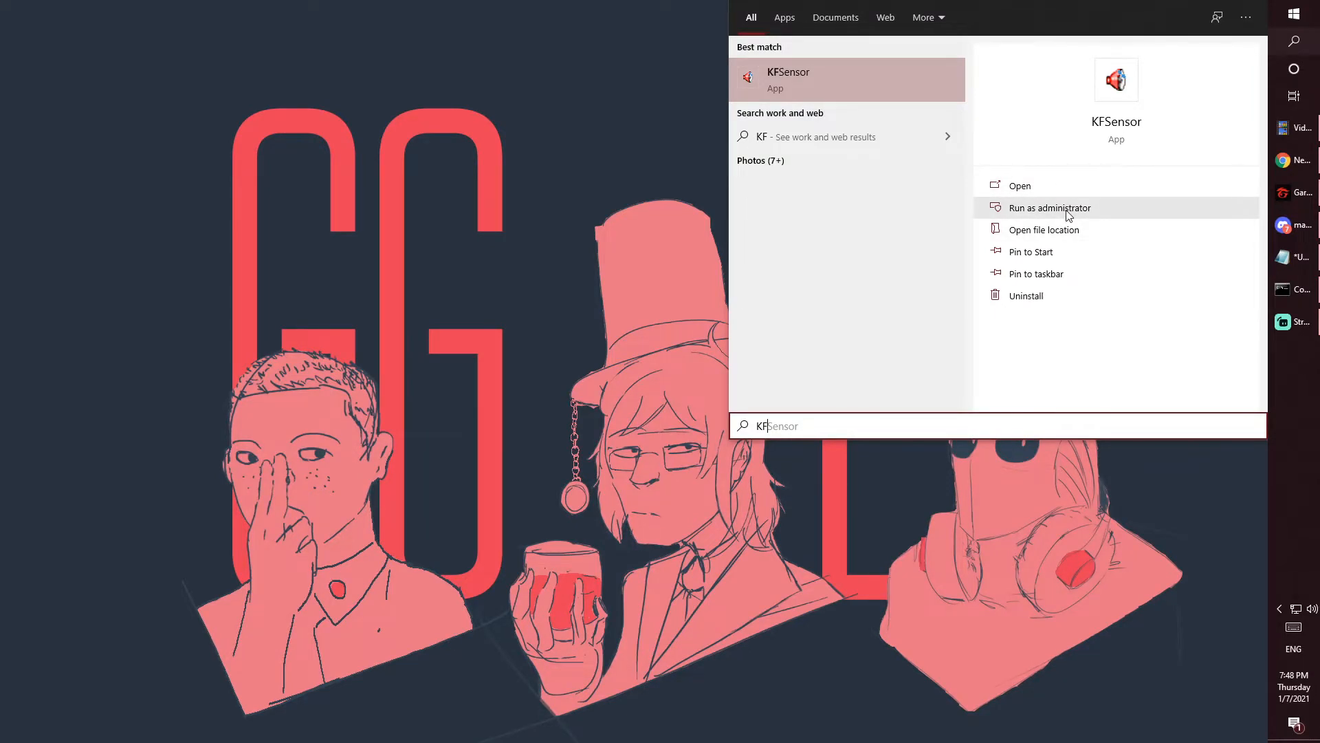
pyautogui.click(1050, 208)
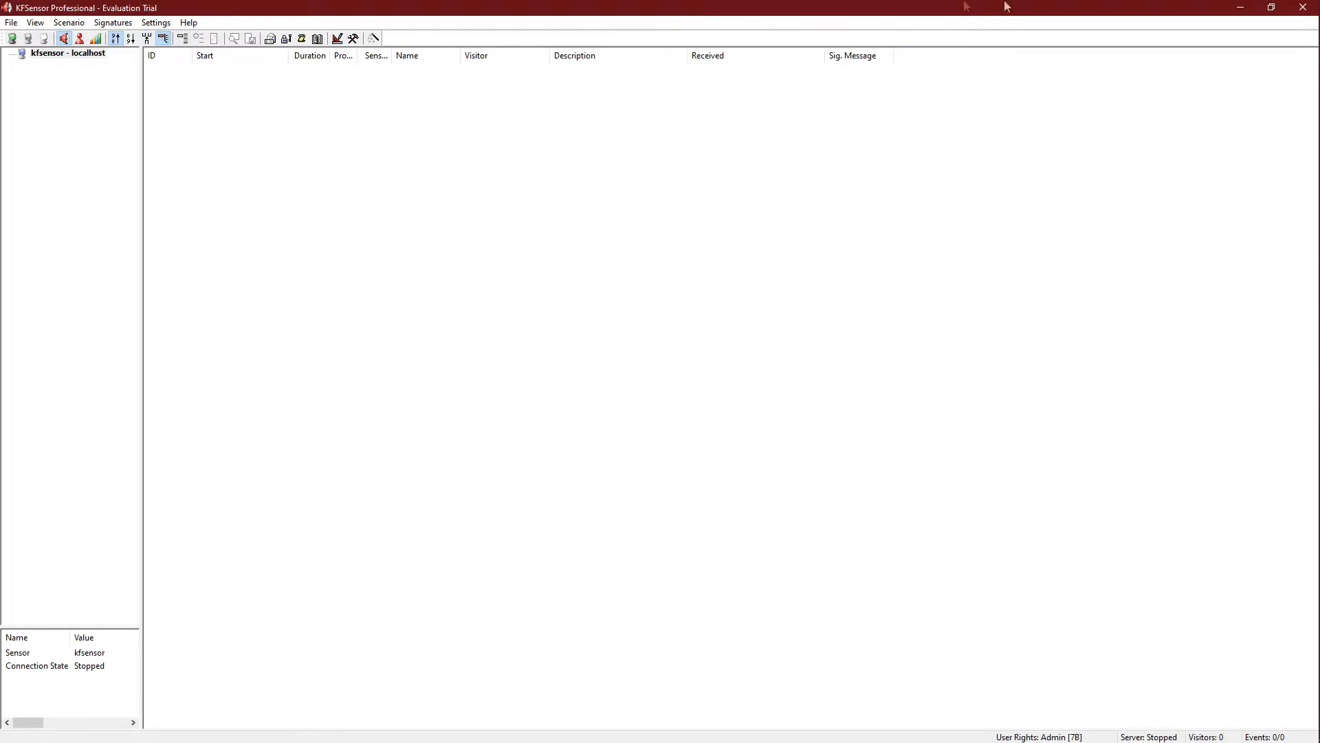
pyautogui.moveTo(858, 360)
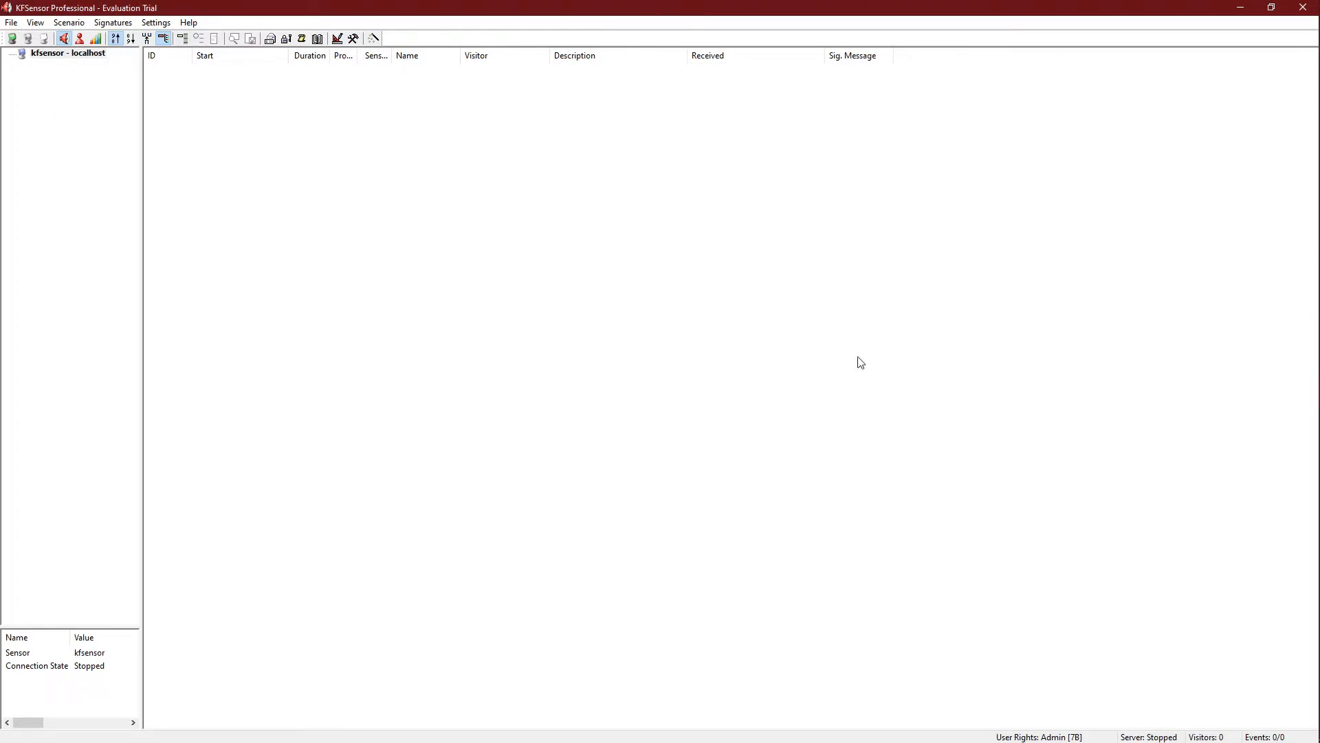
pyautogui.moveTo(803, 185)
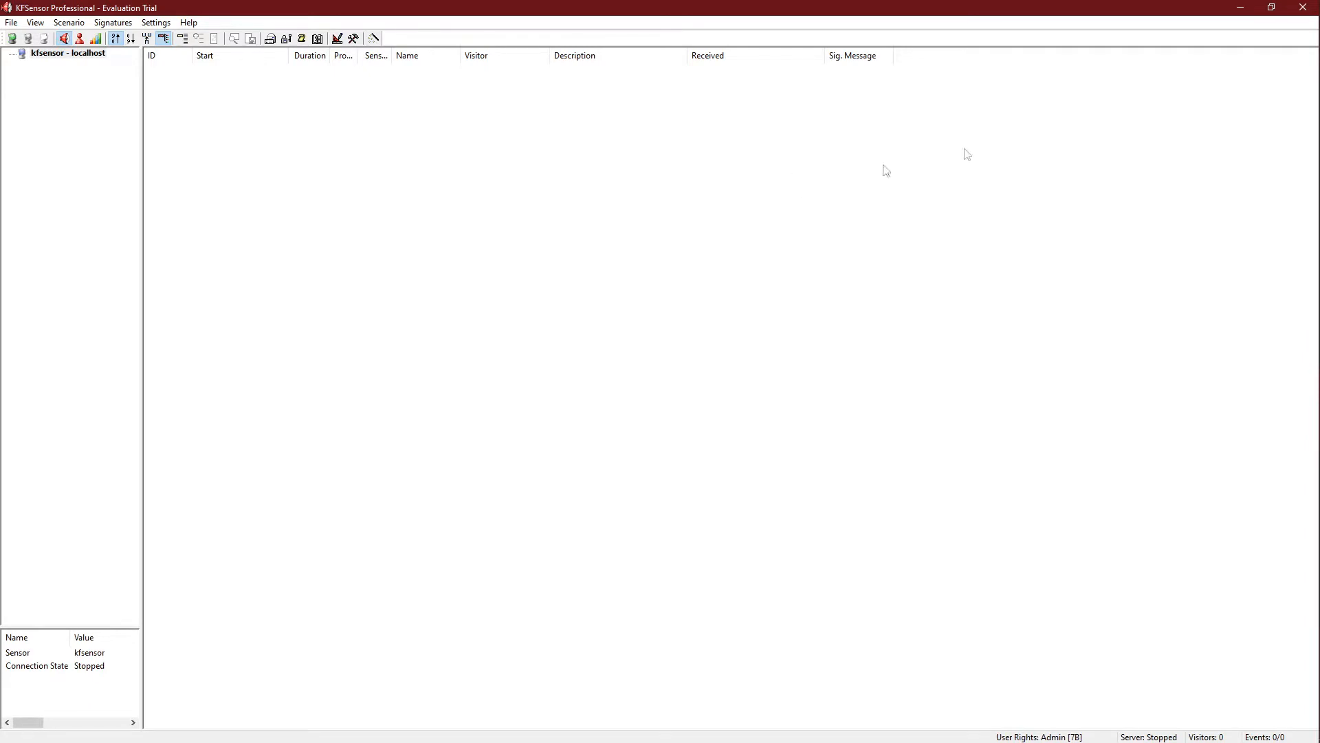
pyautogui.moveTo(1130, 168)
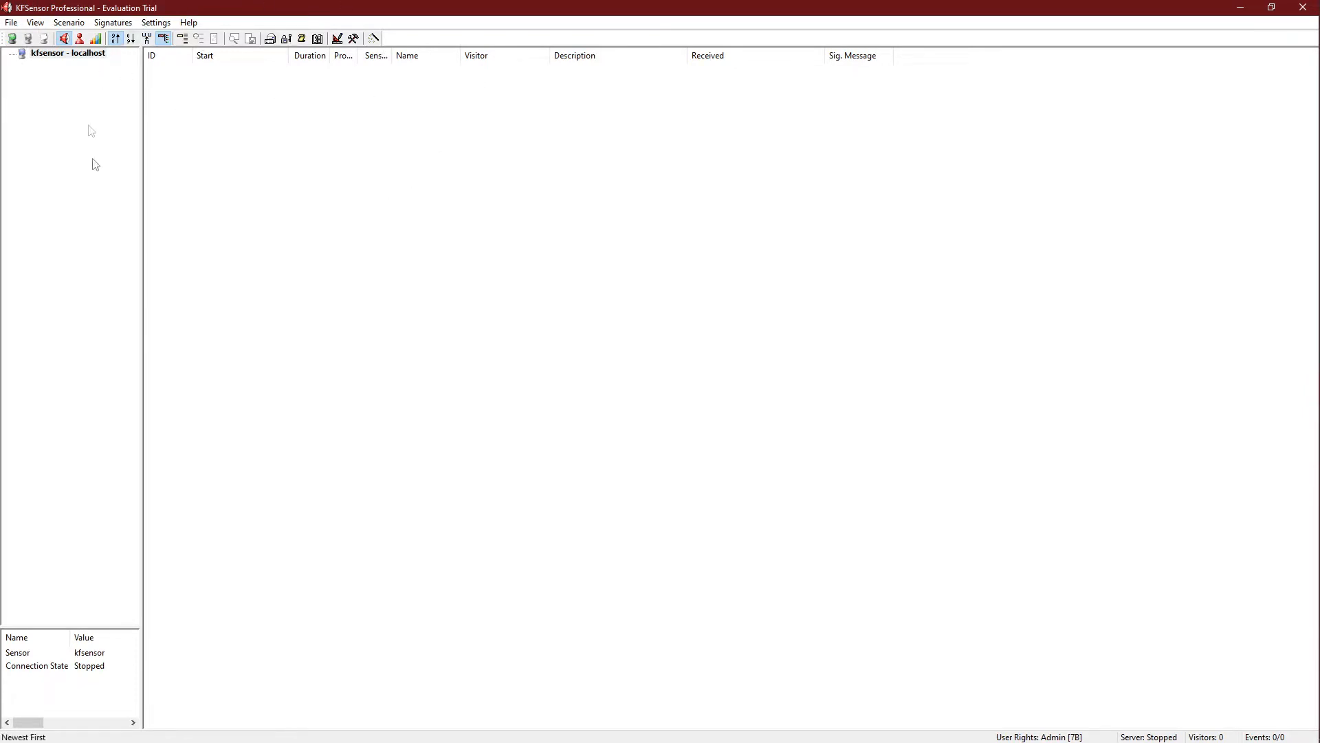
pyautogui.moveTo(995, 289)
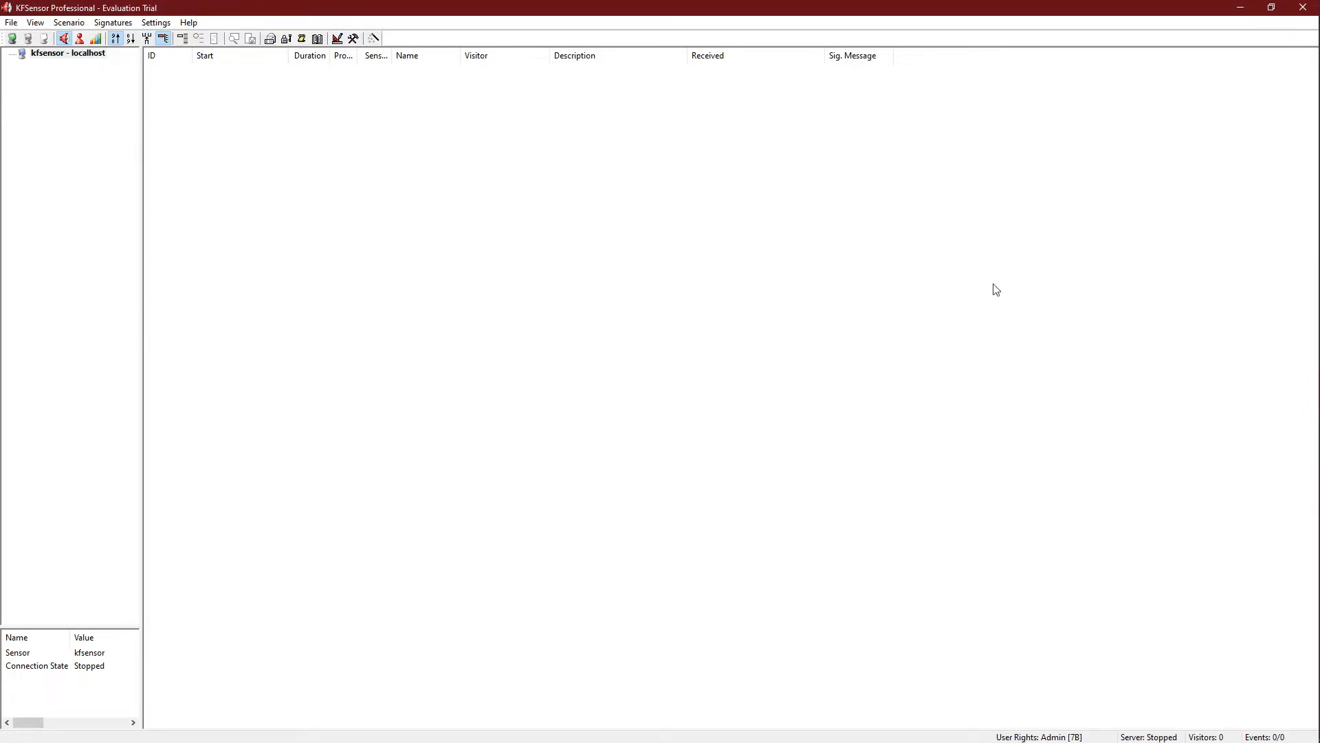
pyautogui.moveTo(751, 253)
pyautogui.write('c')
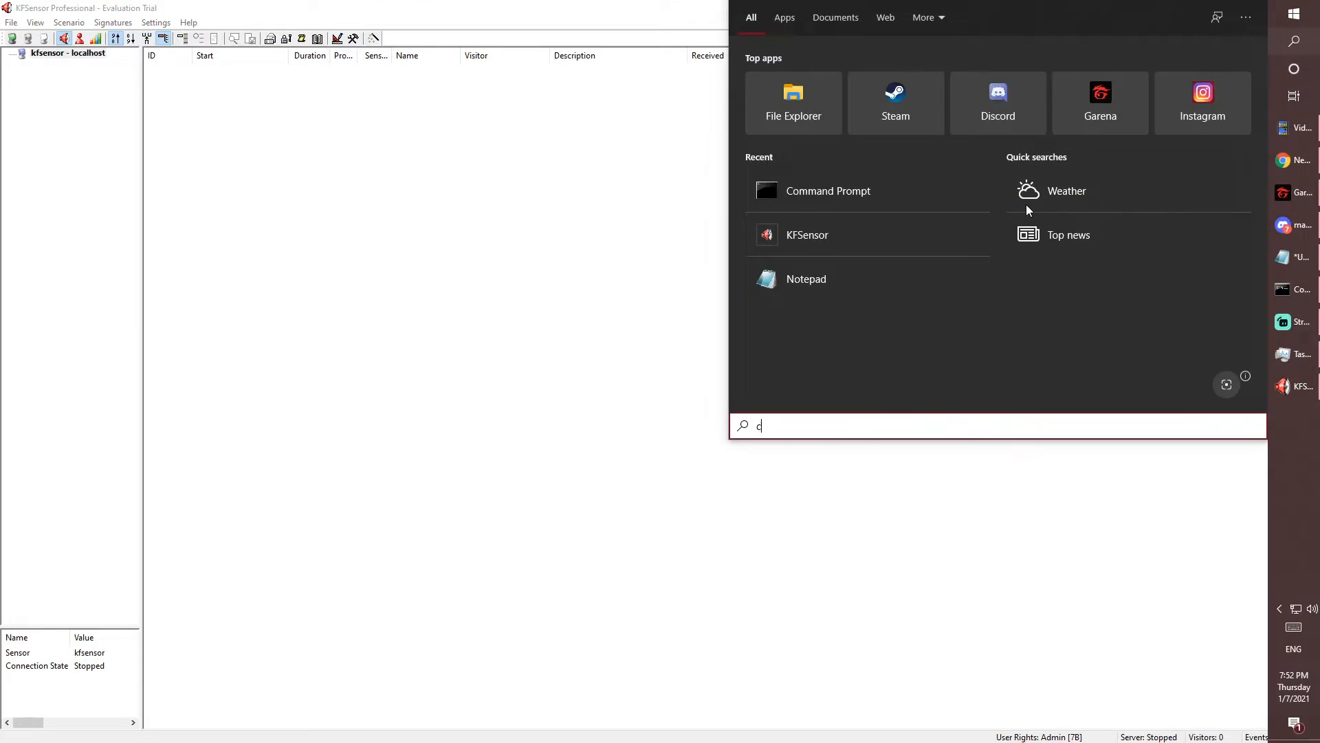
# Run nmap -Pn 192.168.0.180 in Command Prompt, highlight the open ports, and minimize it
pyautogui.click(828, 191)
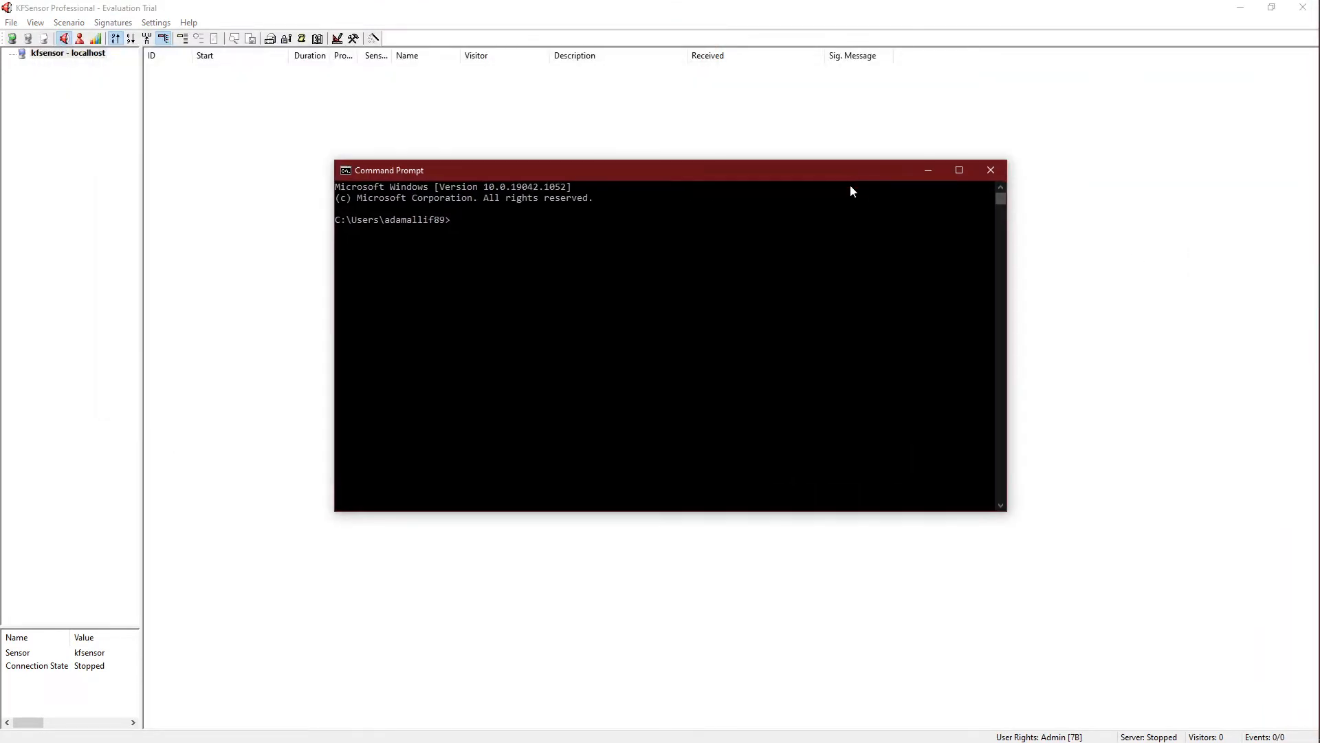
pyautogui.write('nmap -Pn 192.168.0.180')
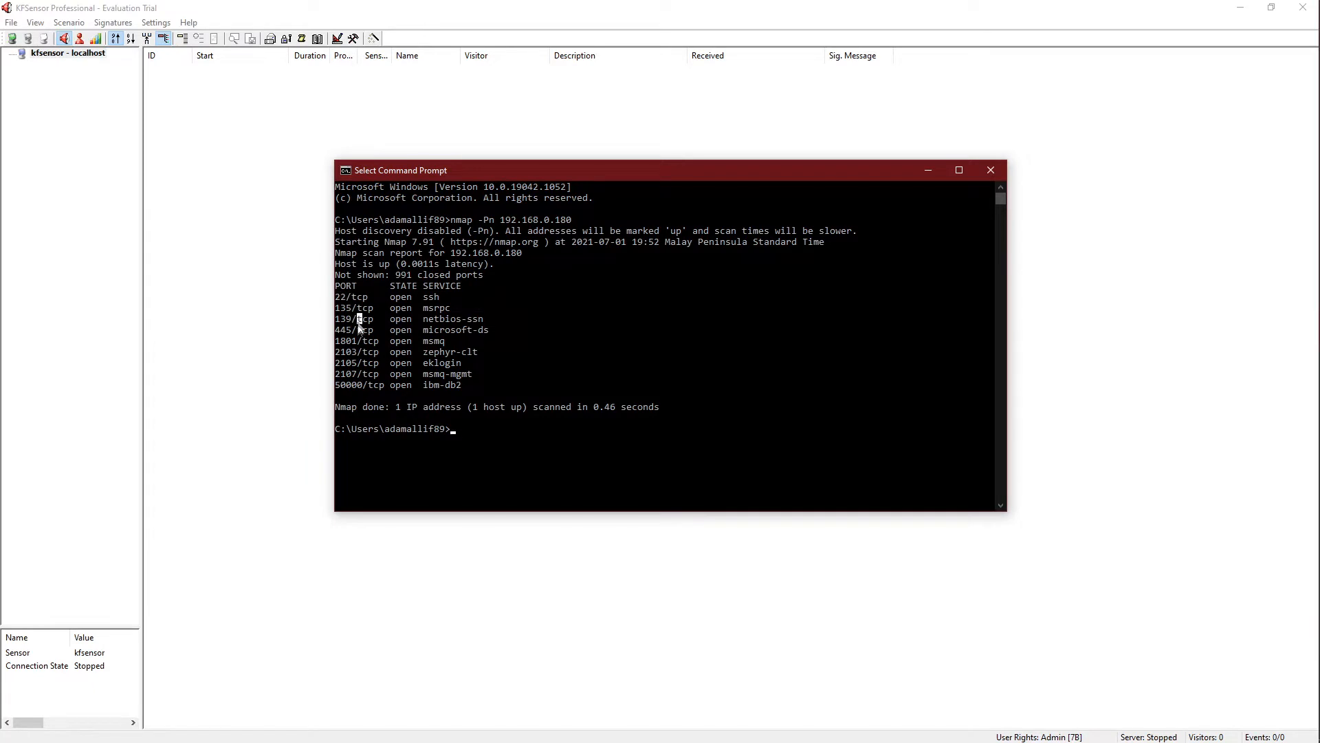
pyautogui.moveTo(350, 389)
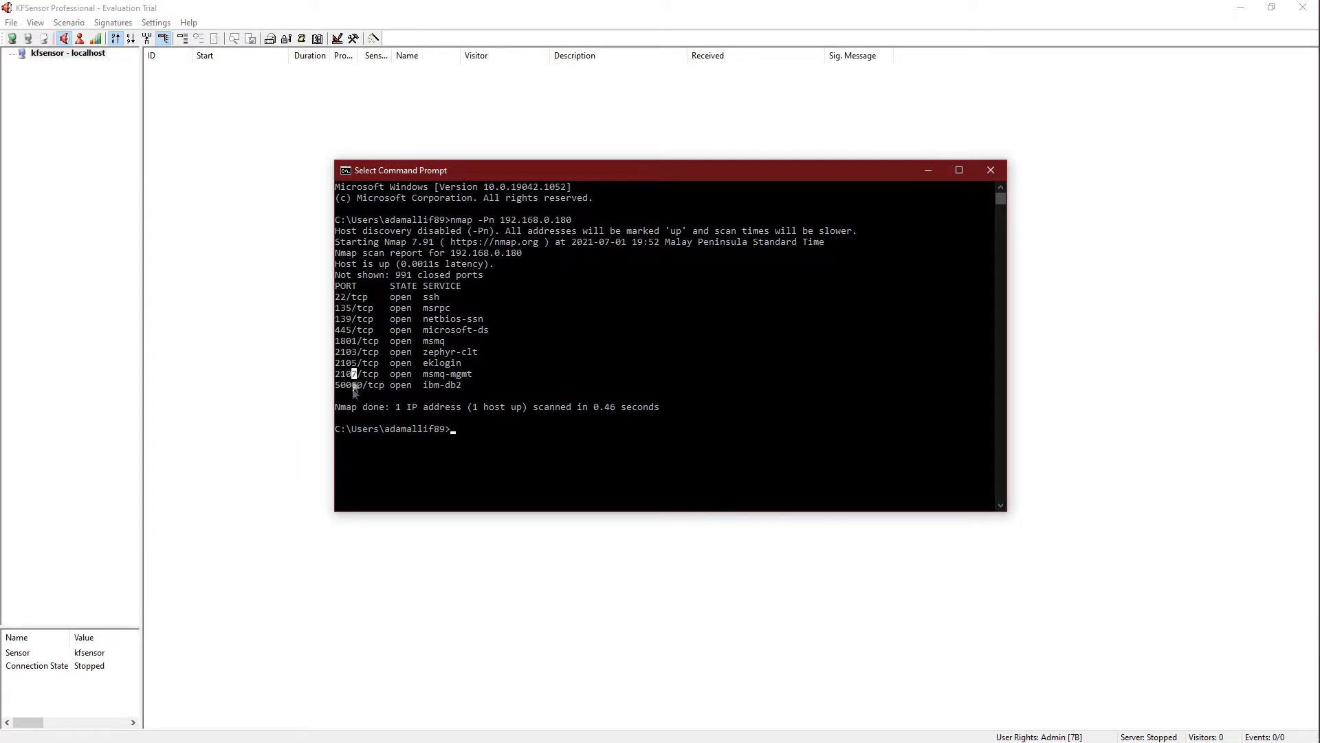
pyautogui.moveTo(360, 318); pyautogui.dragTo(463, 385)
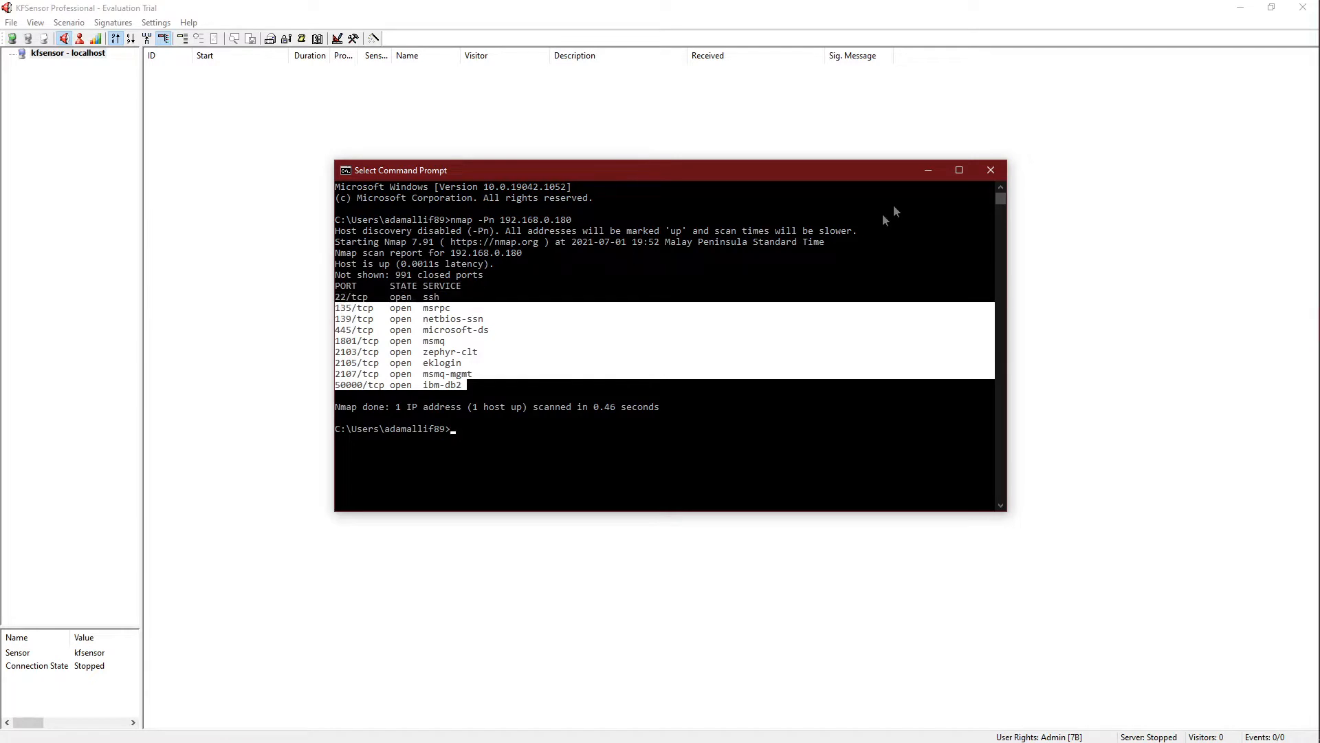
pyautogui.click(990, 170)
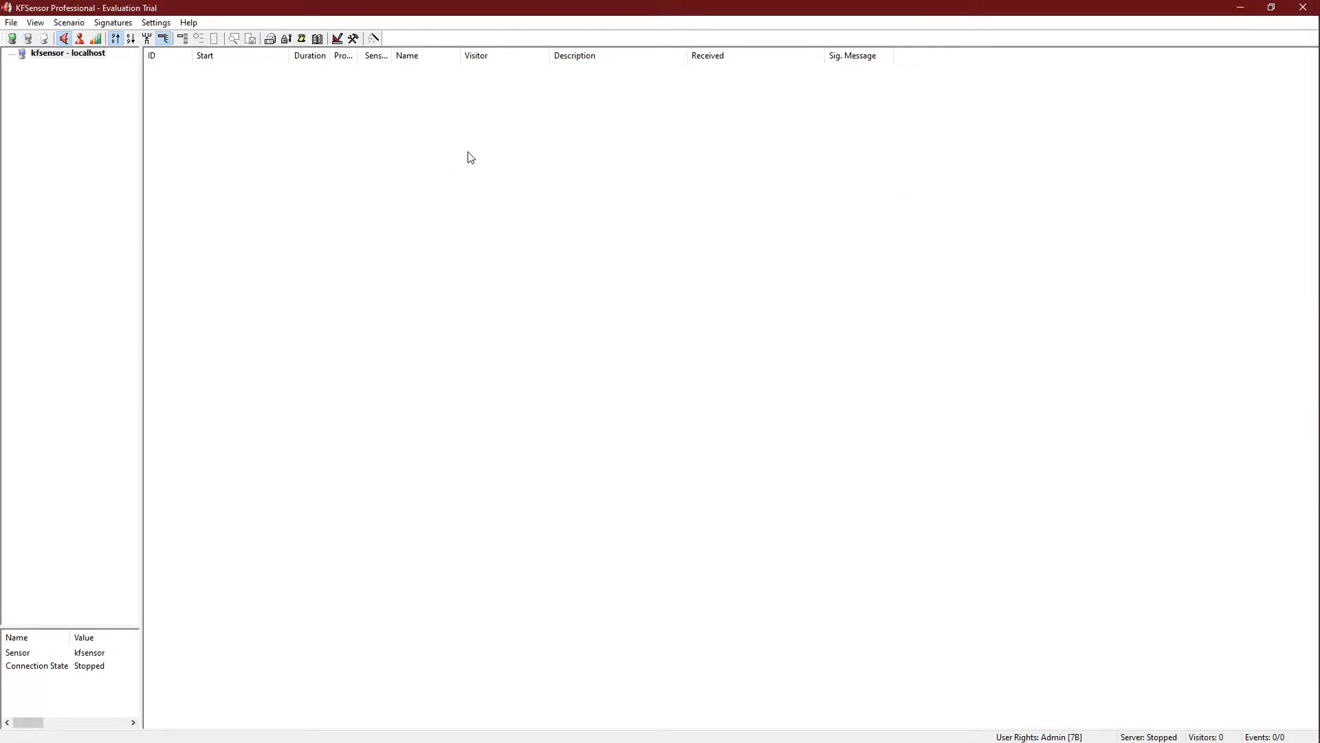
pyautogui.moveTo(550, 271)
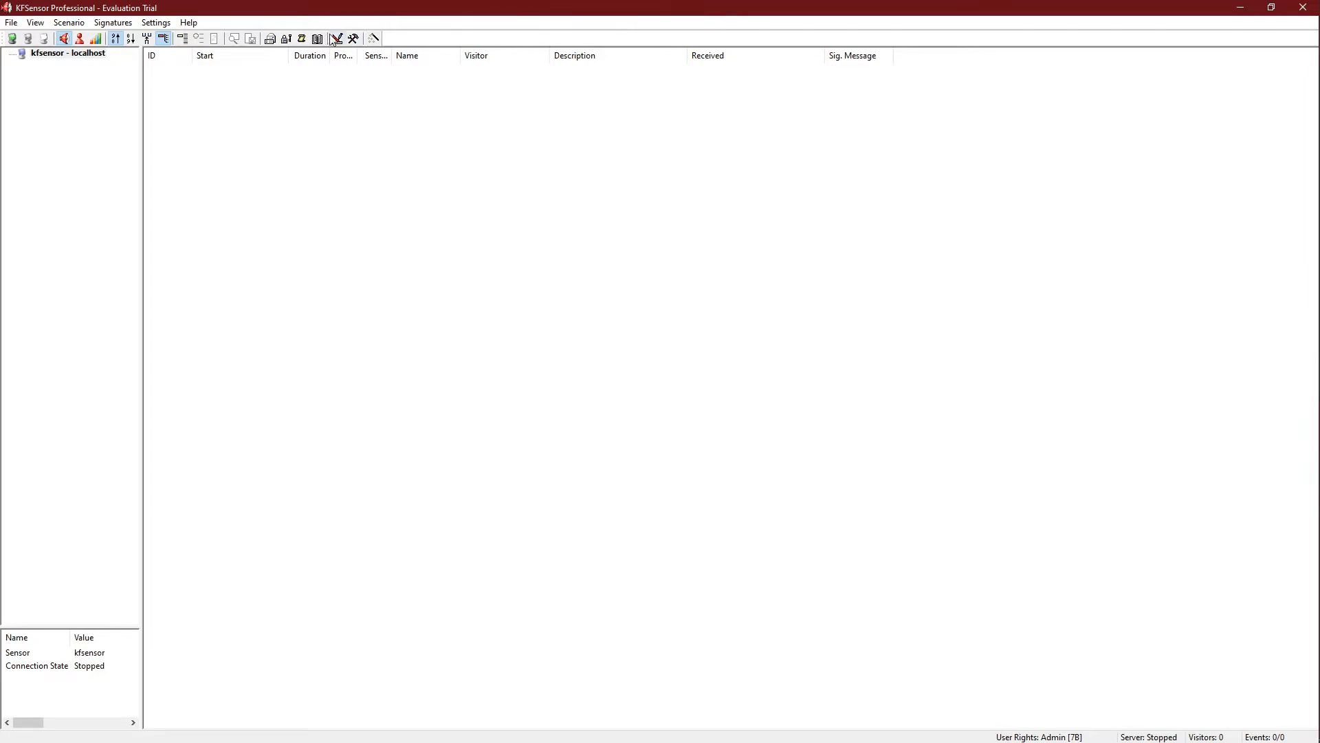
pyautogui.moveTo(13, 37)
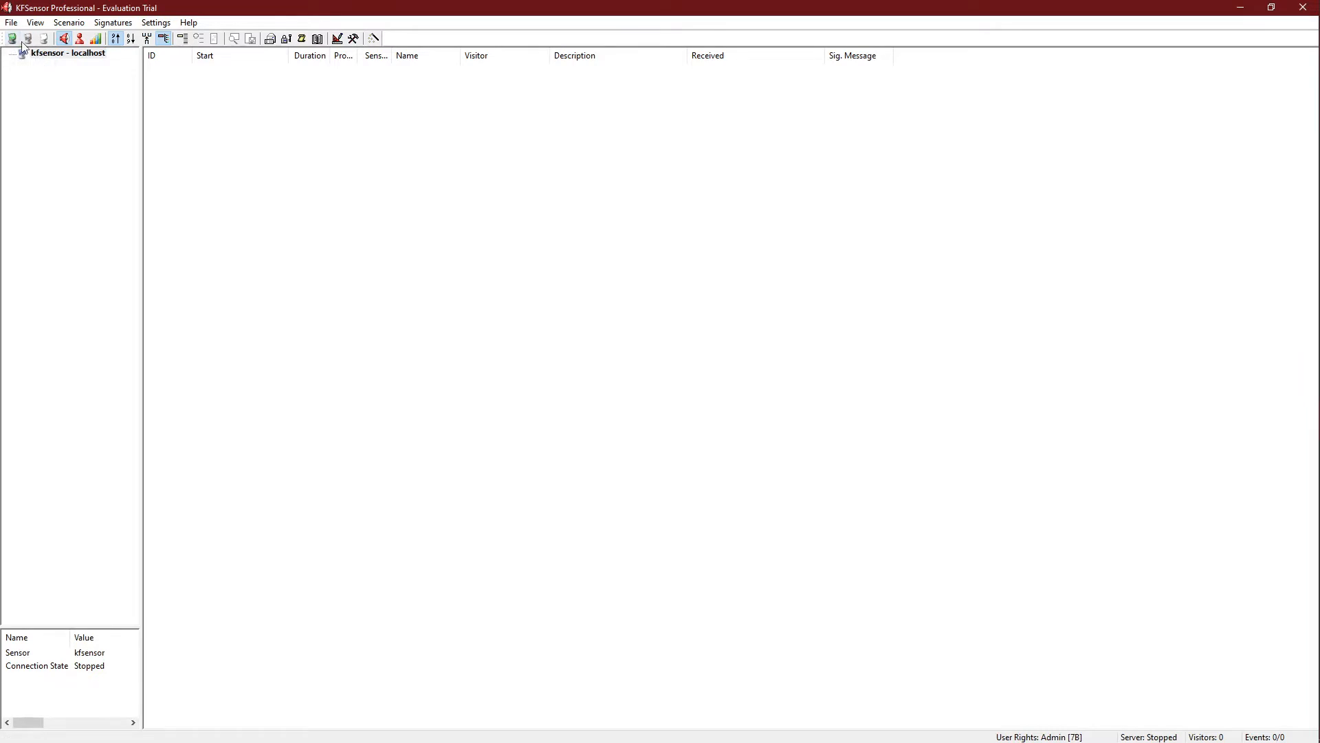
pyautogui.moveTo(14, 39)
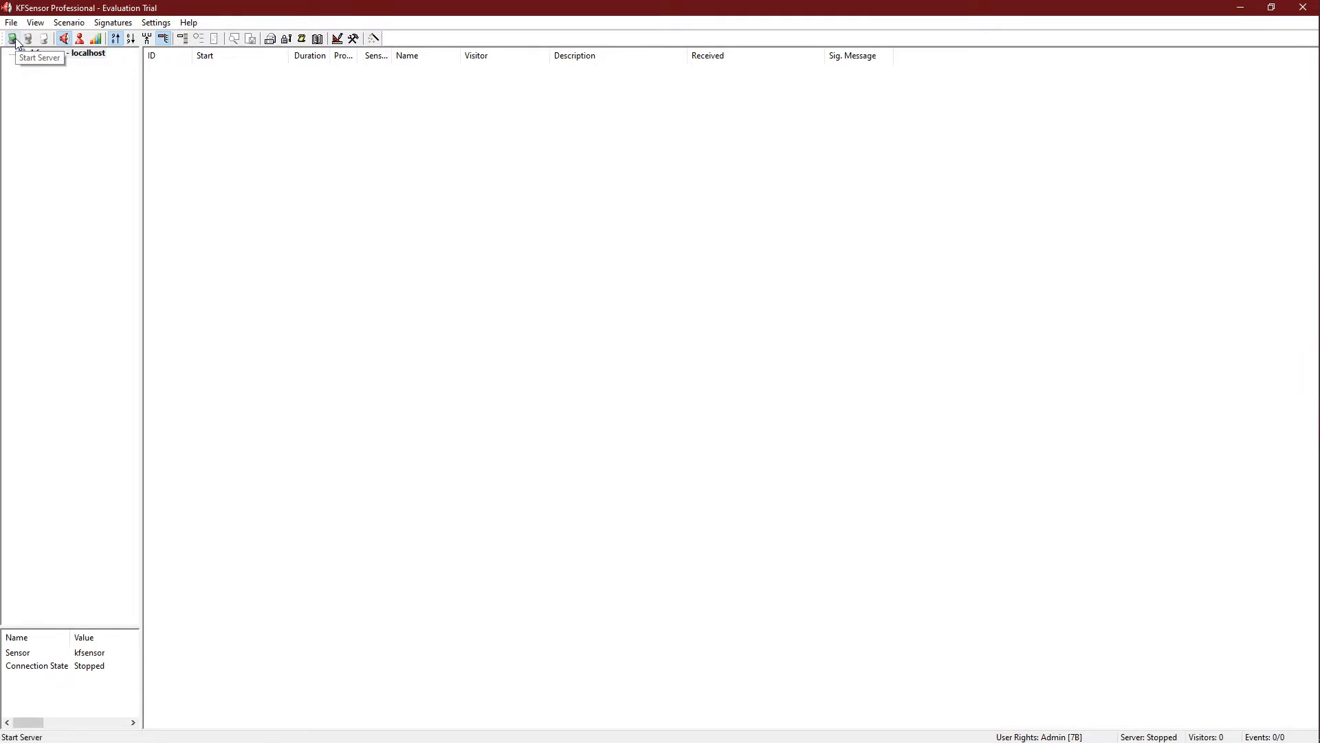
# Start the honeypot server and browse the running TCP and UDP sensor tree
pyautogui.click(11, 38)
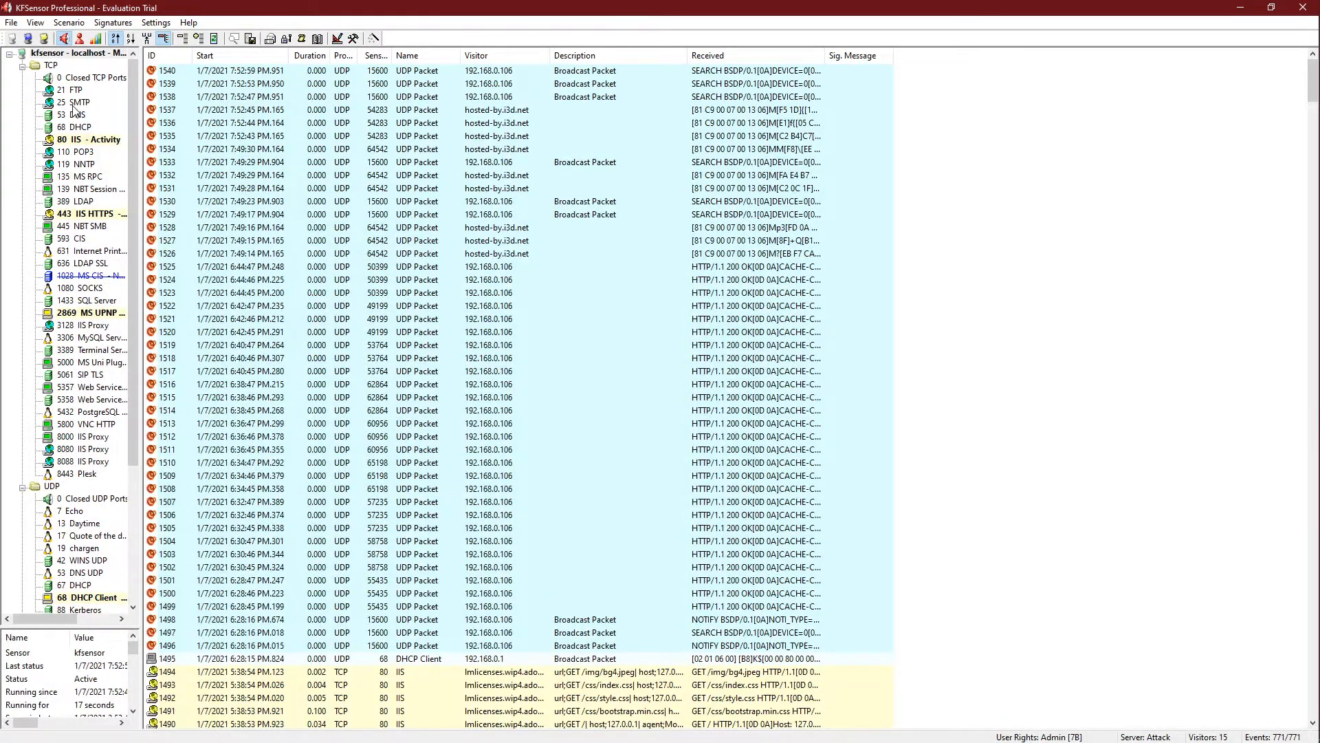
pyautogui.moveTo(99, 195)
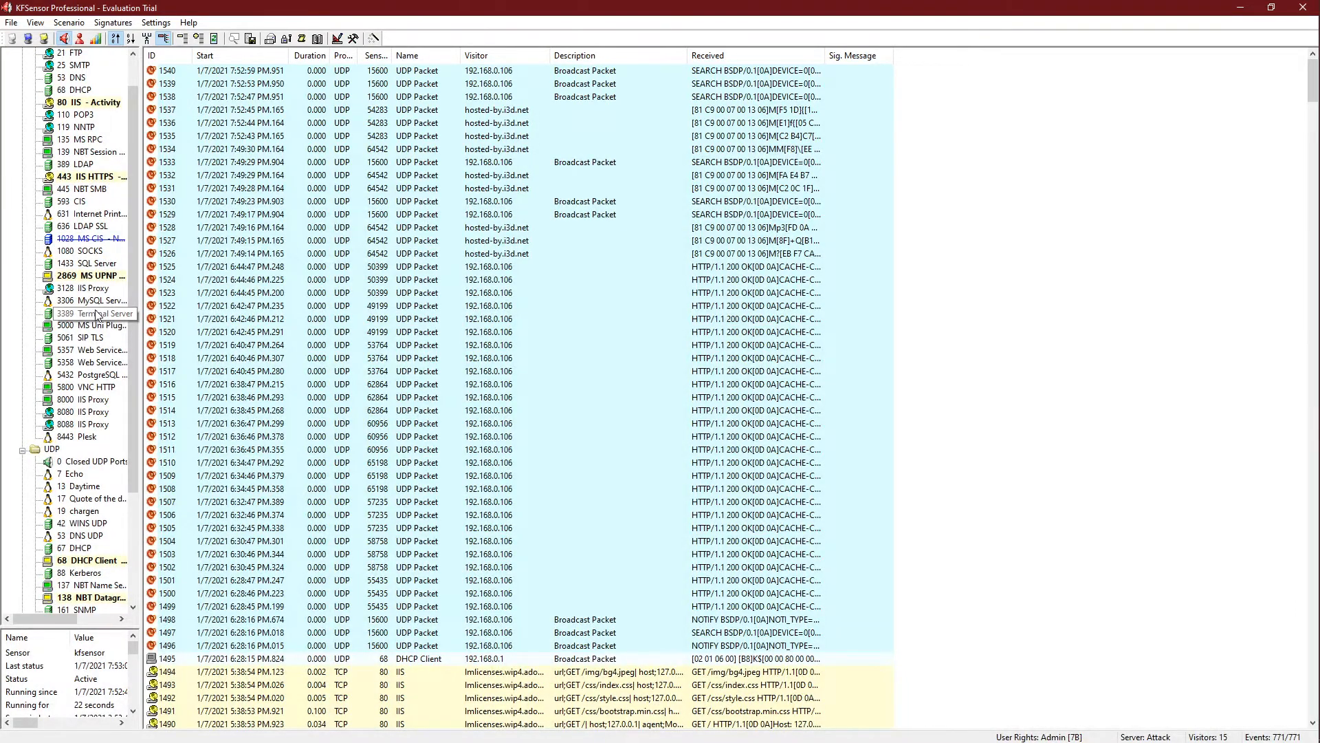
pyautogui.scroll(-3)
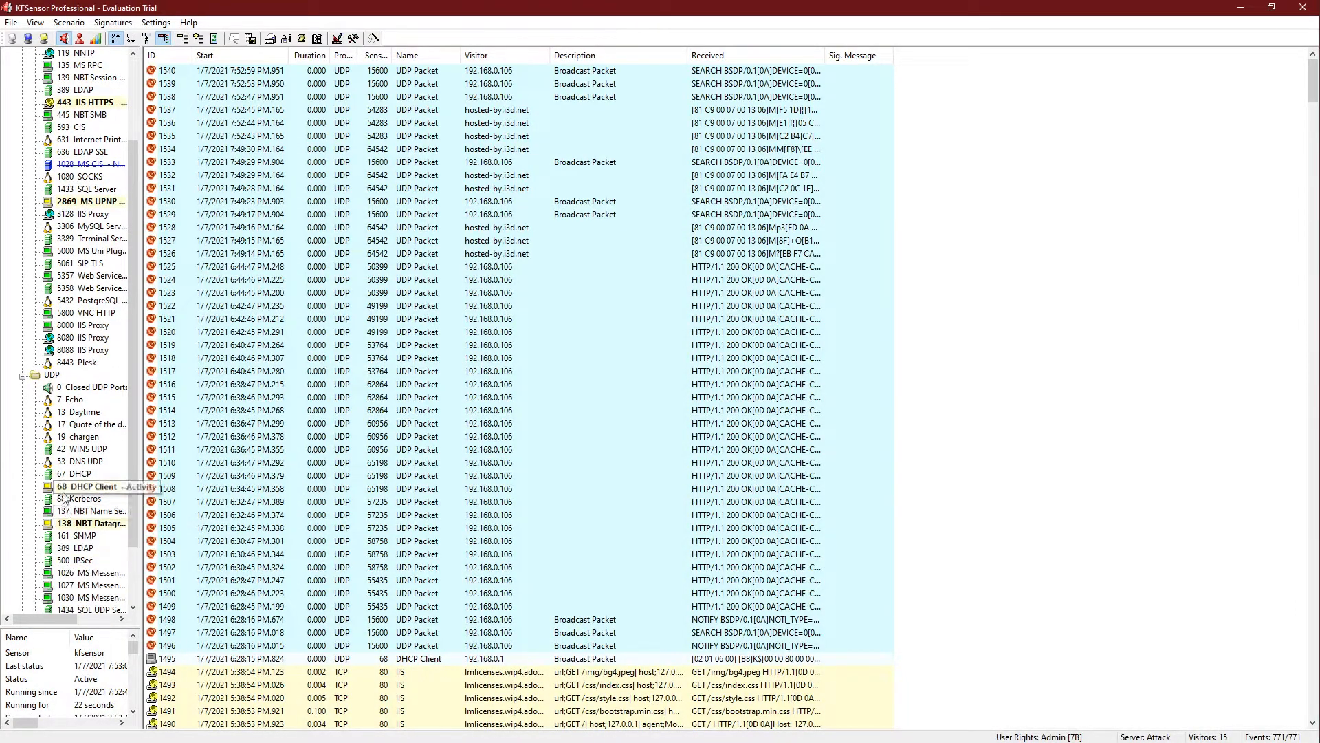
pyautogui.scroll(-3)
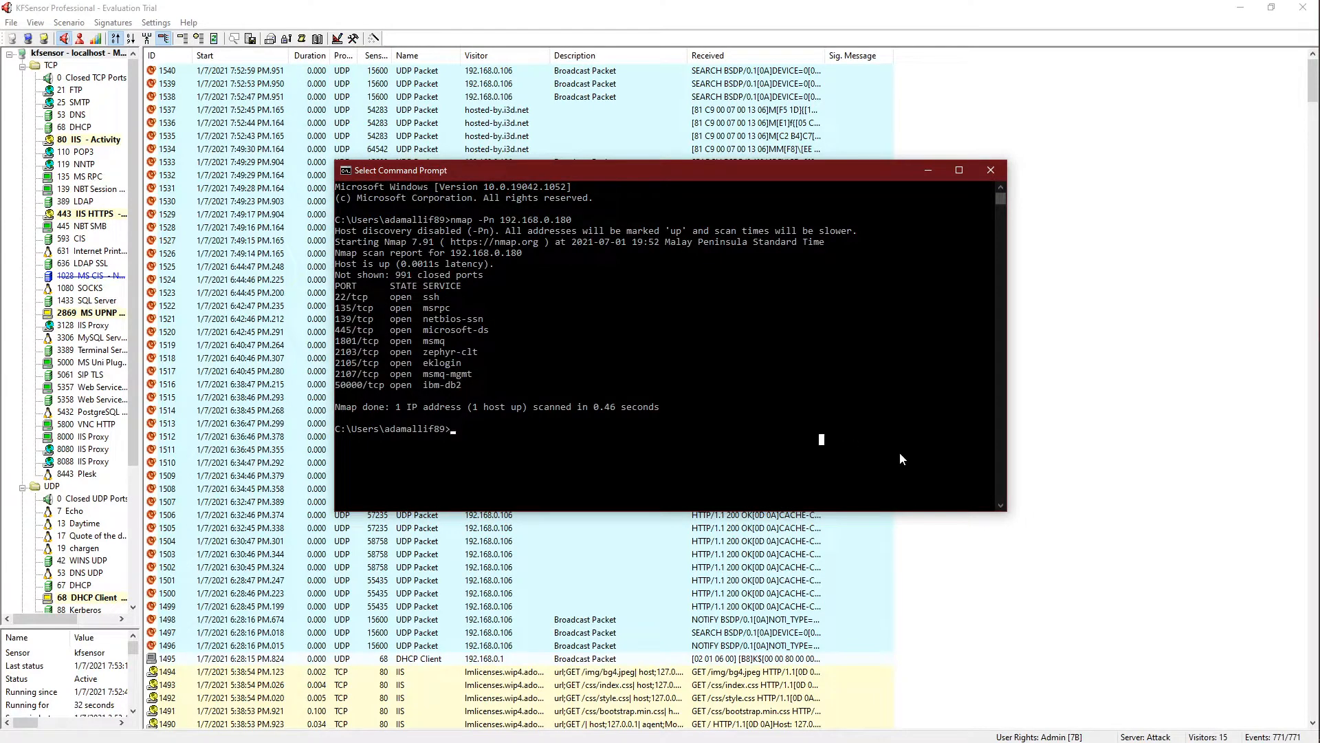
# Rerun nmap -Pn 192.168.0.180, review the longer port list, and minimize Command Prompt
pyautogui.write('nmap -Pn 192.168.0.180')
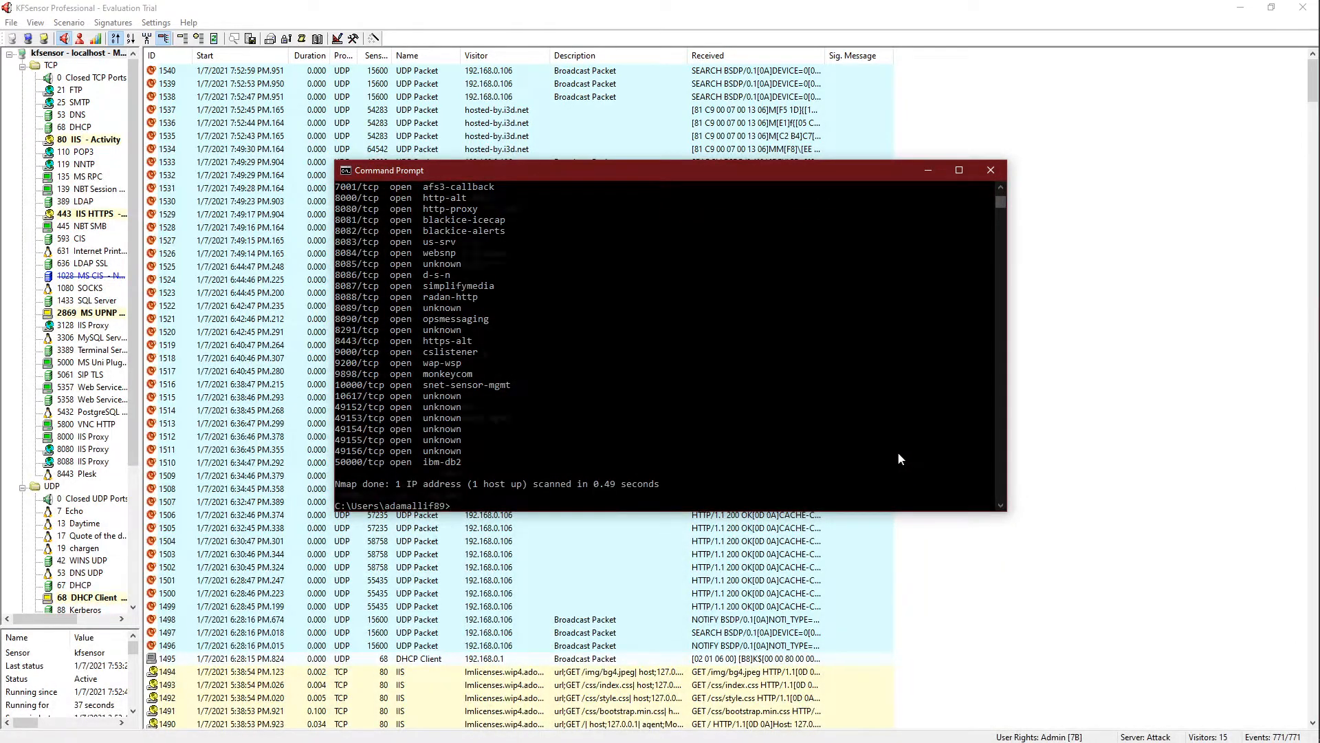
pyautogui.write('nmap -Pn 192.168.0.180')
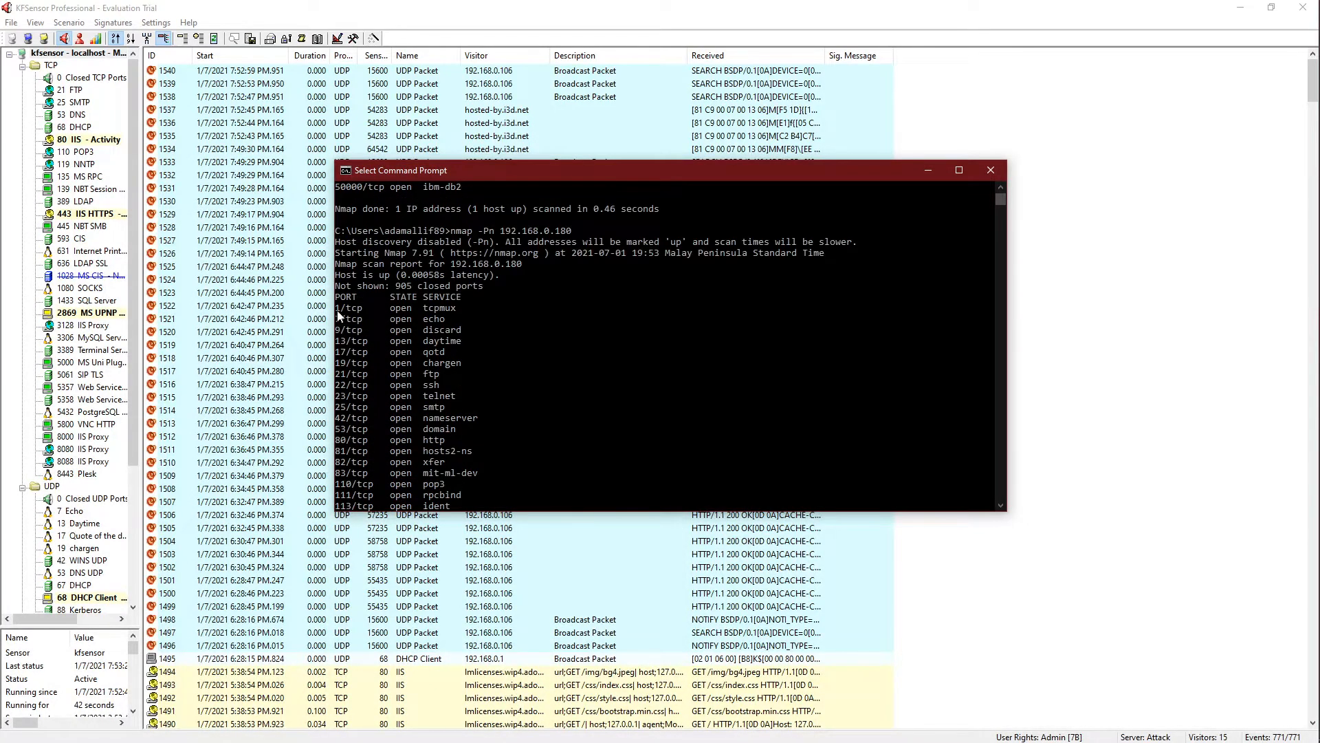
pyautogui.scroll(-3)
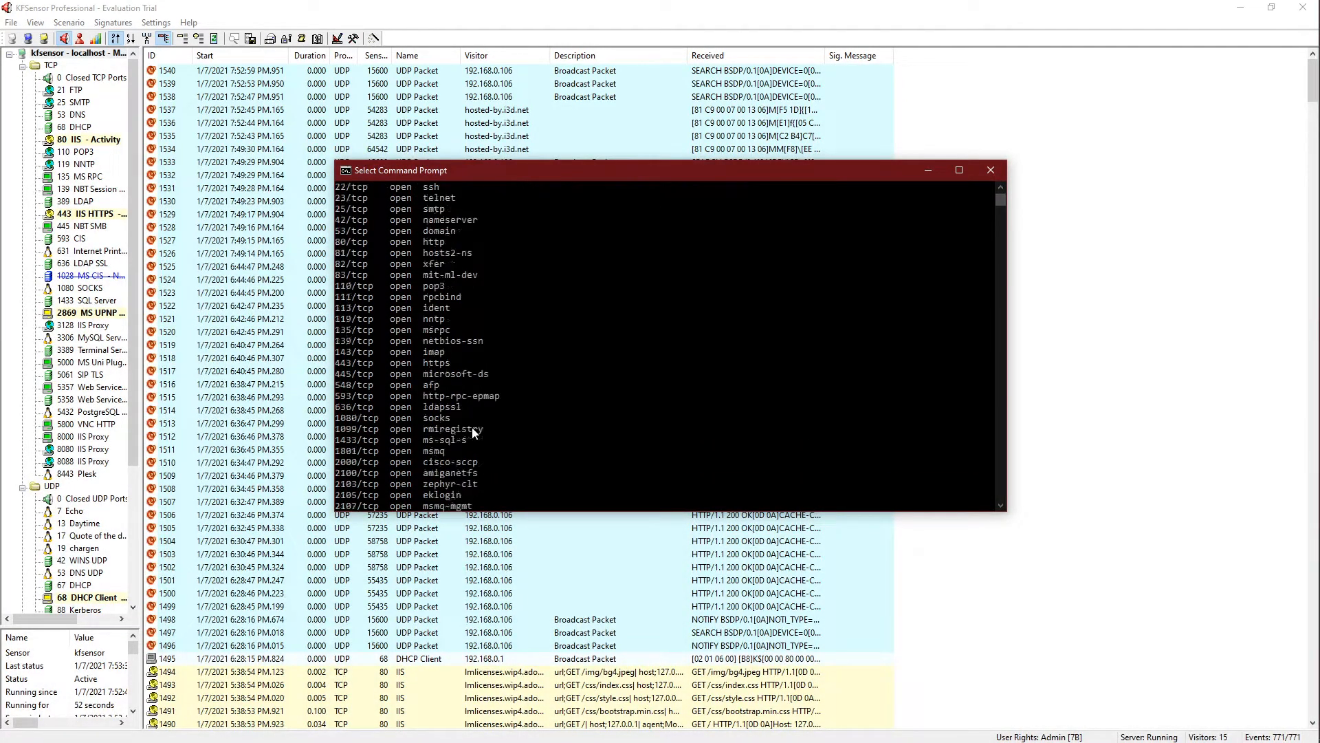
pyautogui.click(990, 171)
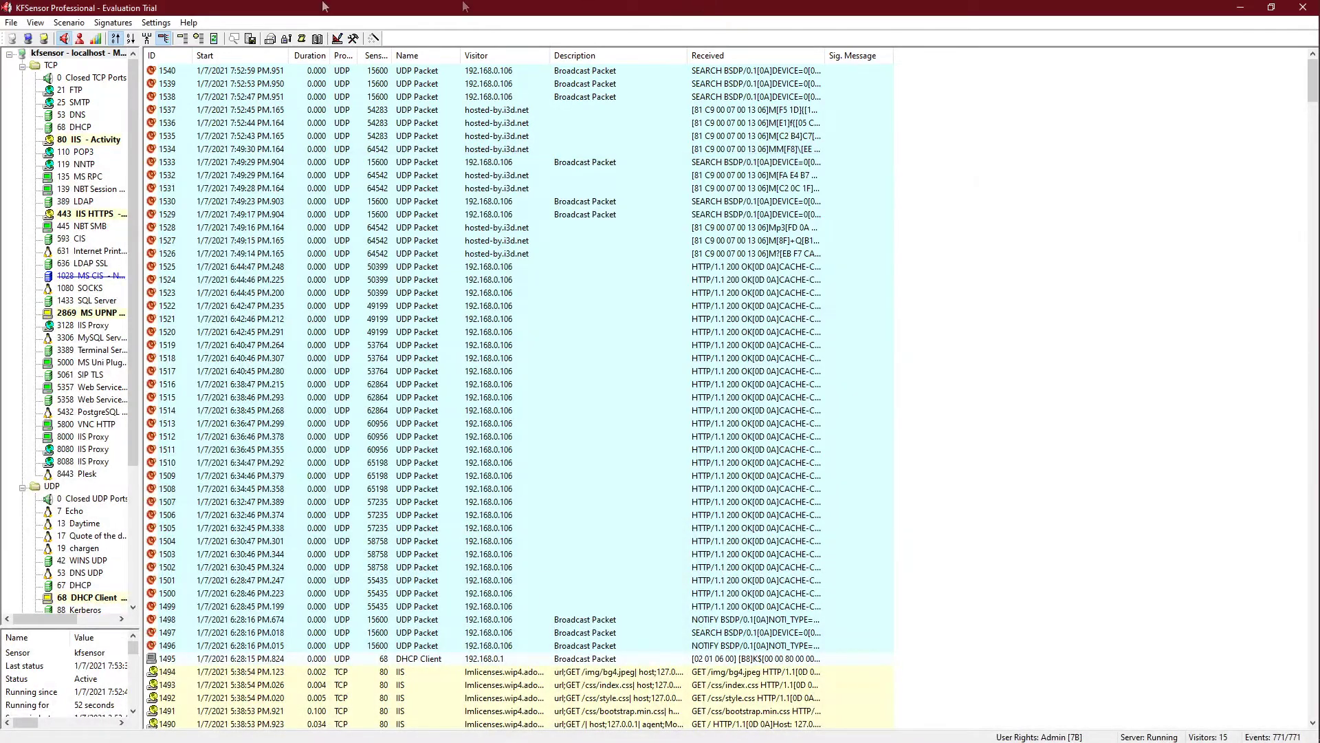
pyautogui.moveTo(648, 420)
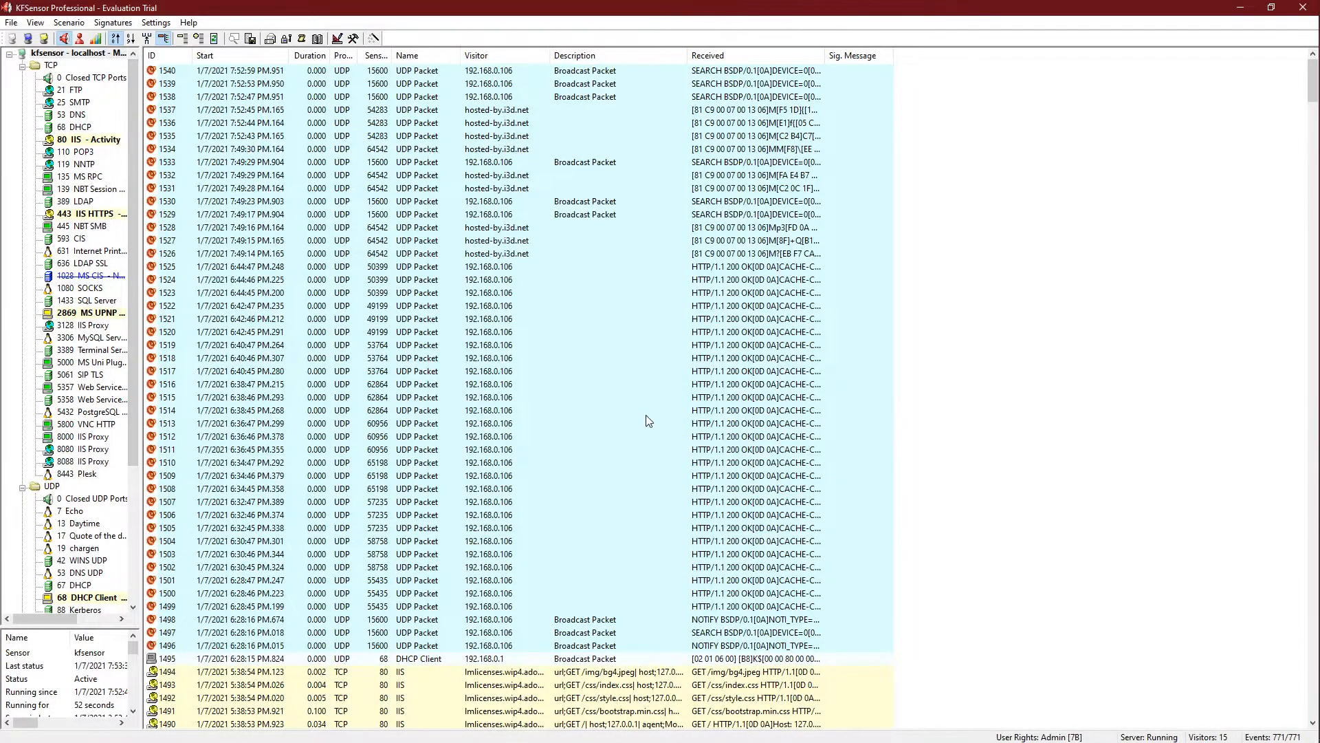
pyautogui.moveTo(910, 351)
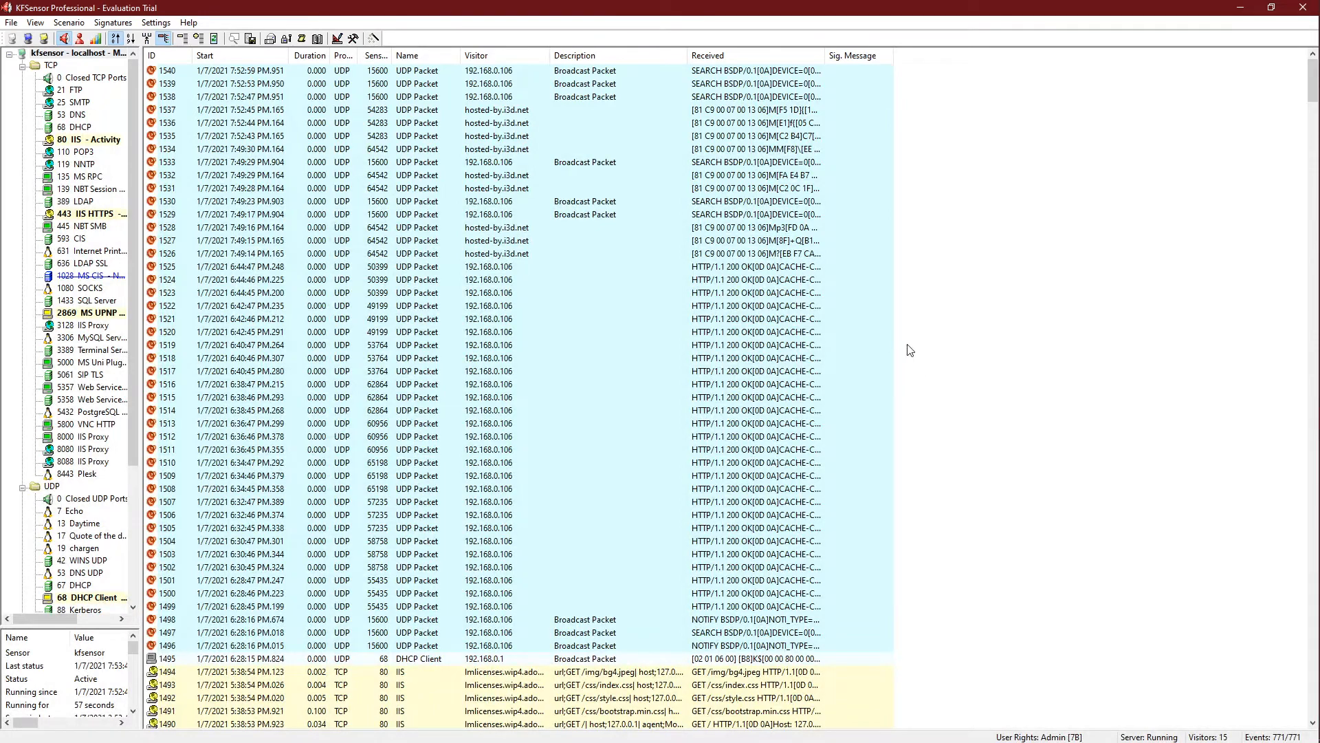
pyautogui.moveTo(671, 306)
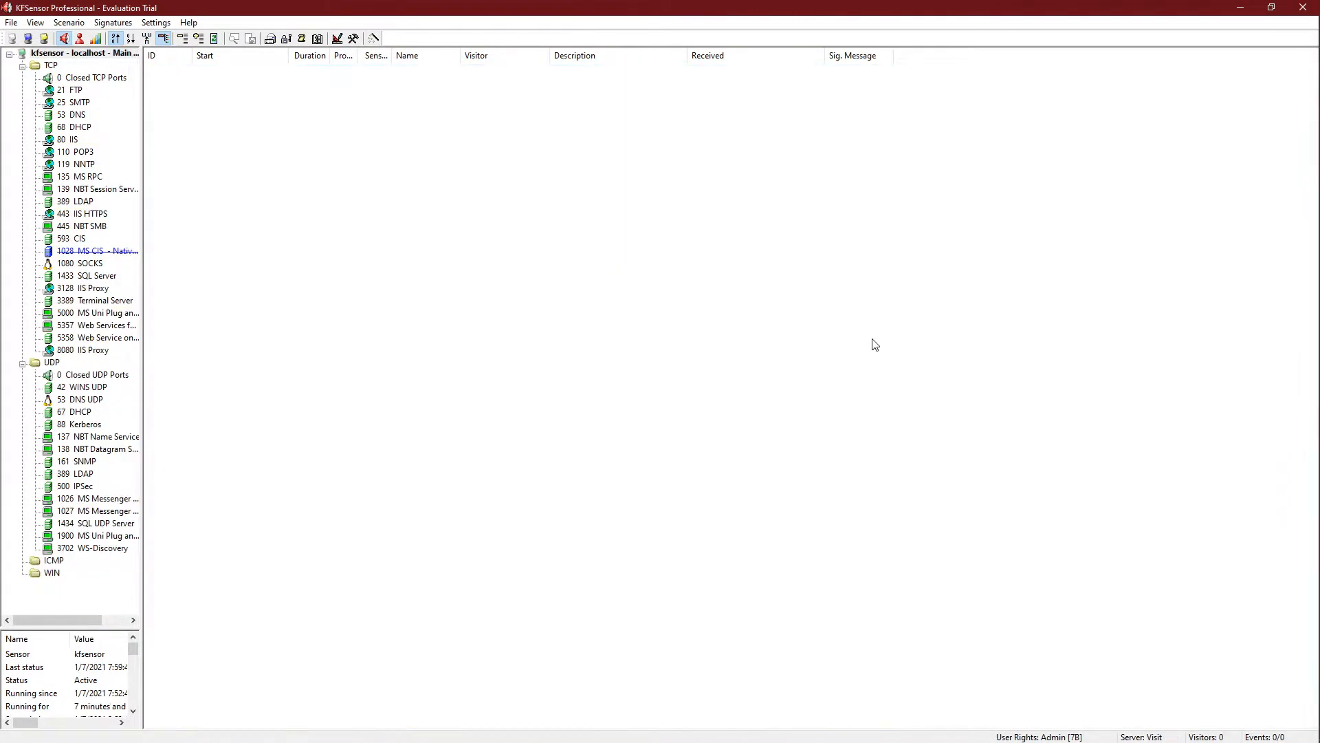
pyautogui.moveTo(749, 266)
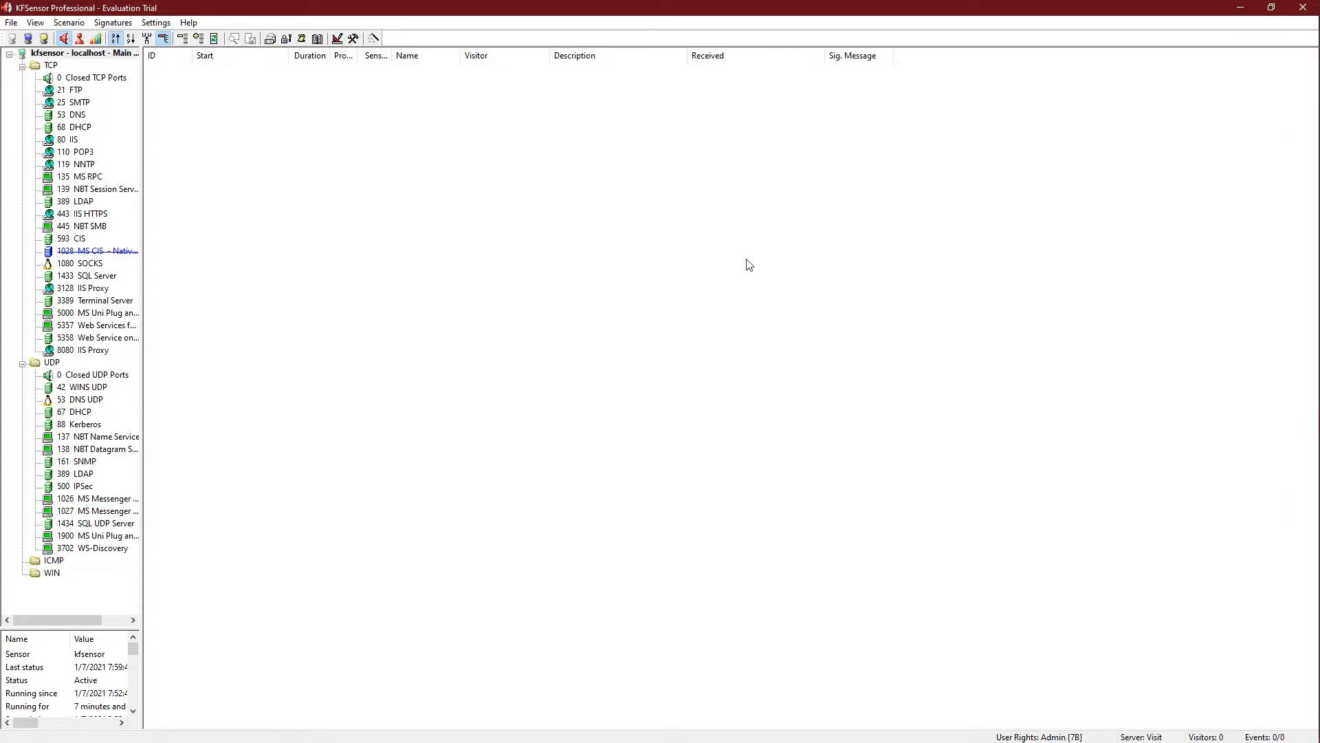
pyautogui.moveTo(467, 280)
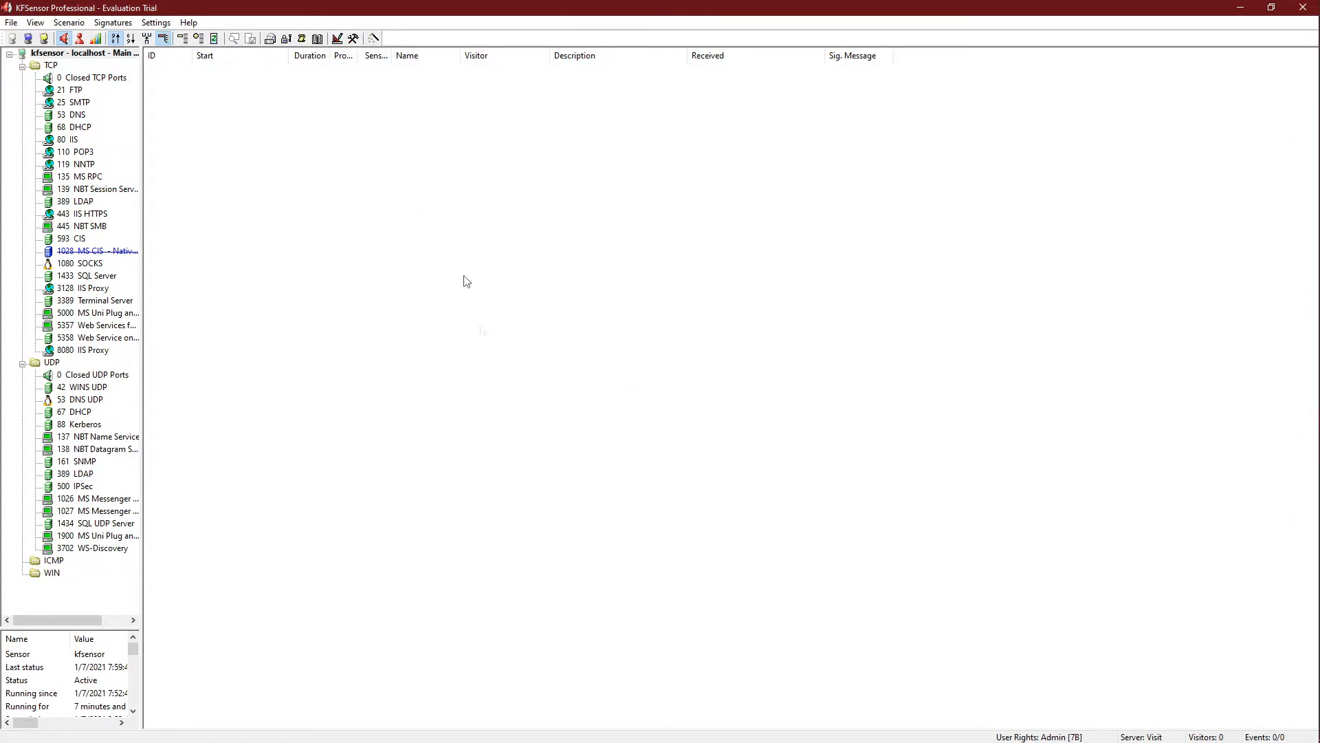
pyautogui.moveTo(739, 174)
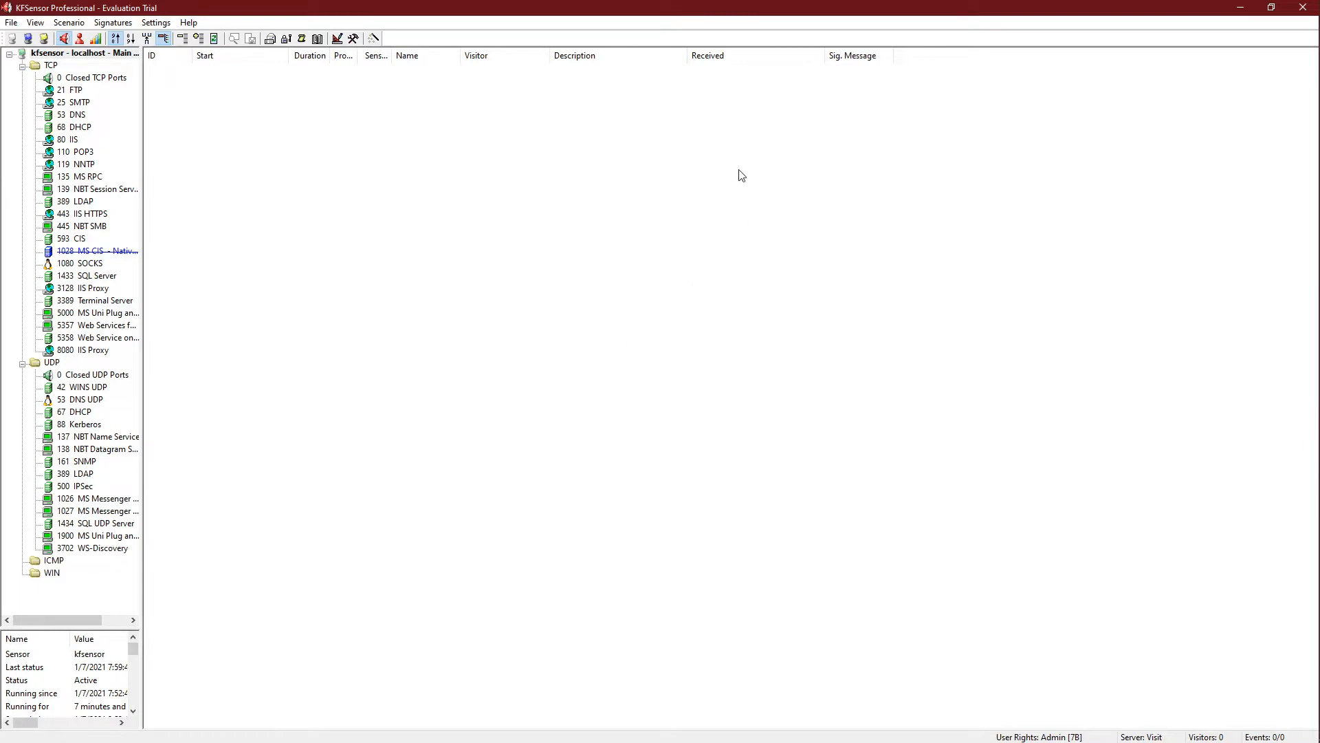
pyautogui.moveTo(467, 126)
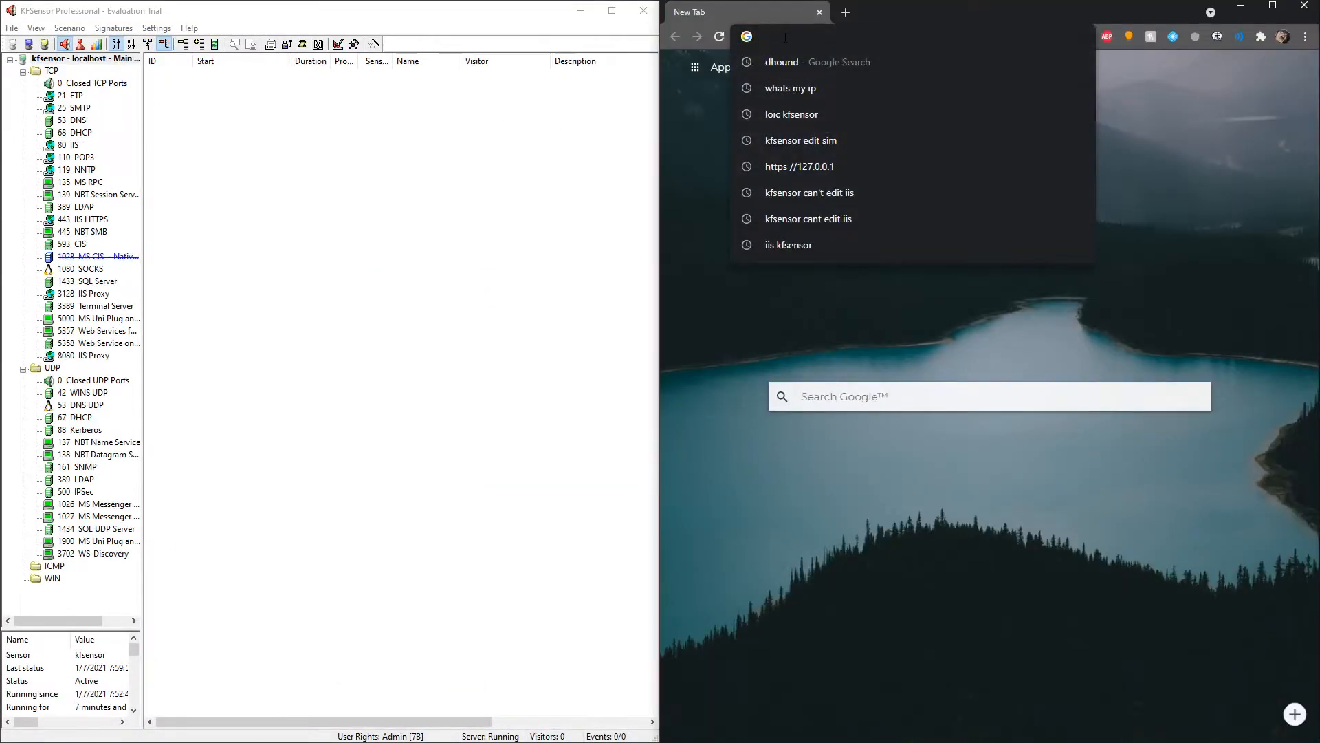
# Load the IIS welcome page at 127.0.0.1 in Chrome
pyautogui.write('127.0.0.1')
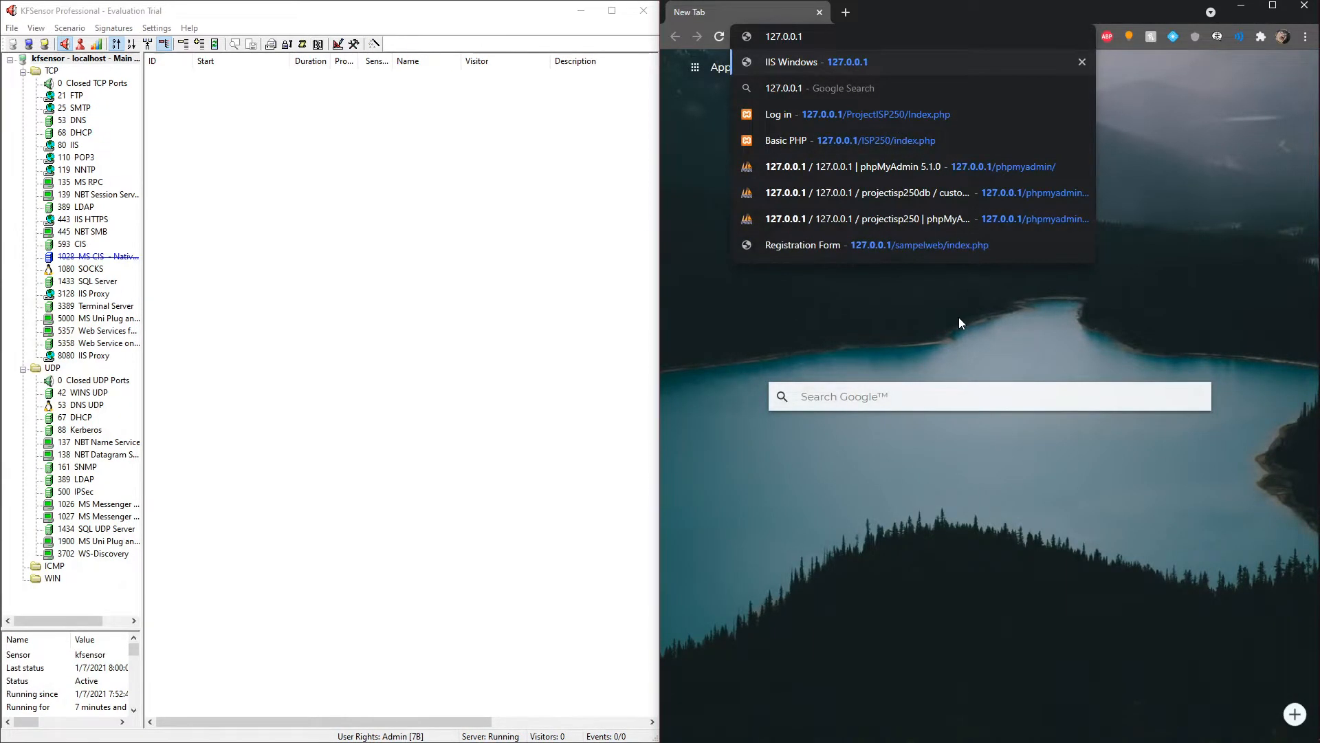
pyautogui.click(818, 62)
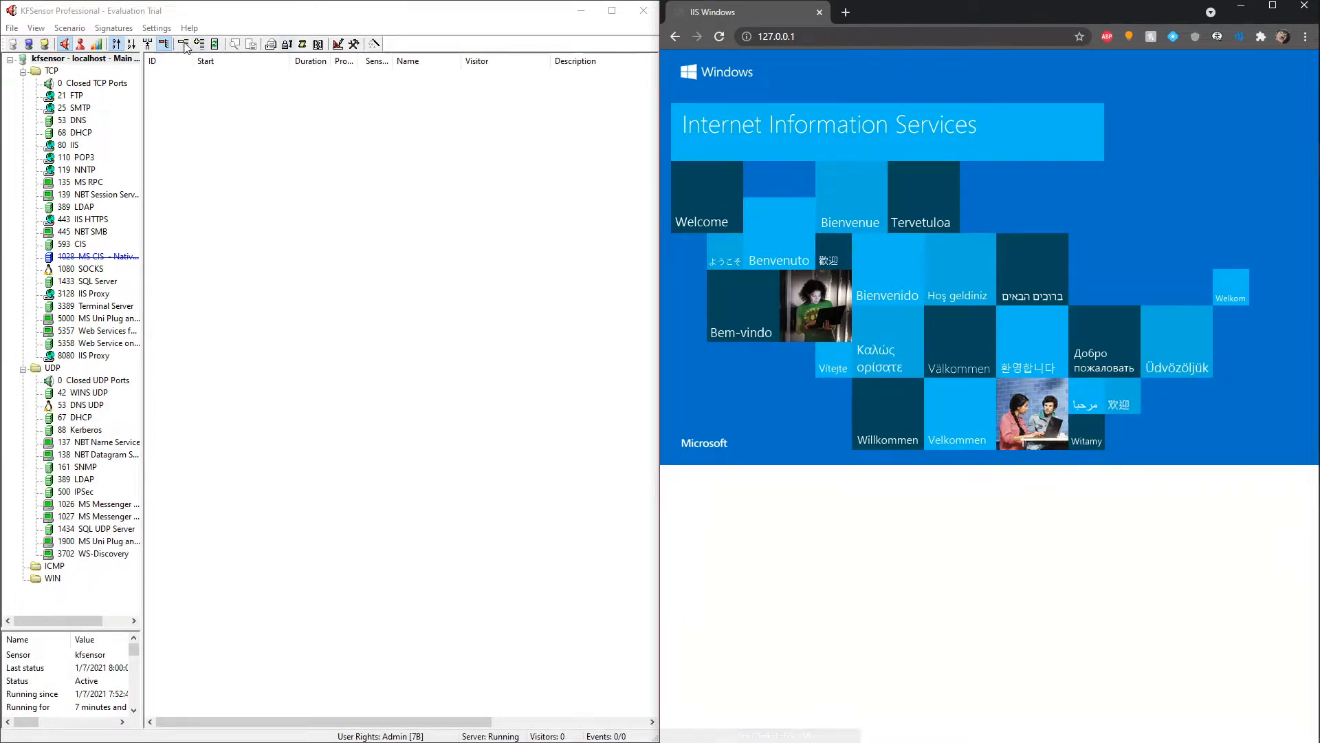
# Check KFSensor's event list for the new port 80 IIS entries without hiding any
pyautogui.click(184, 44)
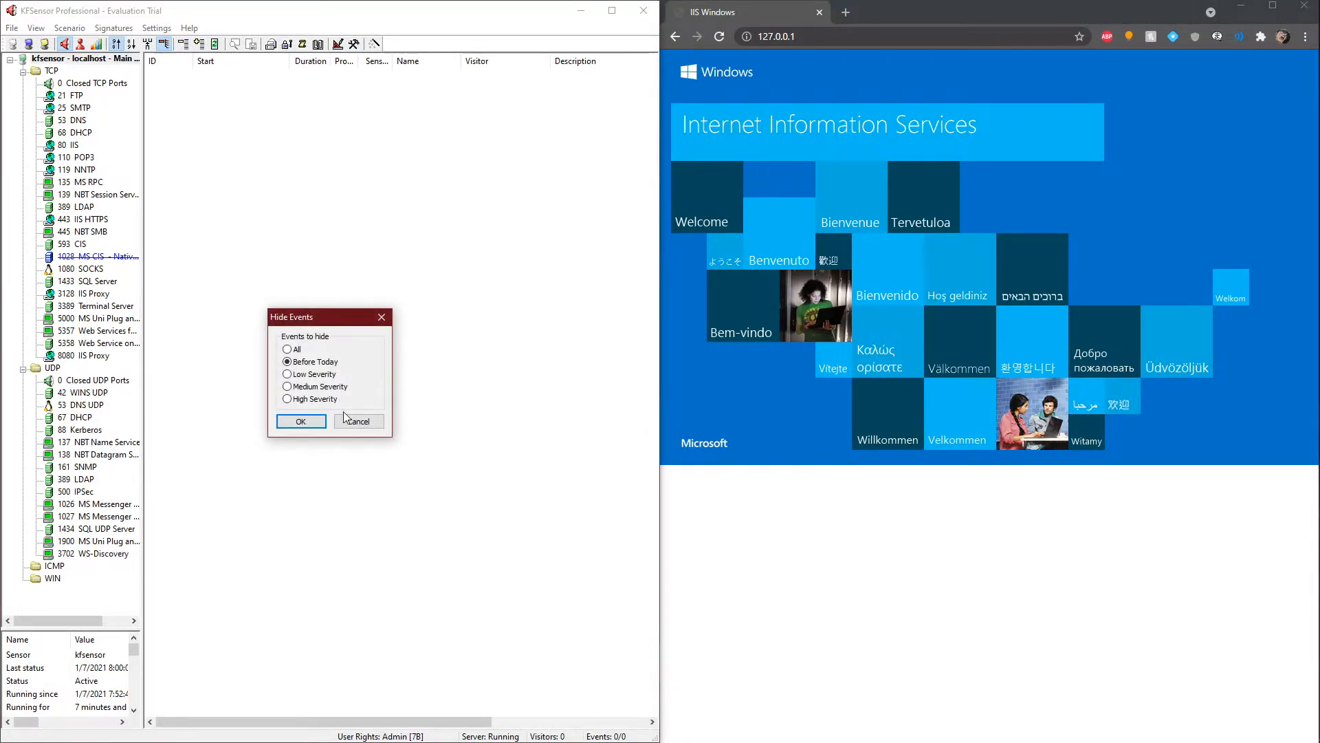
pyautogui.click(300, 421)
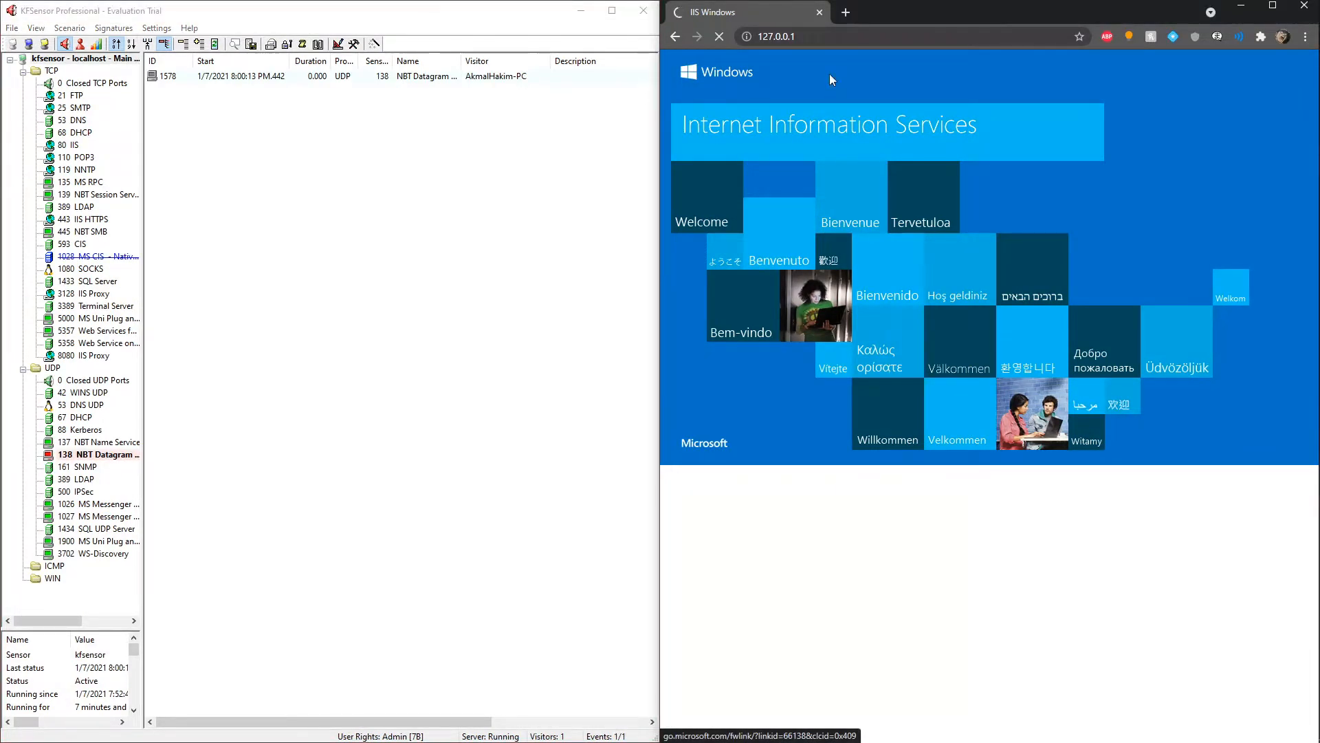
pyautogui.click(715, 36)
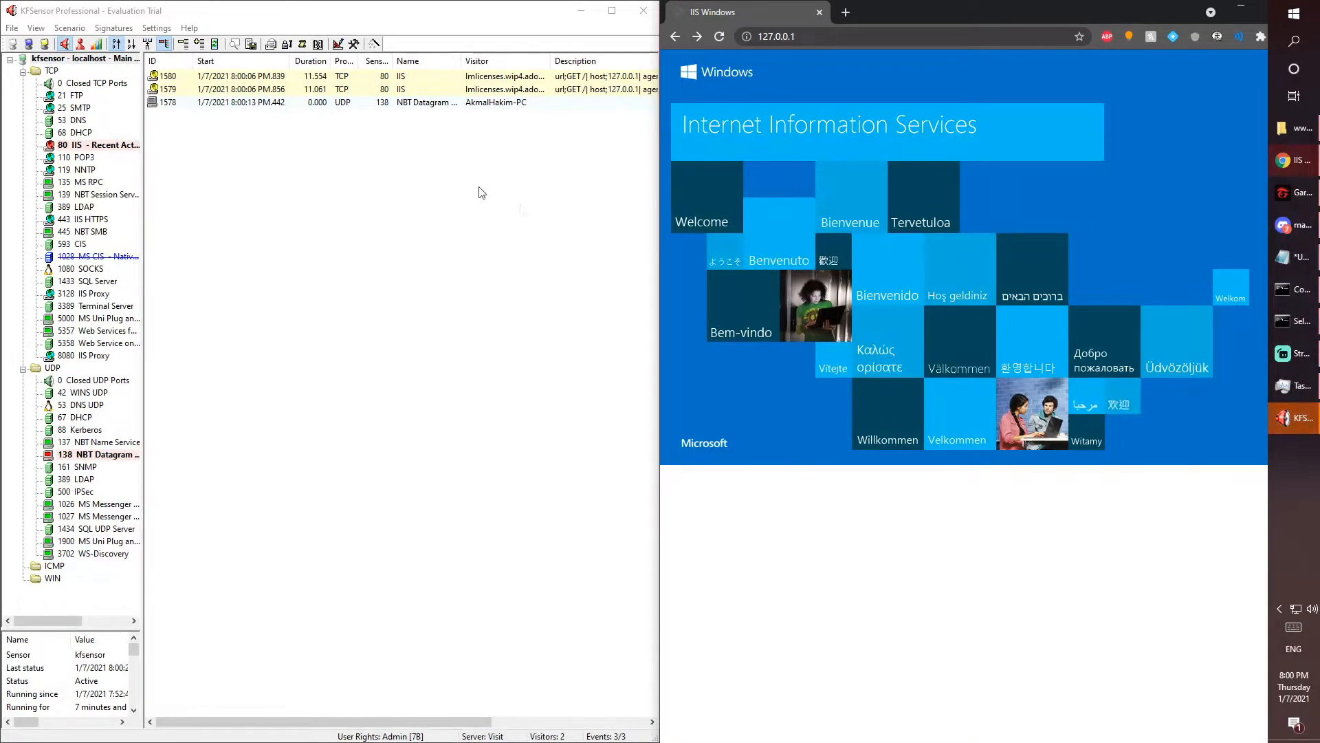
pyautogui.moveTo(529, 231)
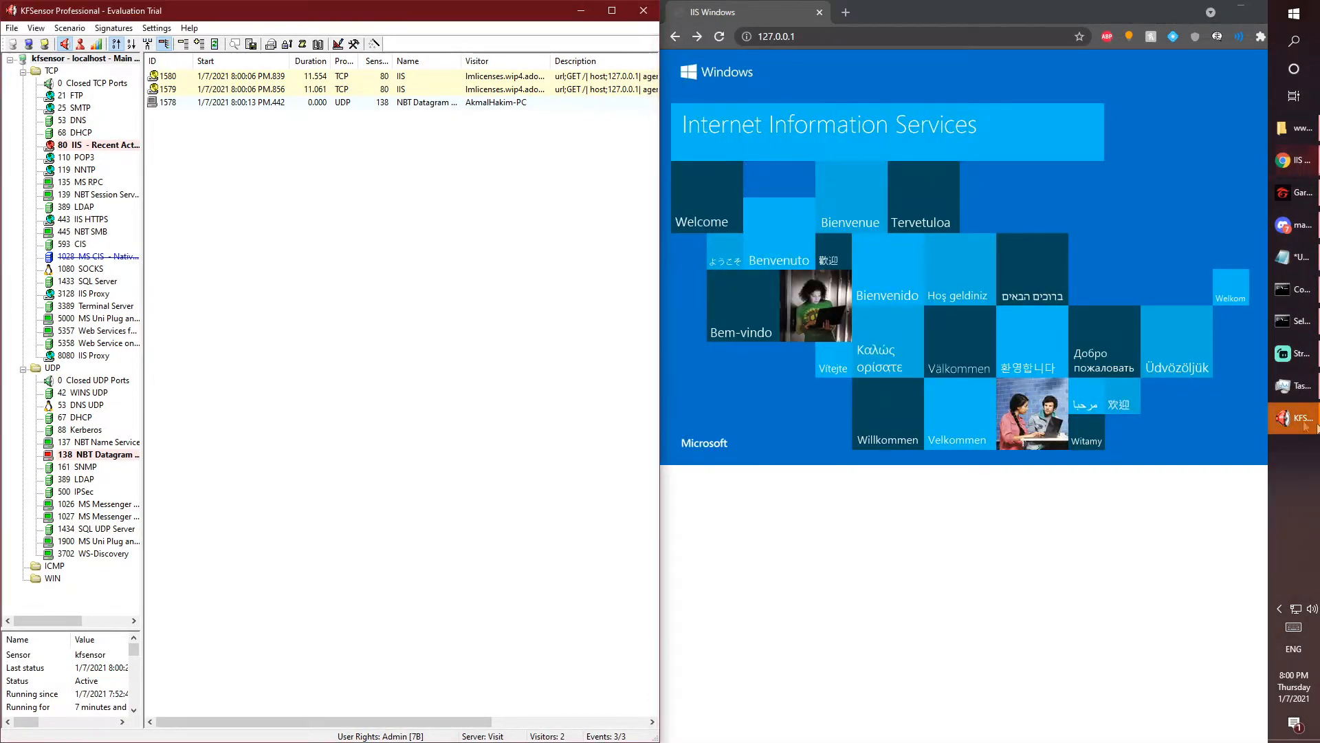
pyautogui.click(718, 36)
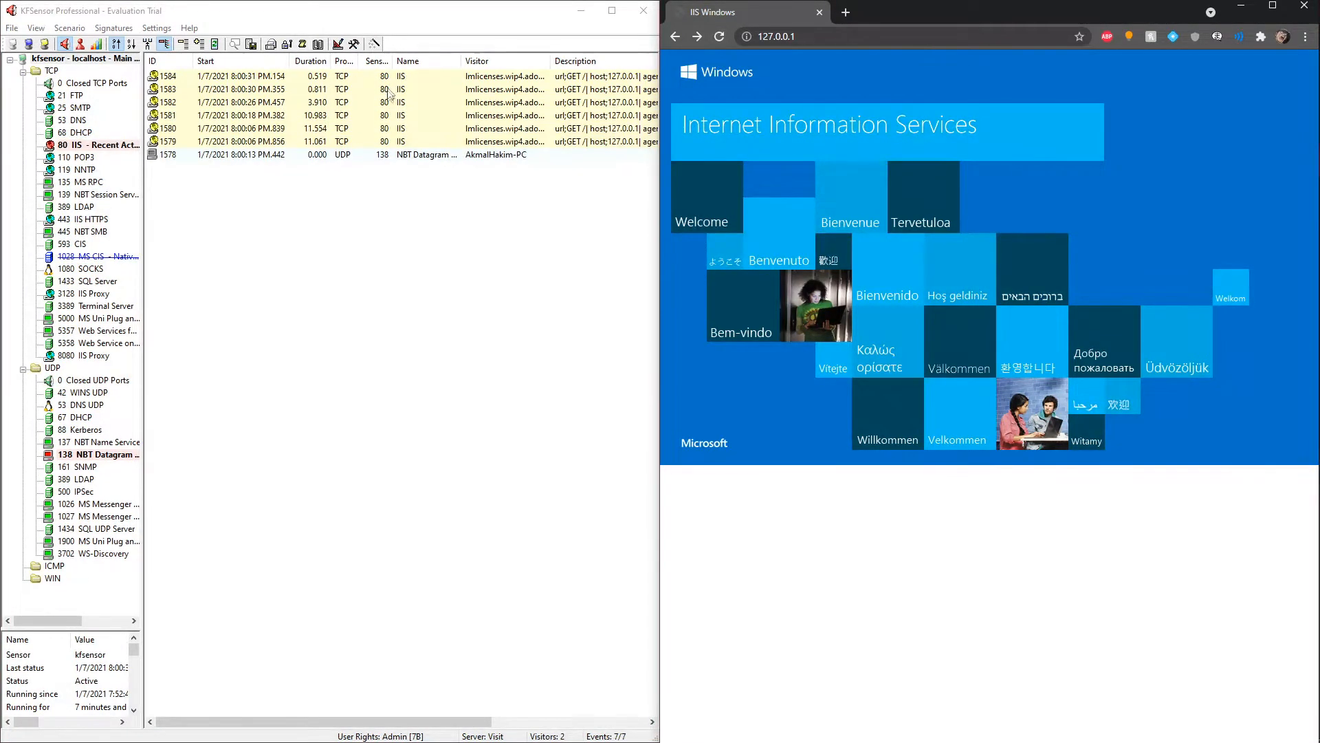
pyautogui.moveTo(771, 71)
pyautogui.write('https://')
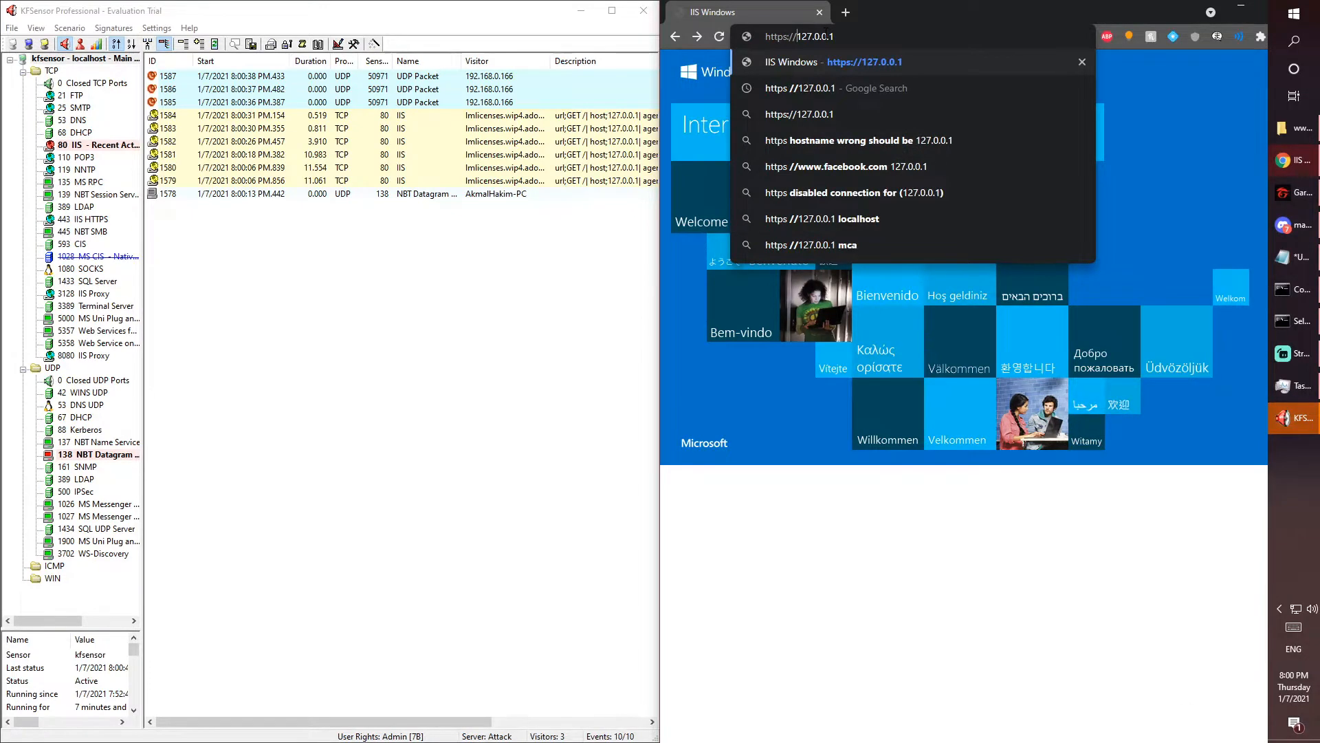
pyautogui.click(799, 114)
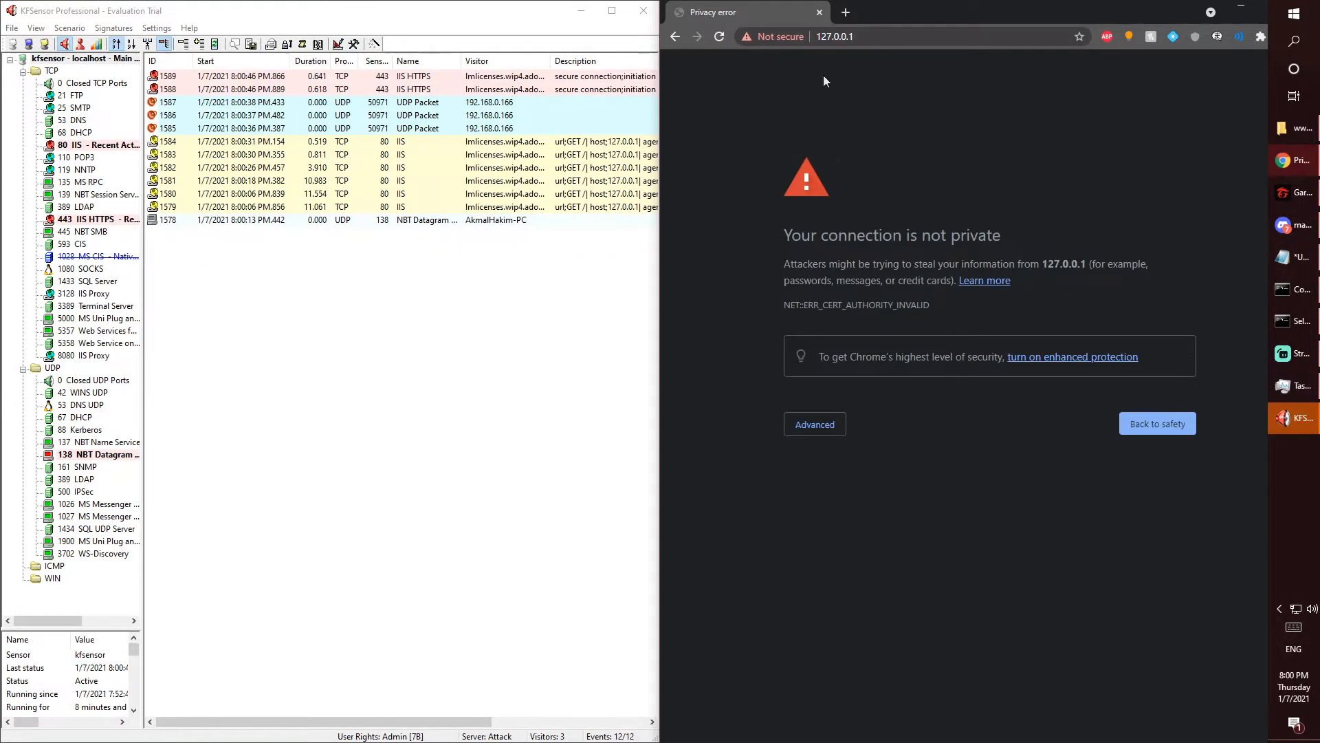
pyautogui.moveTo(380, 83)
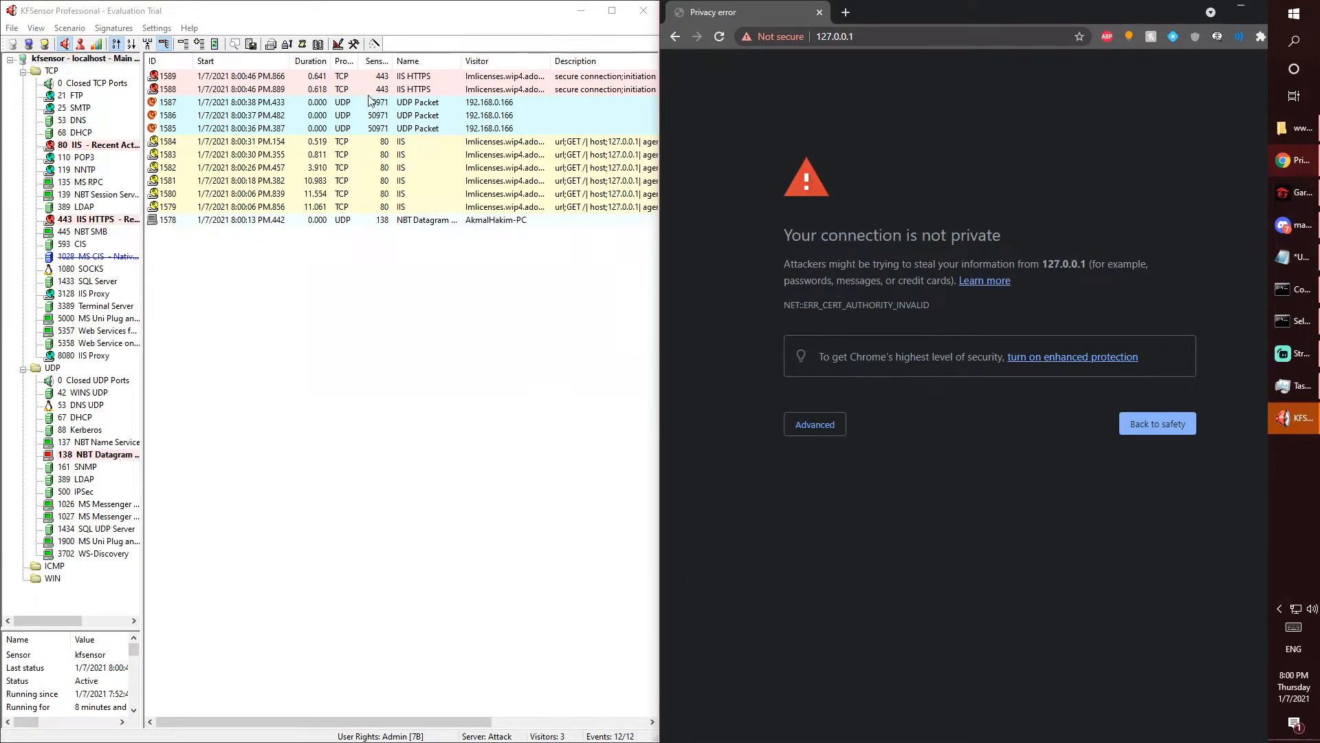
pyautogui.click(815, 424)
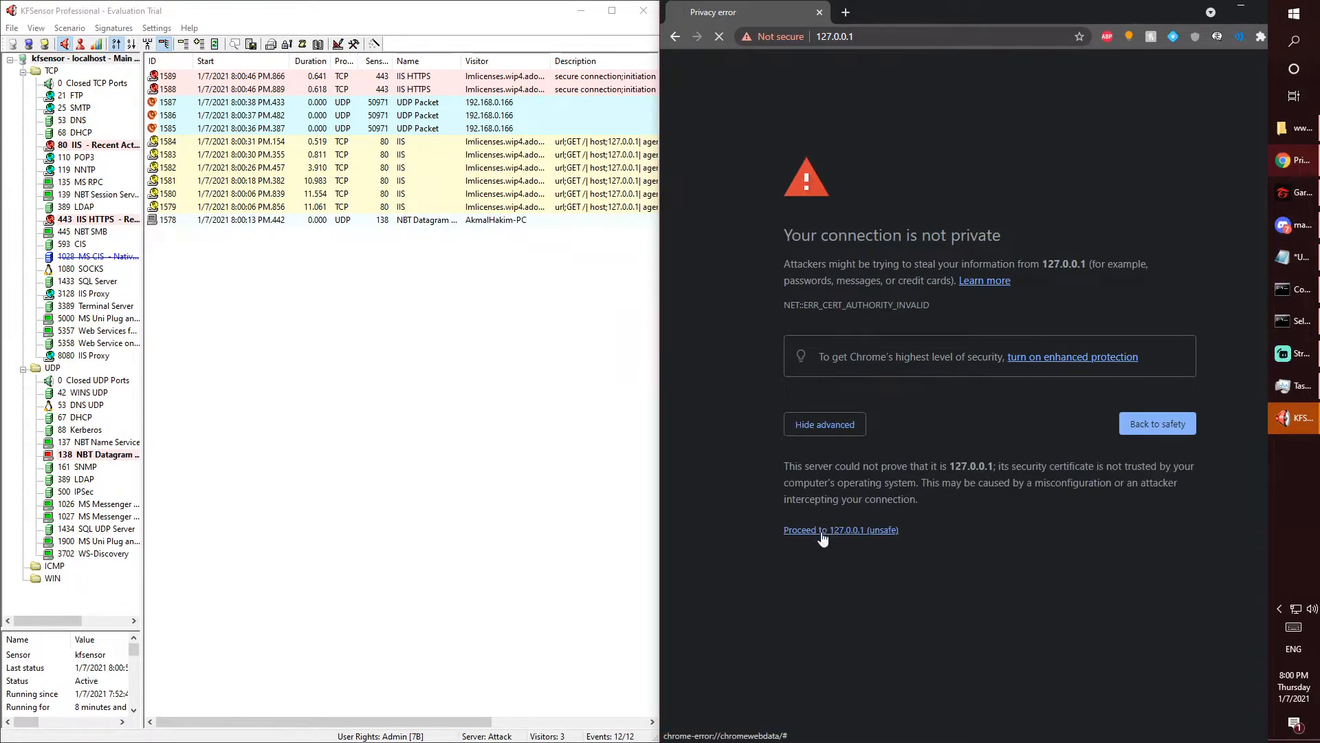
pyautogui.click(841, 529)
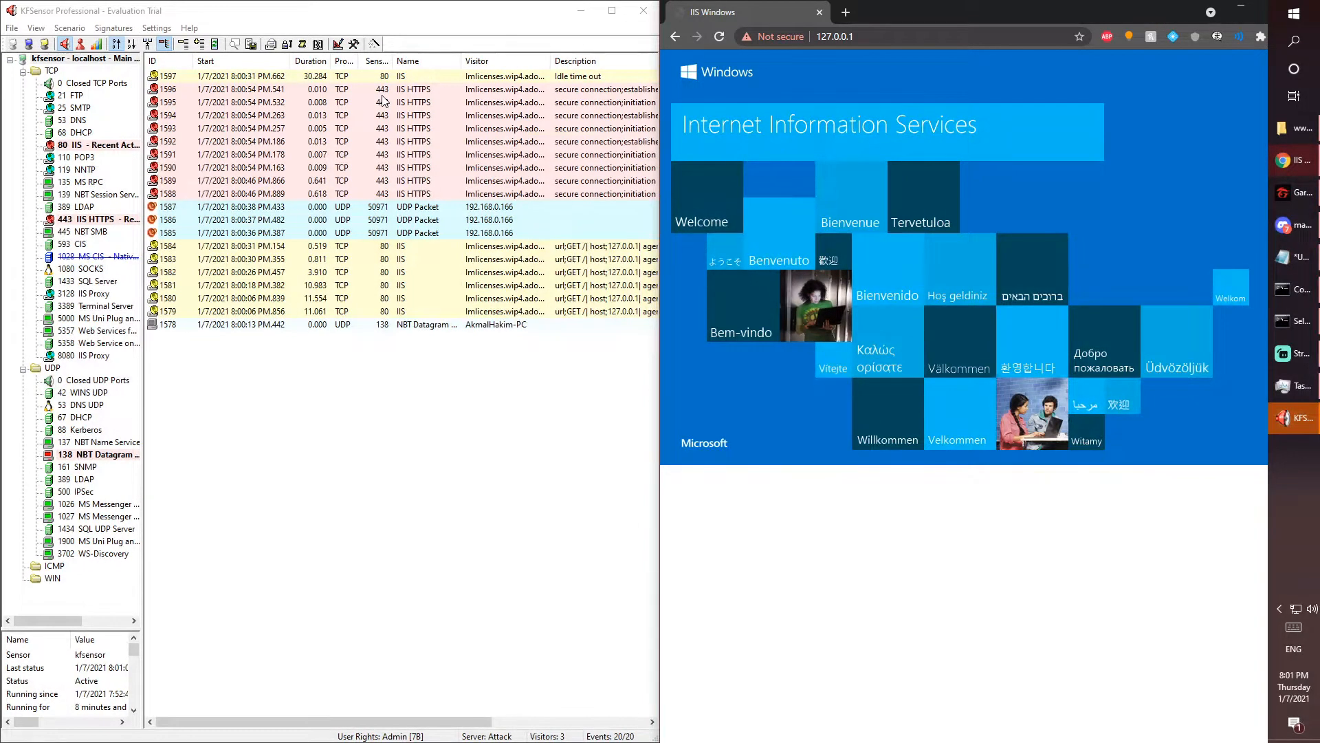
pyautogui.moveTo(426, 99)
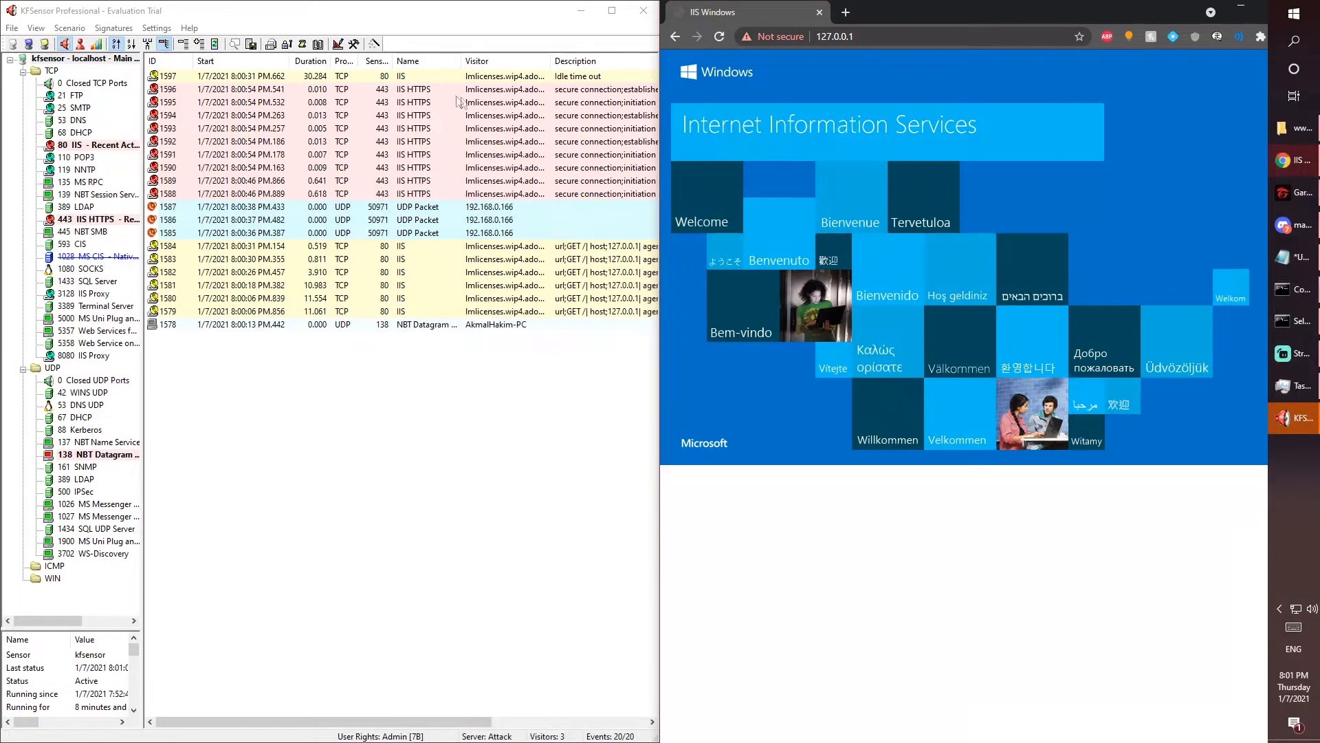
pyautogui.moveTo(447, 104)
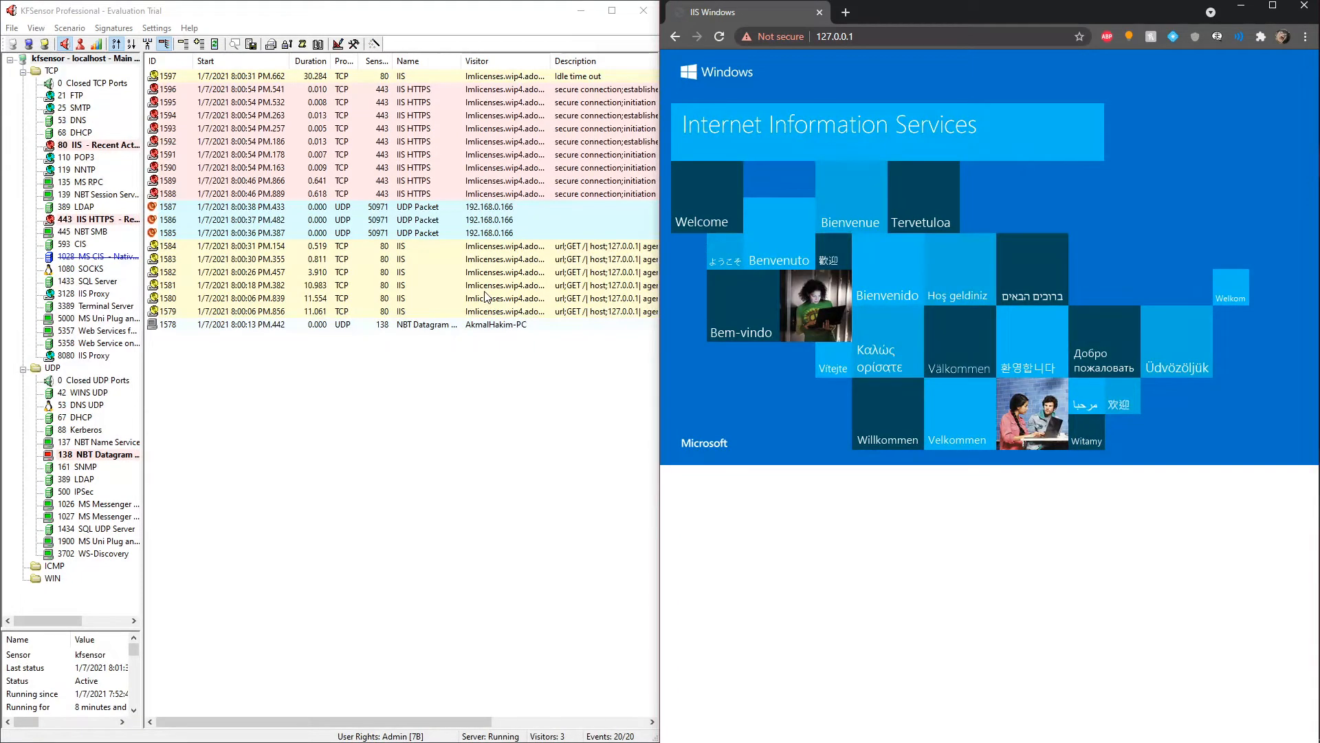
pyautogui.moveTo(586, 511)
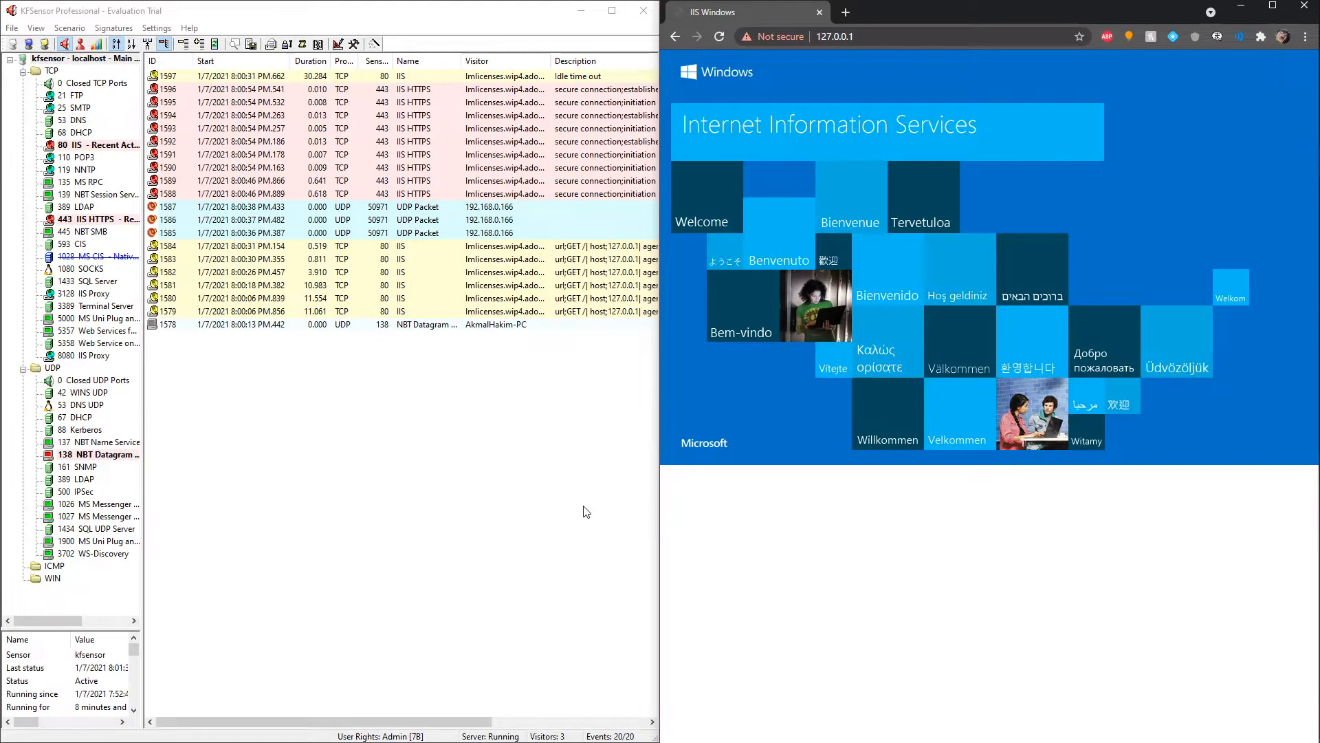
pyautogui.moveTo(515, 209)
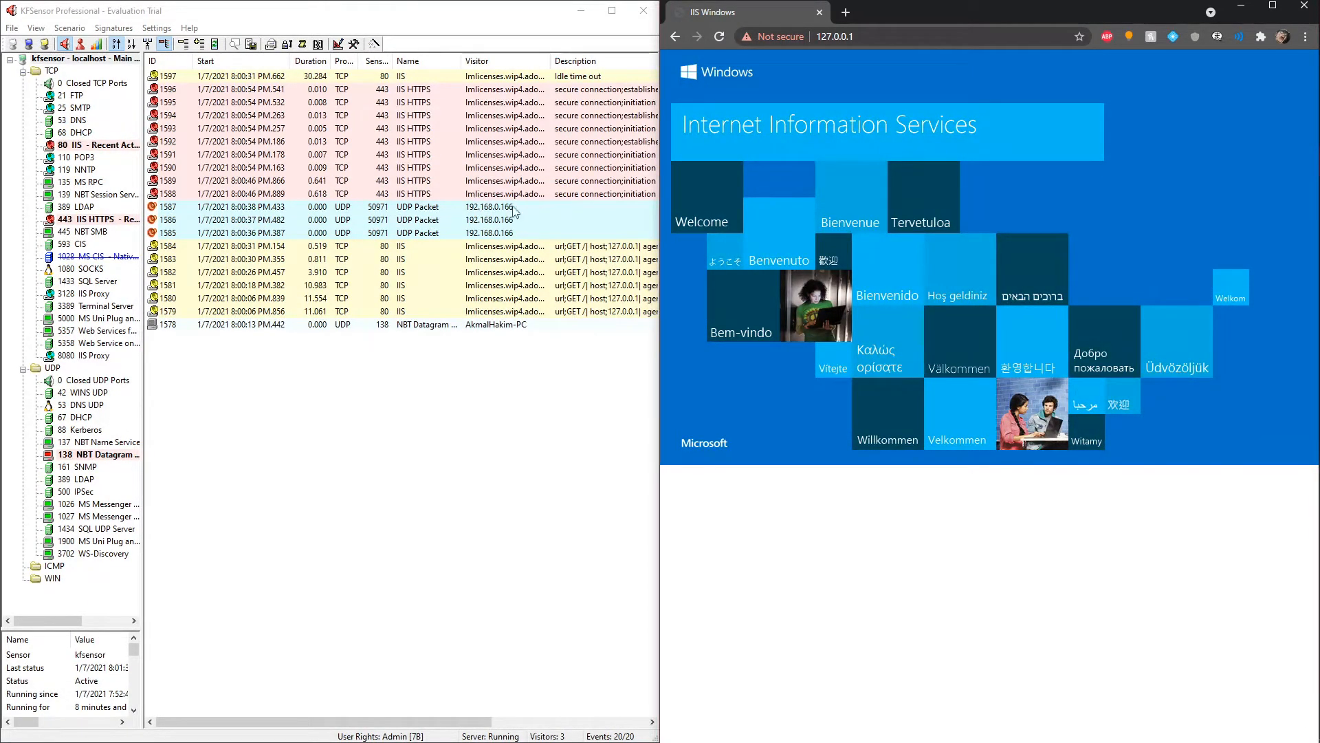
pyautogui.moveTo(574, 271)
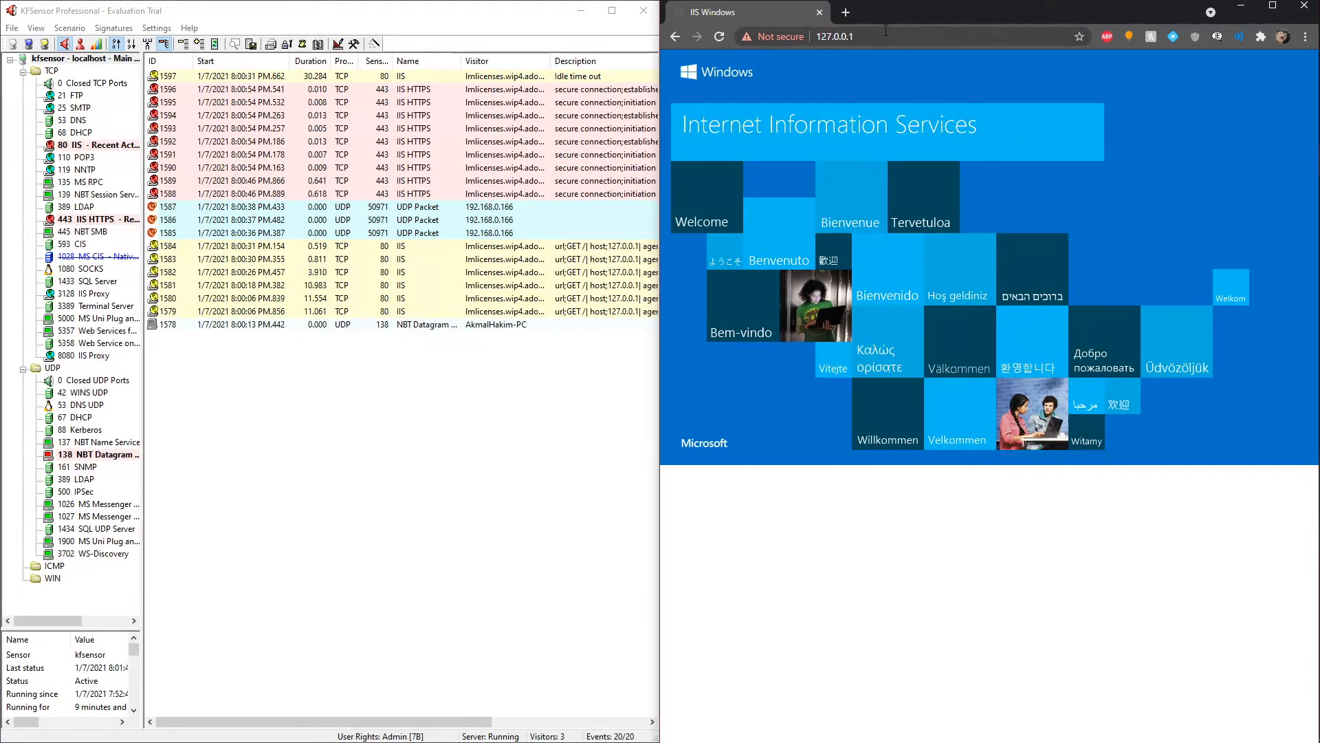
pyautogui.moveTo(907, 31)
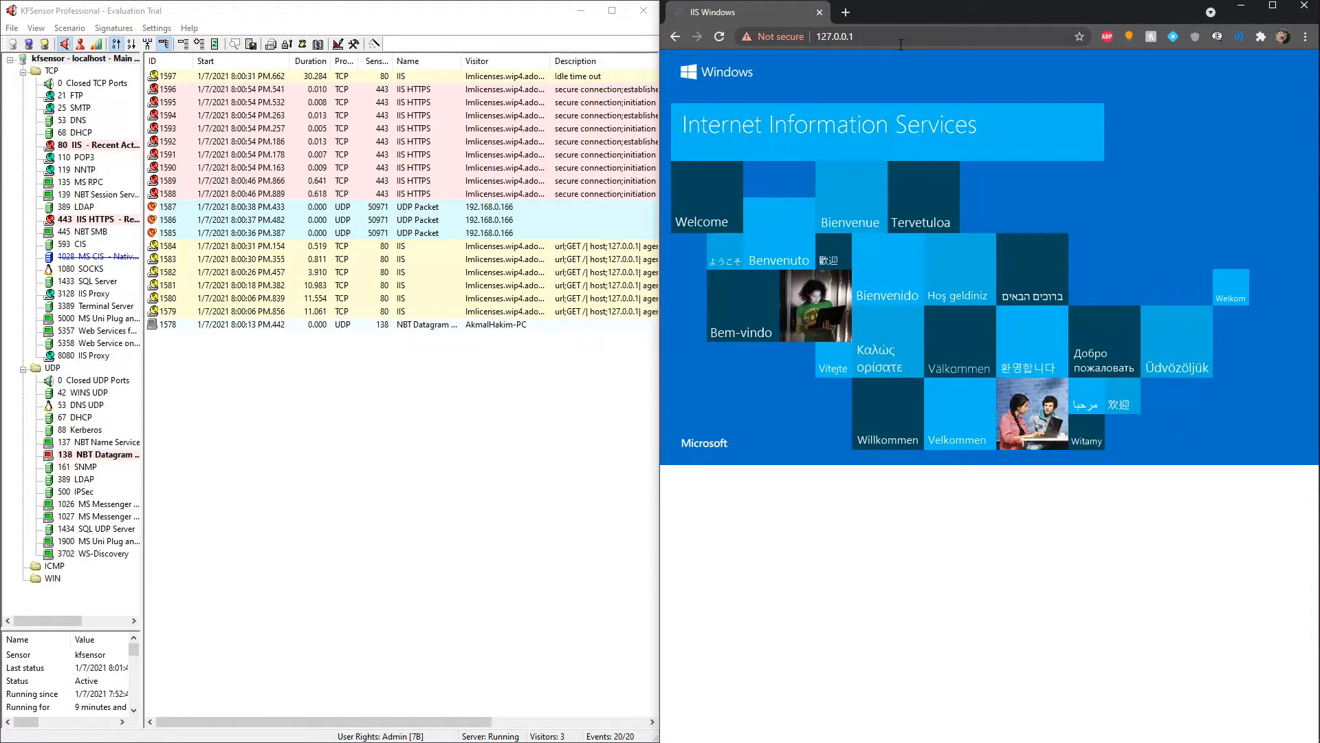
pyautogui.moveTo(1118, 198)
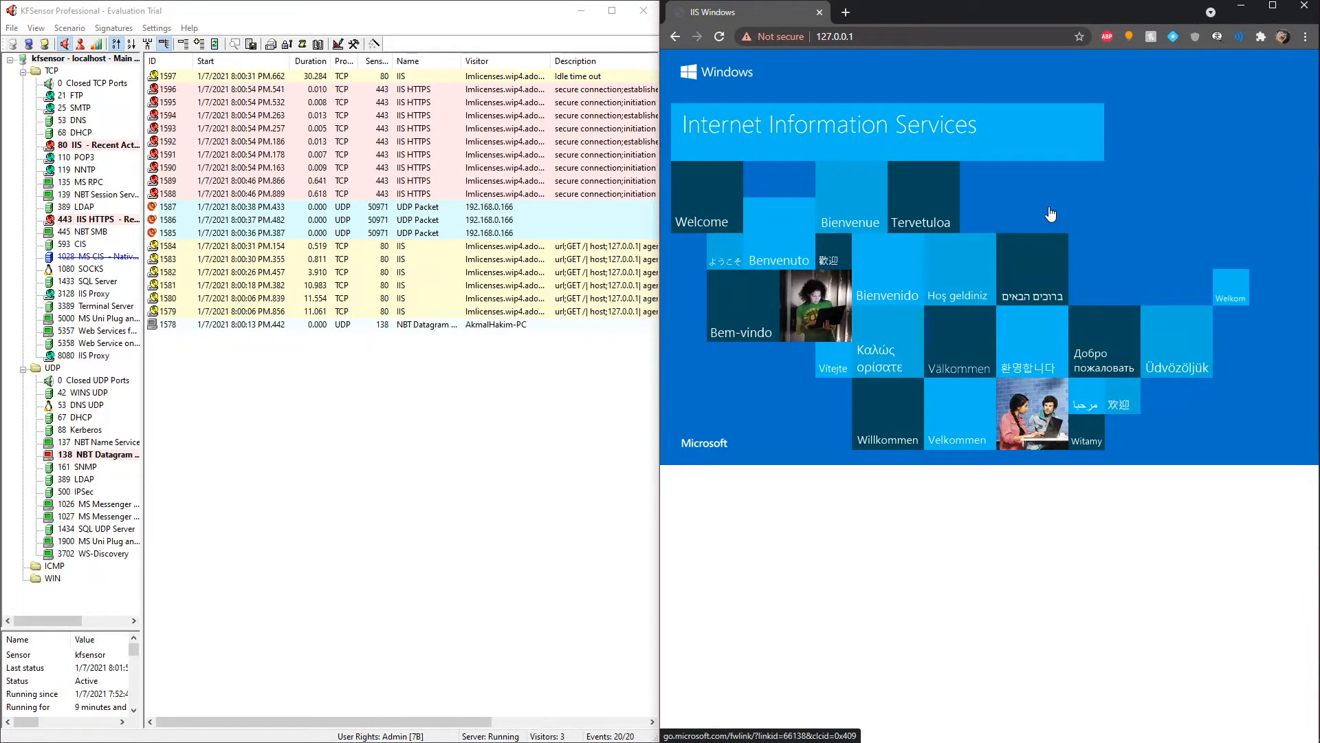
pyautogui.moveTo(916, 94)
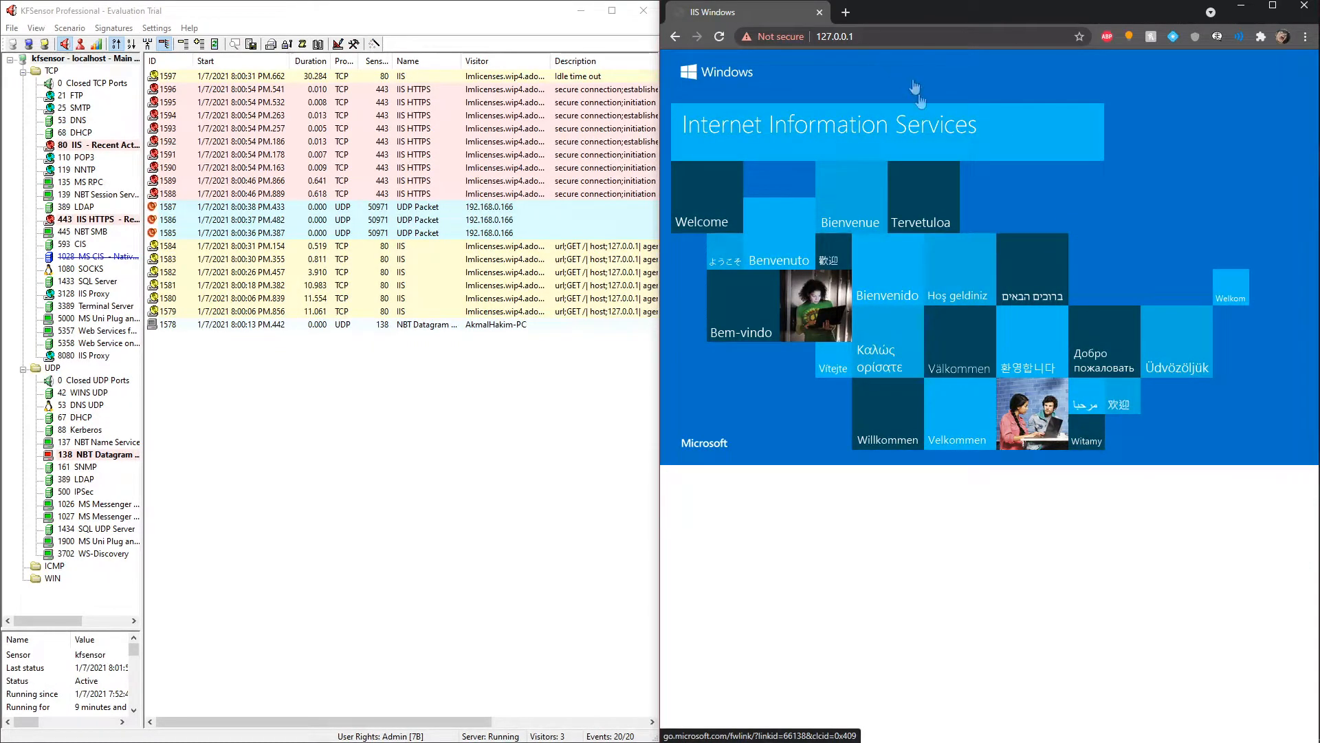
pyautogui.moveTo(1251, 324)
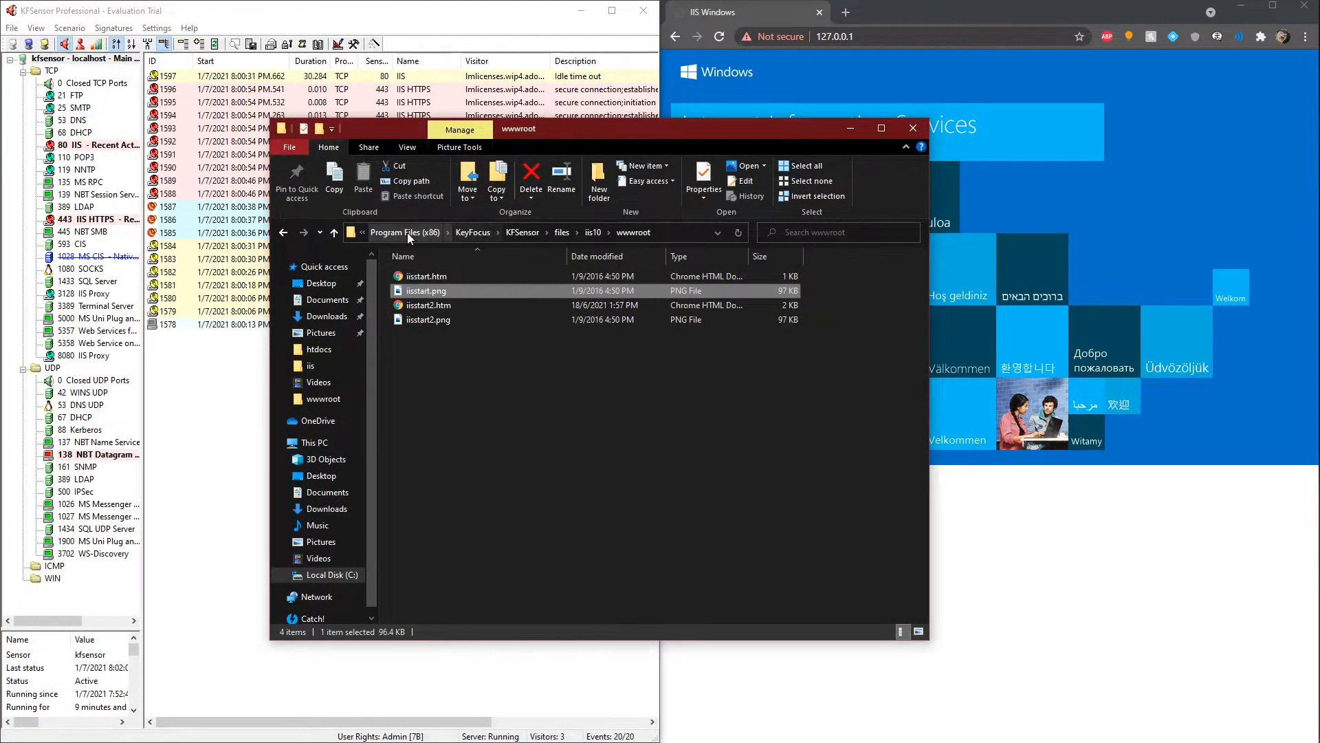
# Browse to C:\Program Files (x86)\KeyFocus\KFSensor\iis10\wwwroot in File Explorer
pyautogui.click(402, 231)
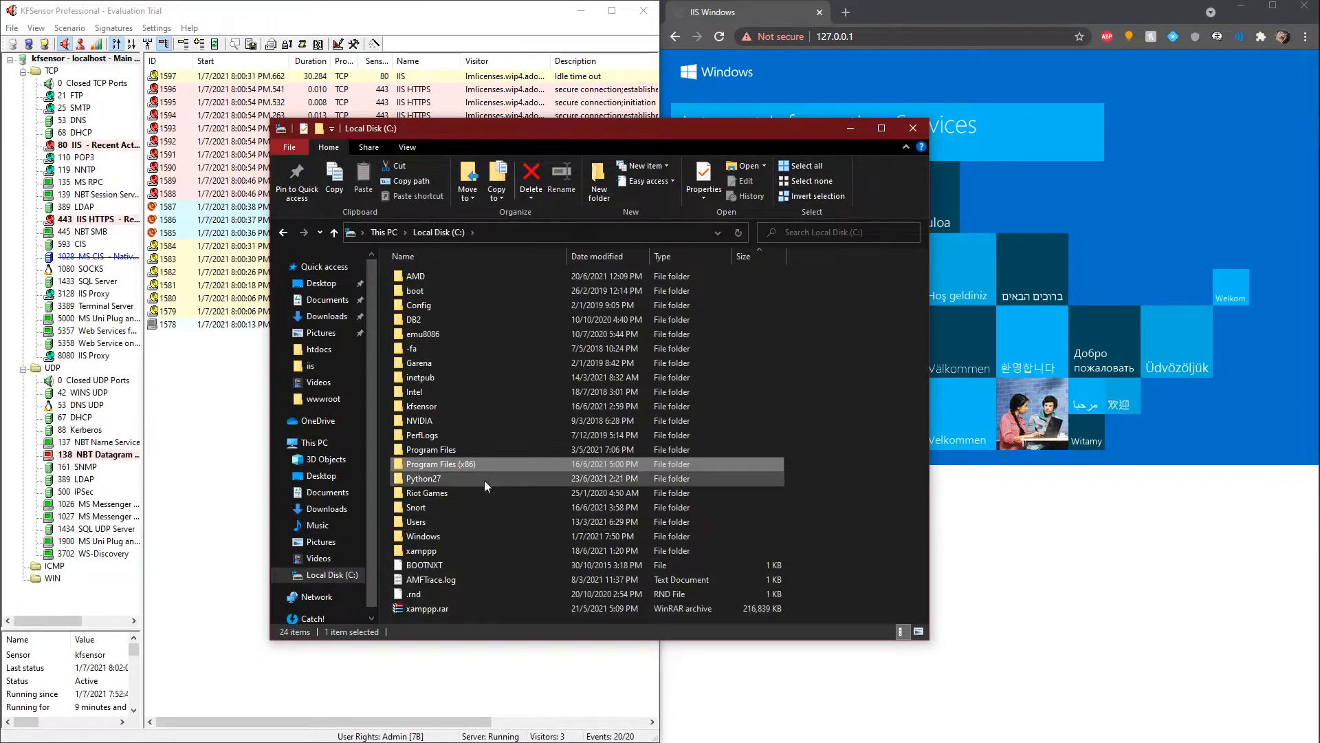
pyautogui.doubleClick(440, 463)
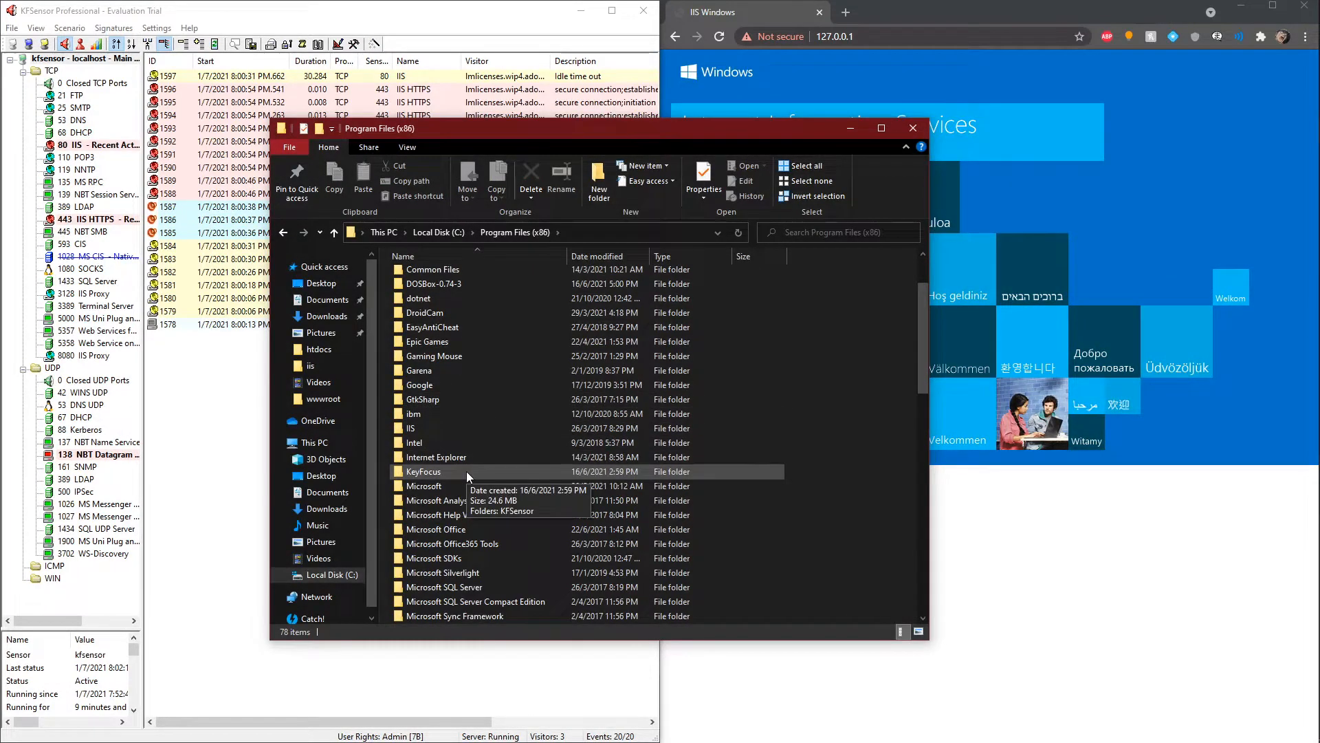
pyautogui.doubleClick(424, 470)
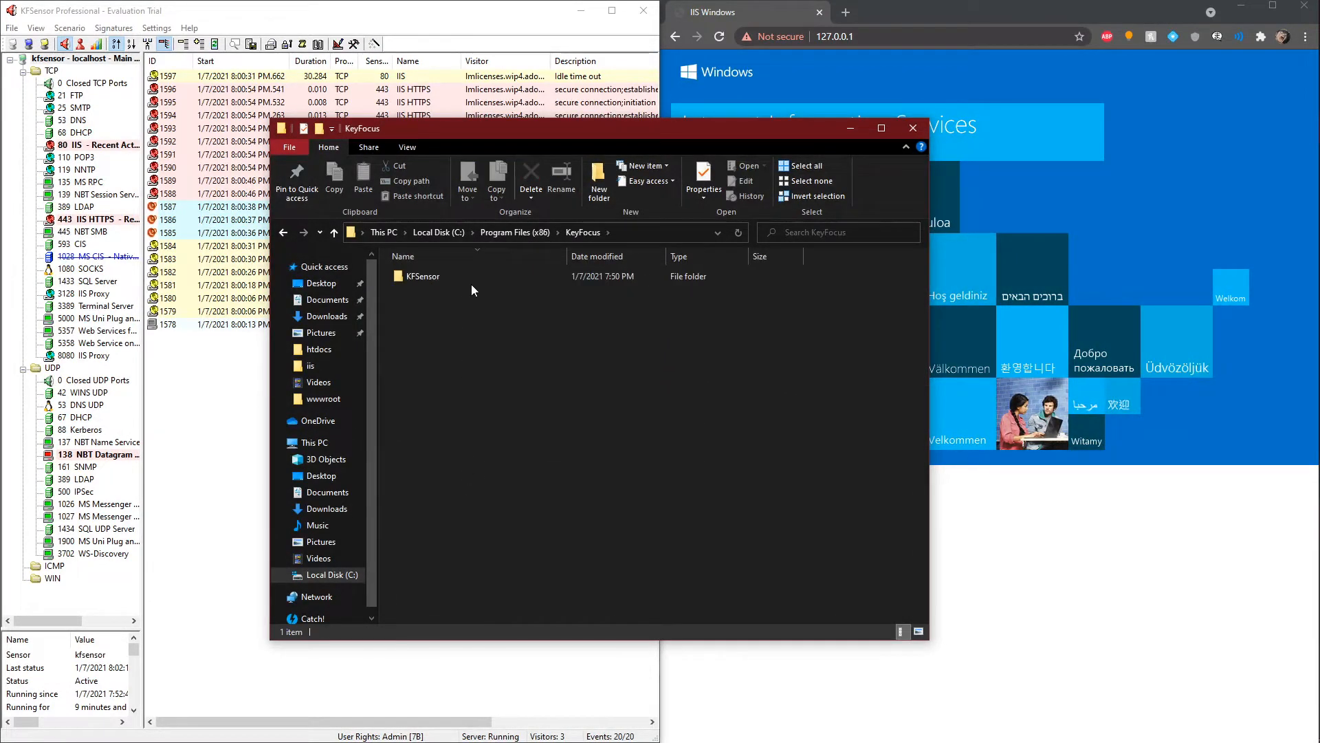
pyautogui.doubleClick(422, 275)
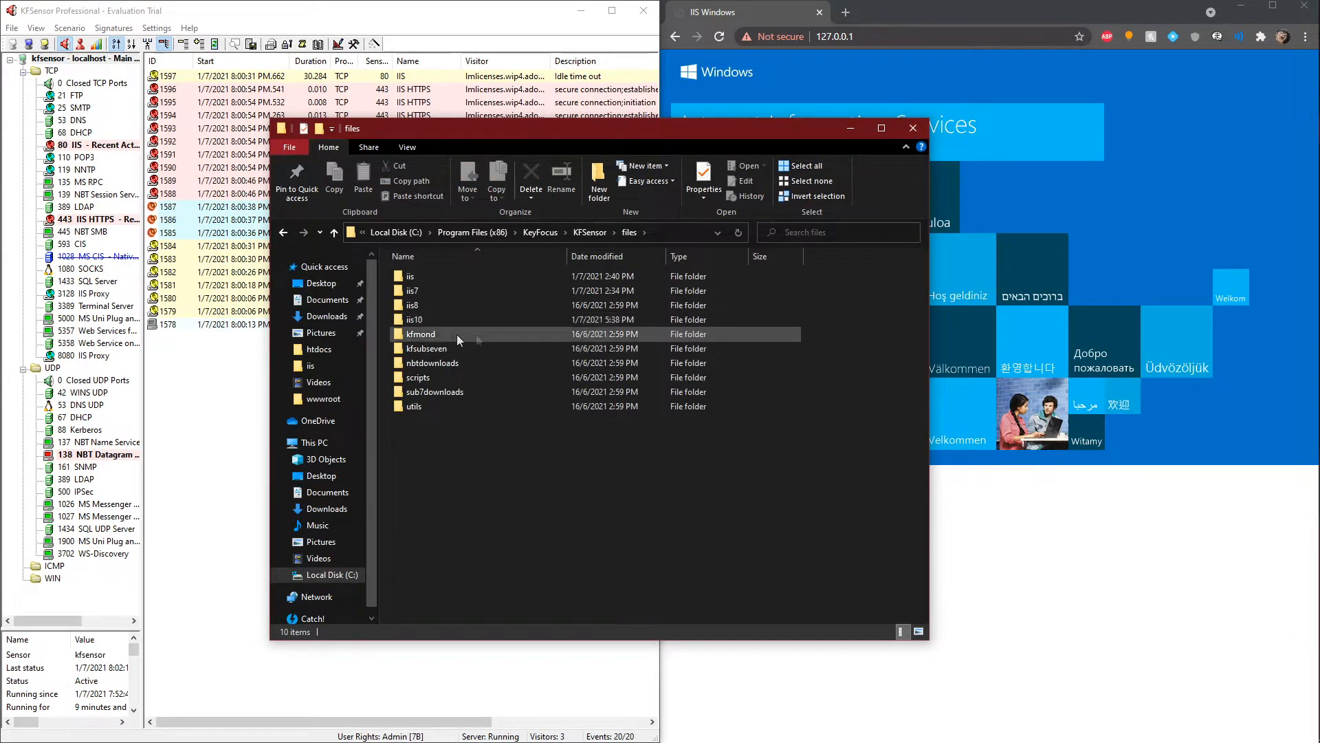
pyautogui.doubleClick(414, 319)
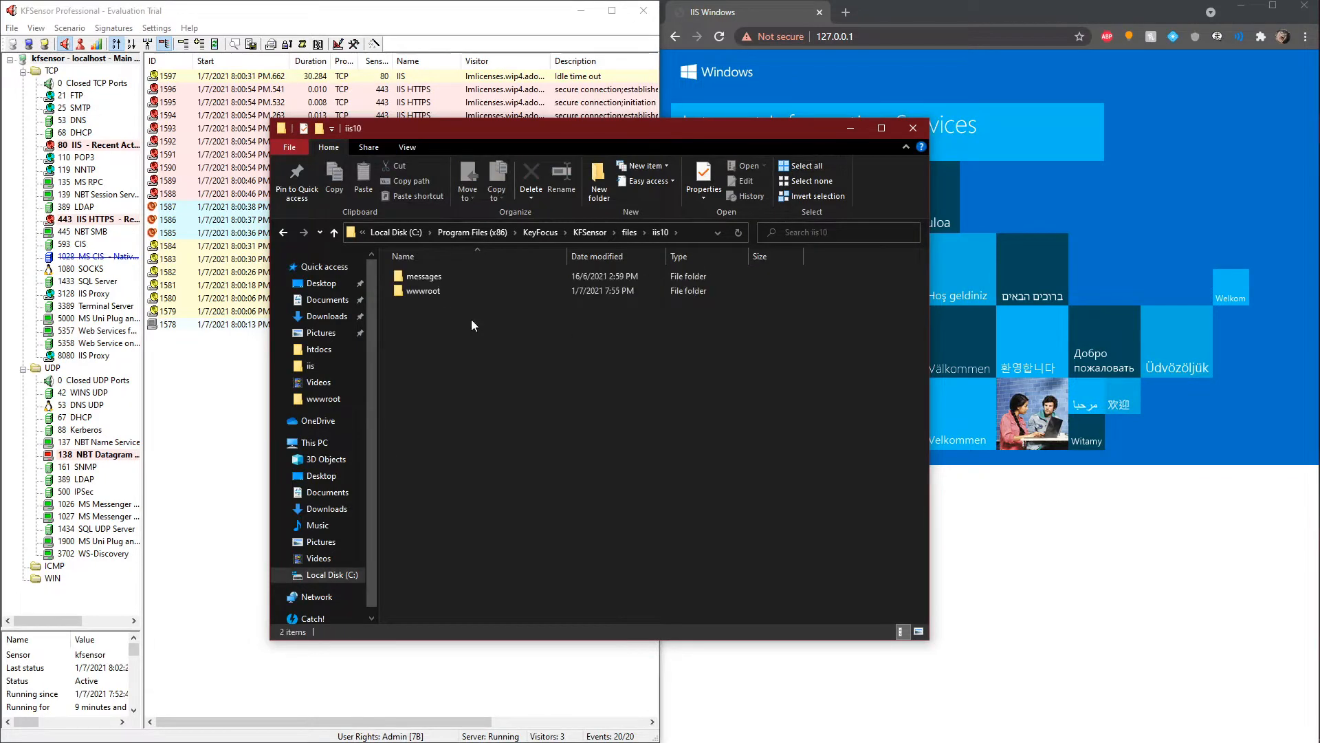
pyautogui.moveTo(424, 290)
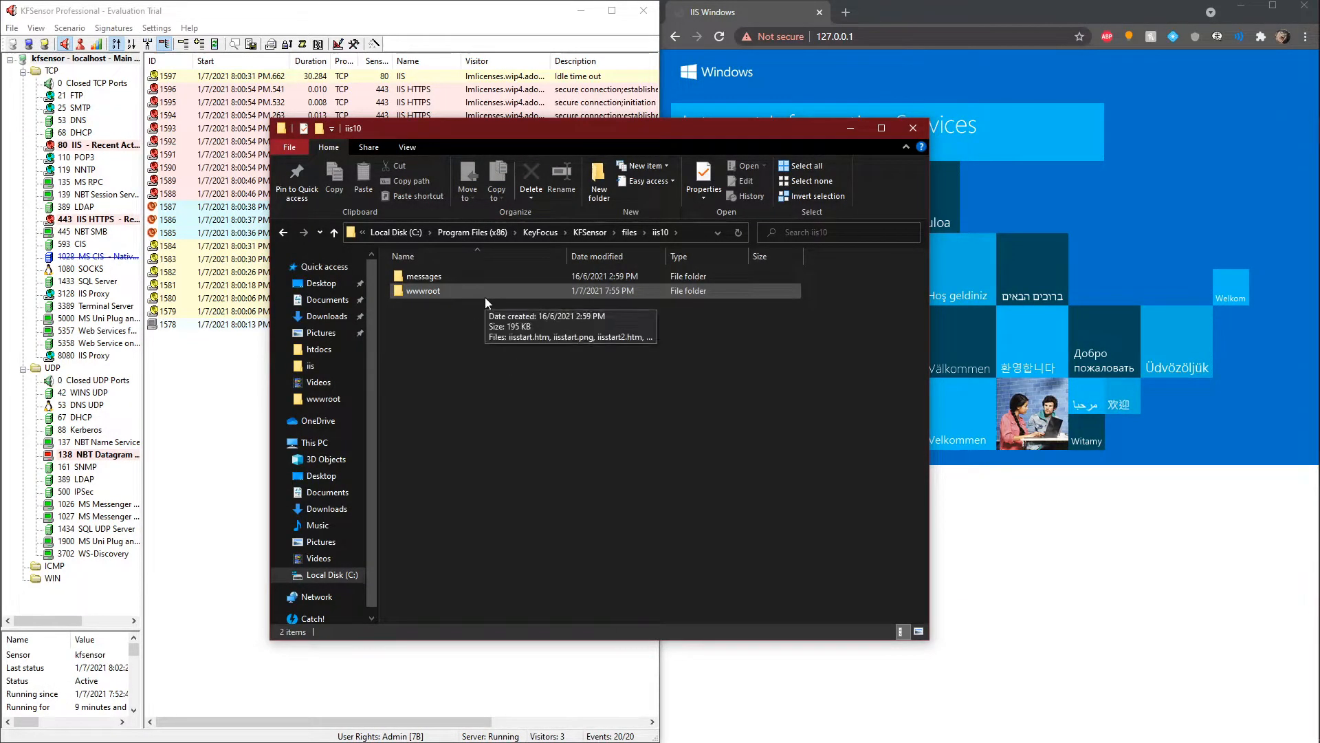
pyautogui.doubleClick(422, 290)
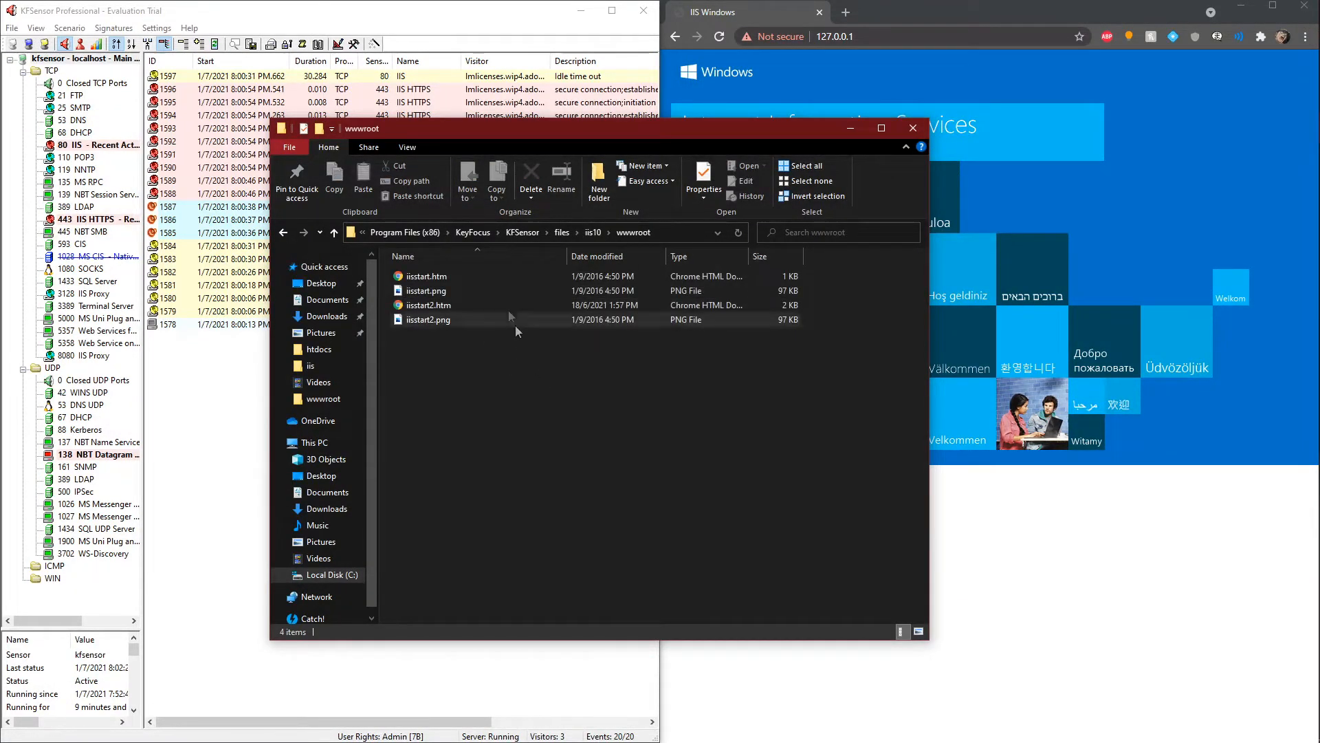
# Rename iisstart.htm to iisstart1.htm and iisstart2.htm to iisstart.htm
pyautogui.click(430, 306)
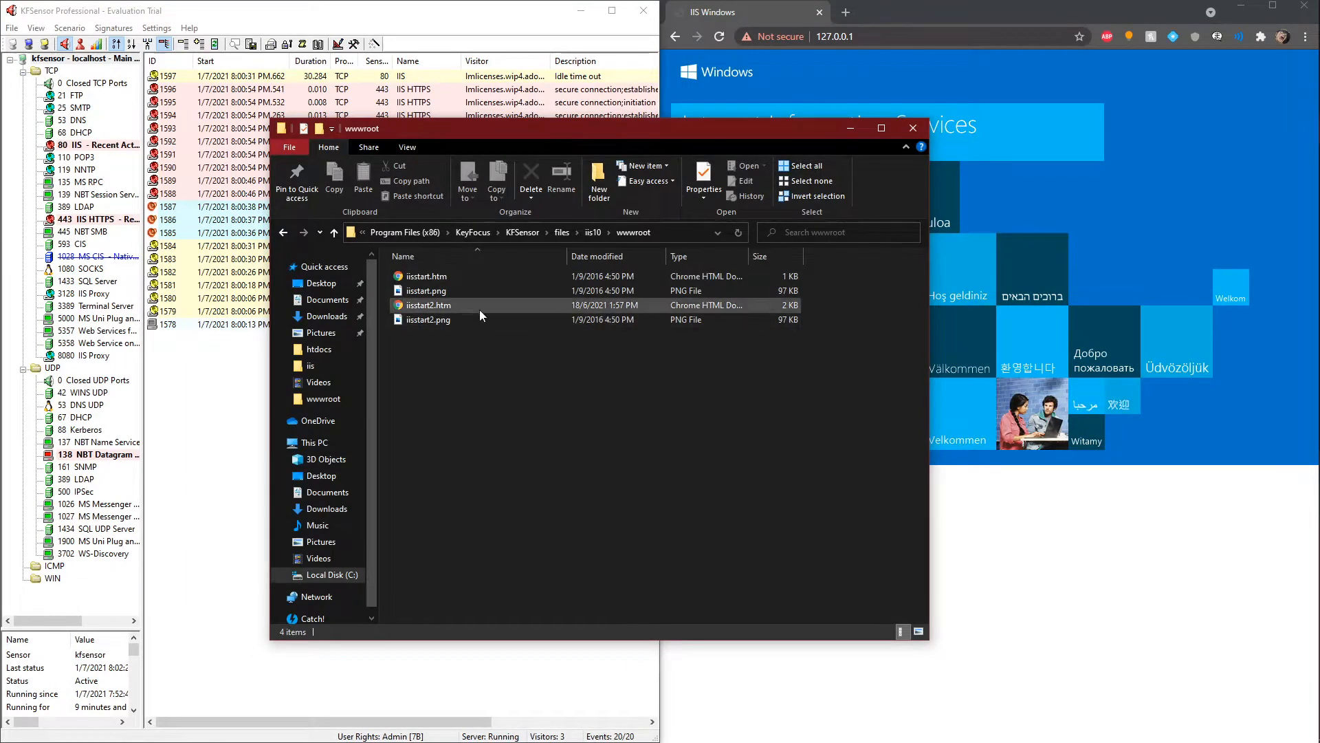
pyautogui.click(552, 379)
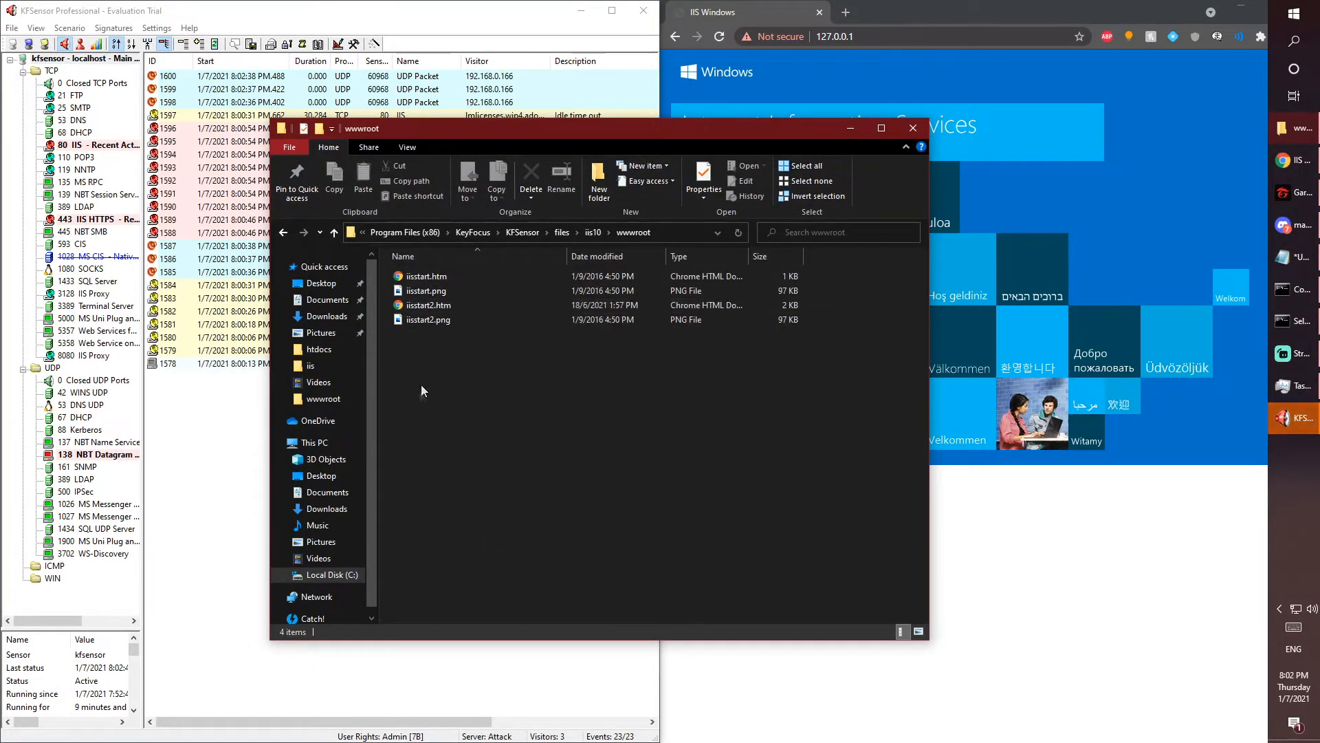
pyautogui.click(429, 305)
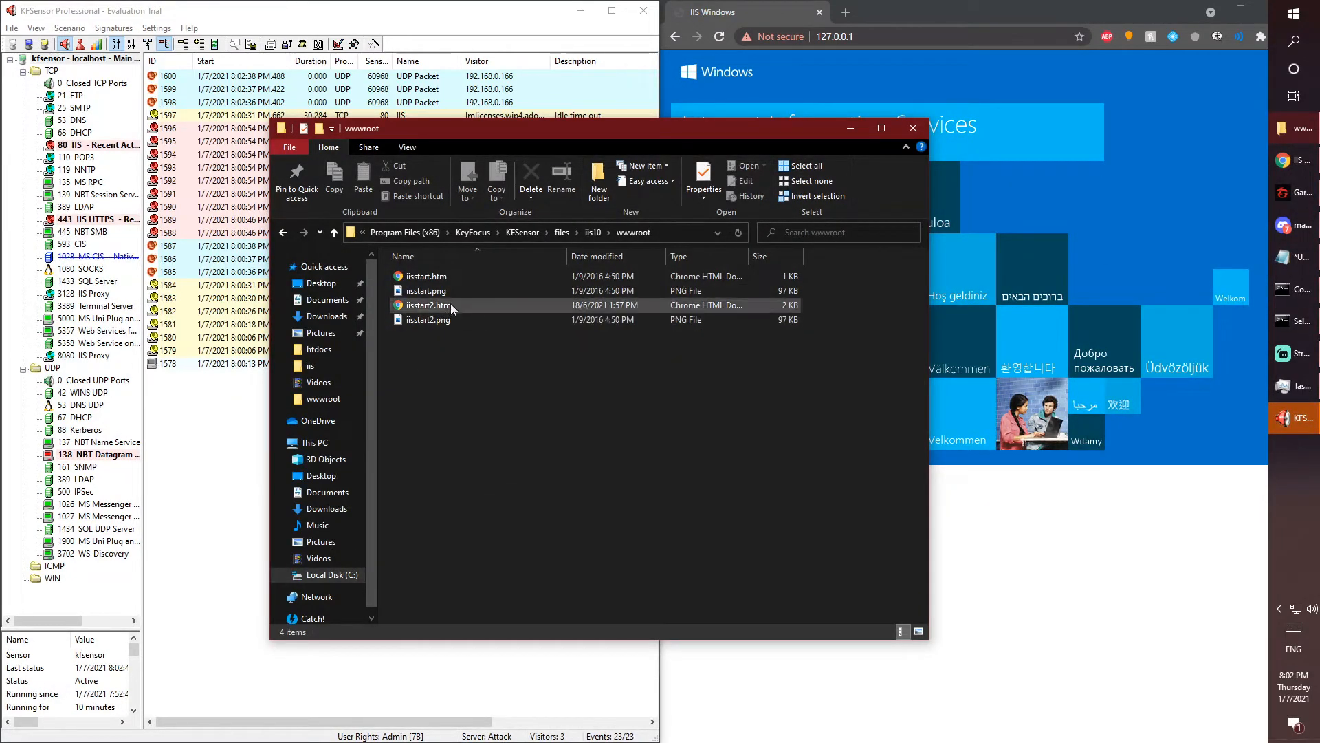
pyautogui.rightClick(429, 304)
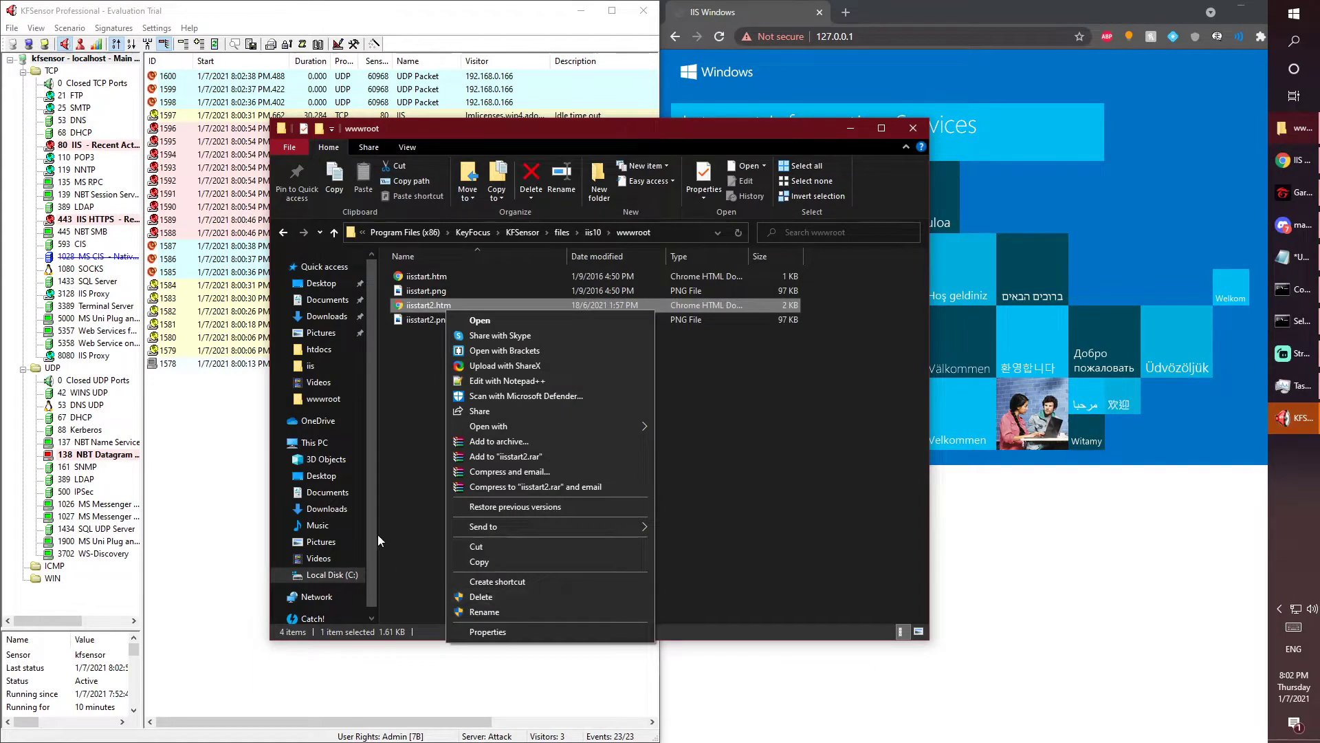
pyautogui.click(426, 275)
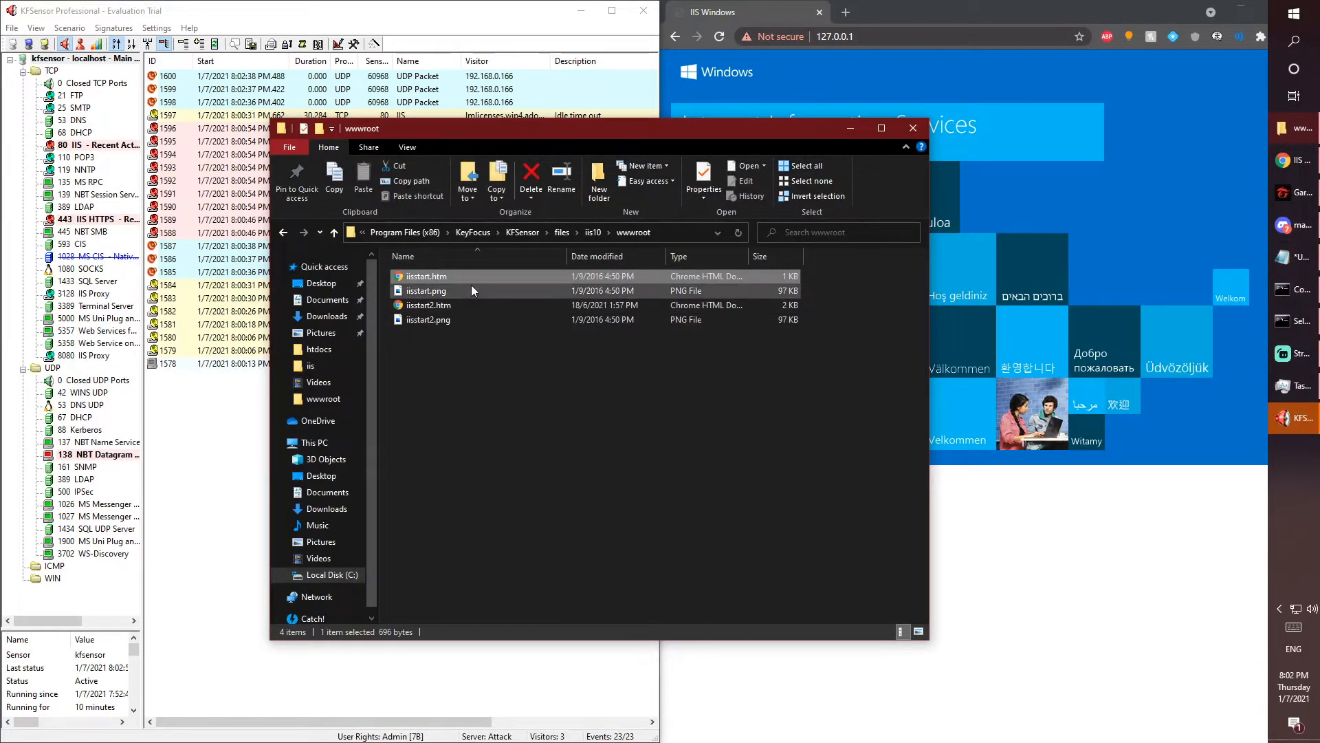
pyautogui.rightClick(443, 280)
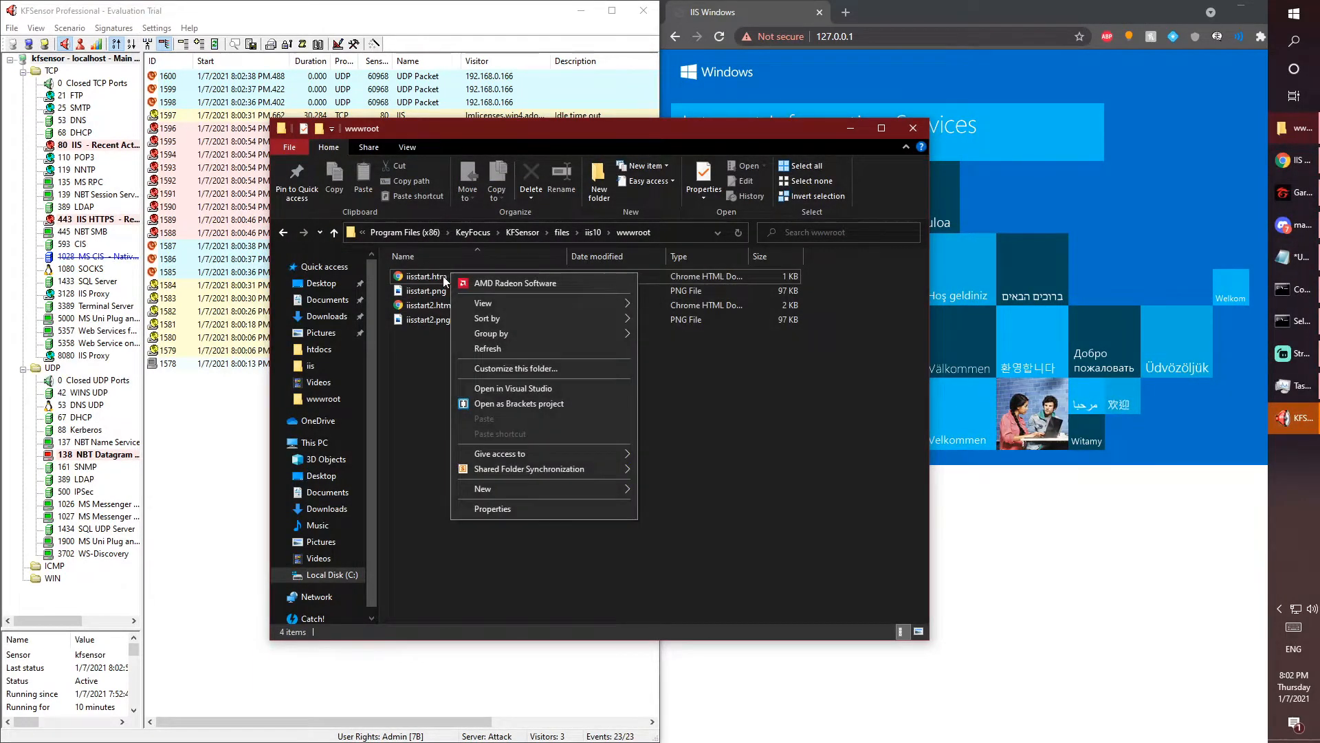
pyautogui.rightClick(425, 275)
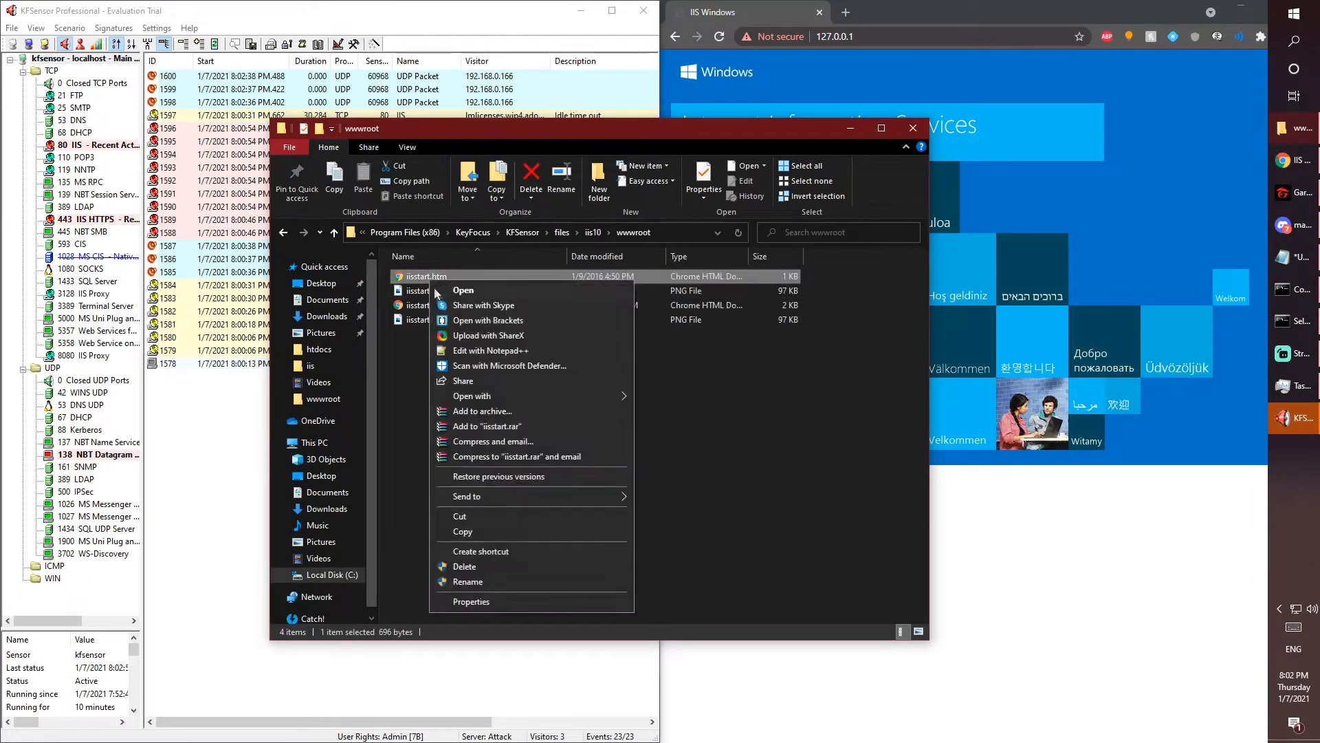
pyautogui.click(468, 580)
pyautogui.write('1')
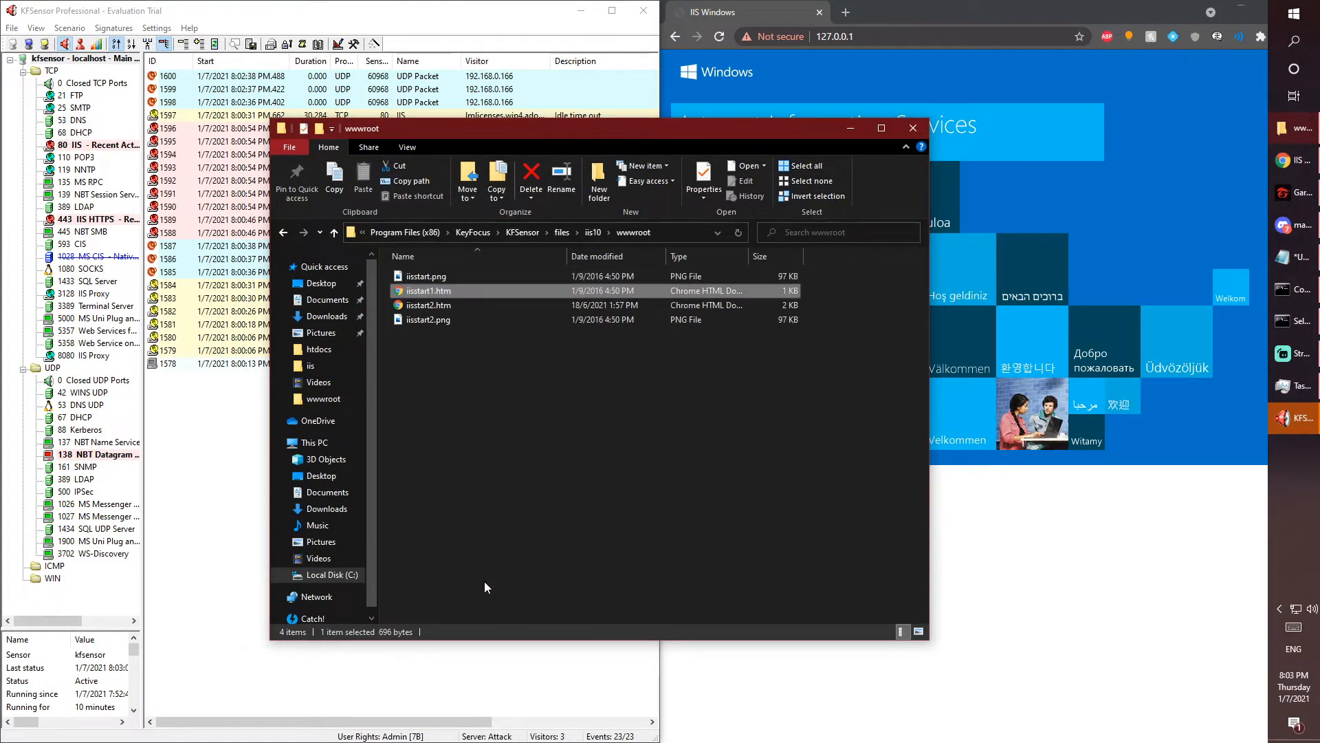
pyautogui.rightClick(428, 304)
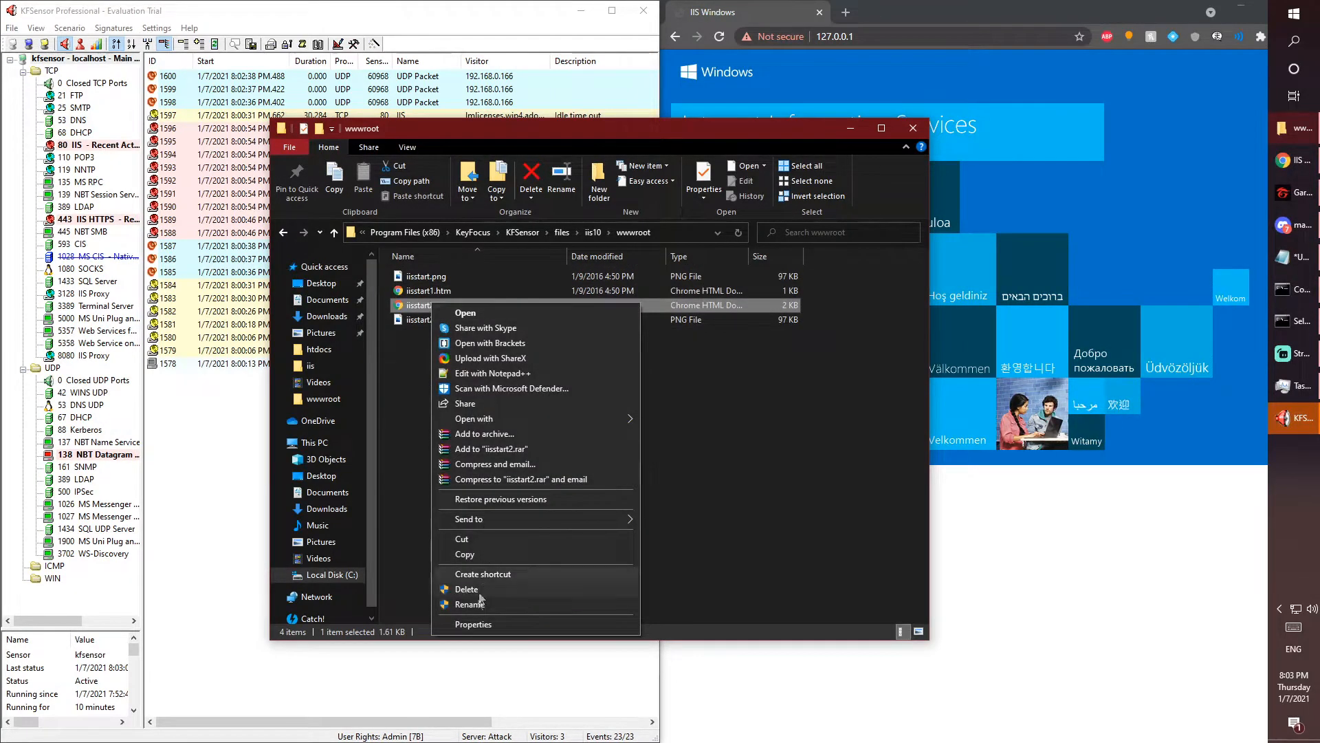
pyautogui.click(468, 604)
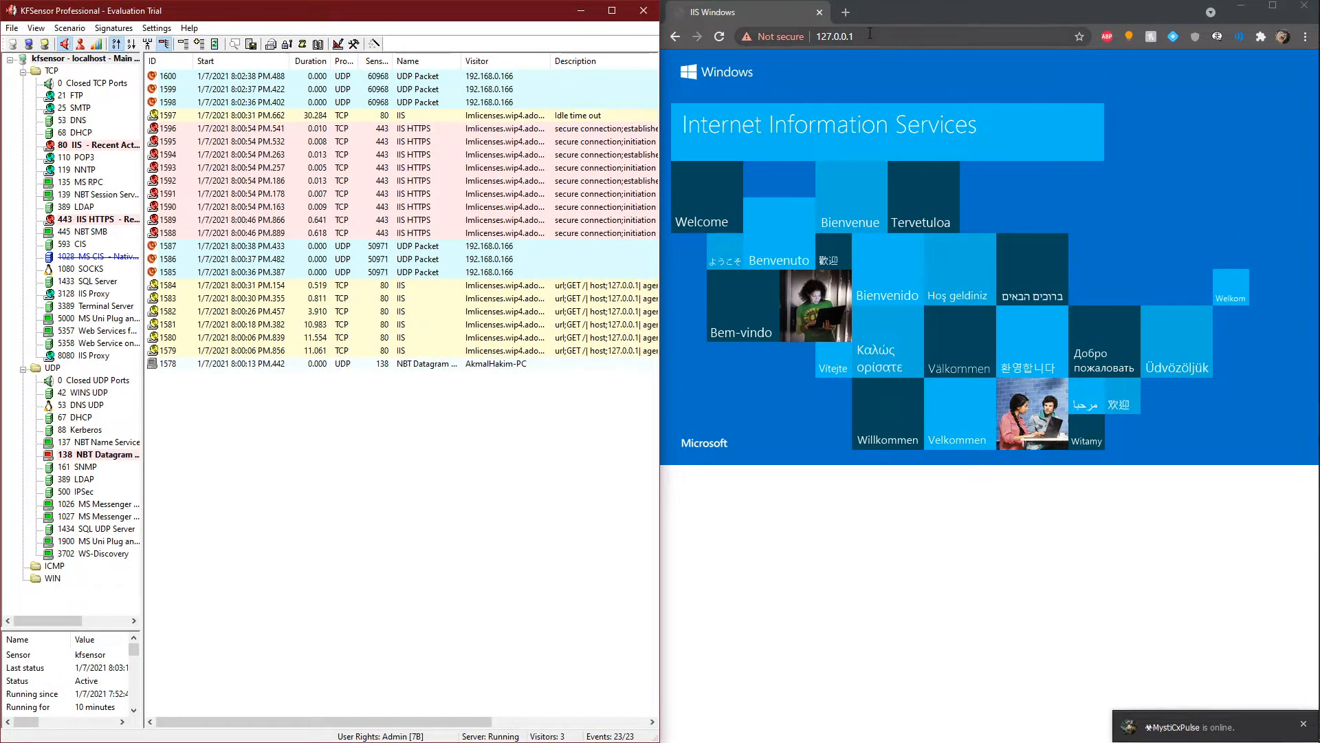
# Reload 127.0.0.1 in Chrome to get the fake Log In page
pyautogui.click(869, 36)
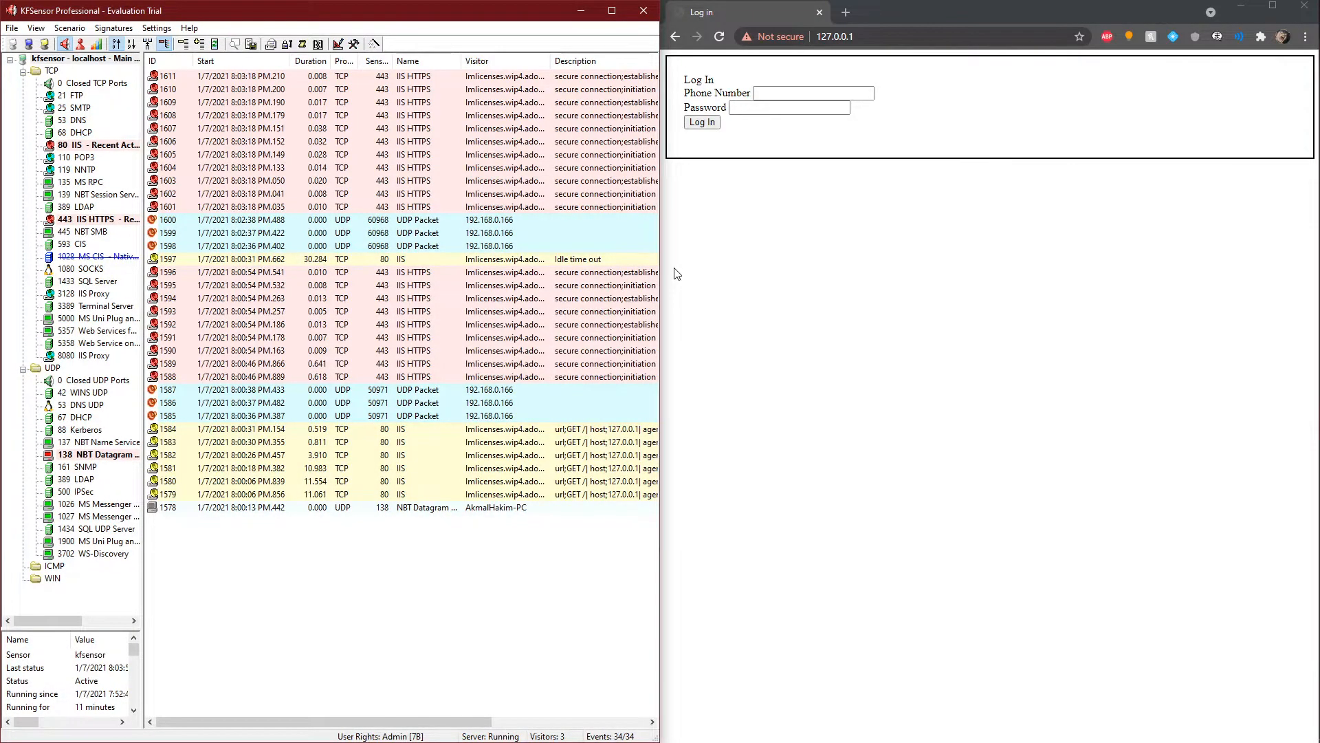
pyautogui.moveTo(1276, 178)
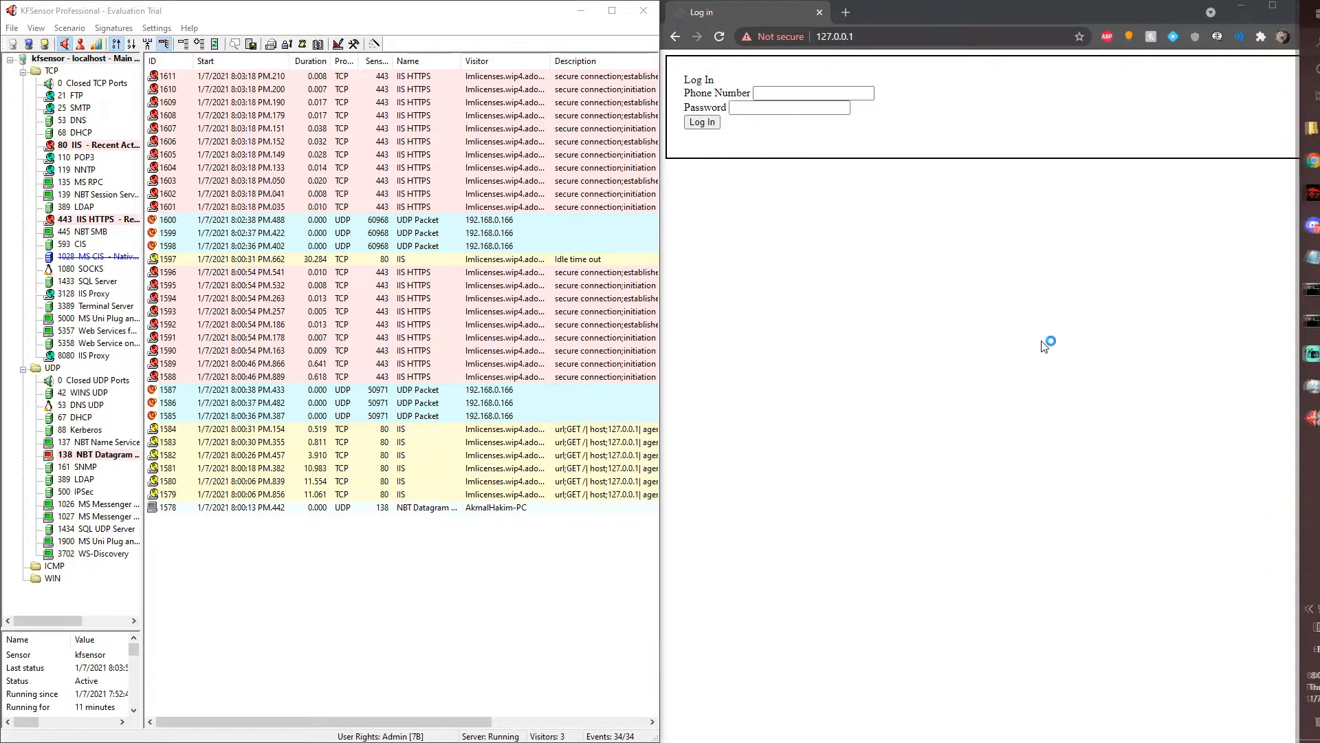
pyautogui.moveTo(1020, 302)
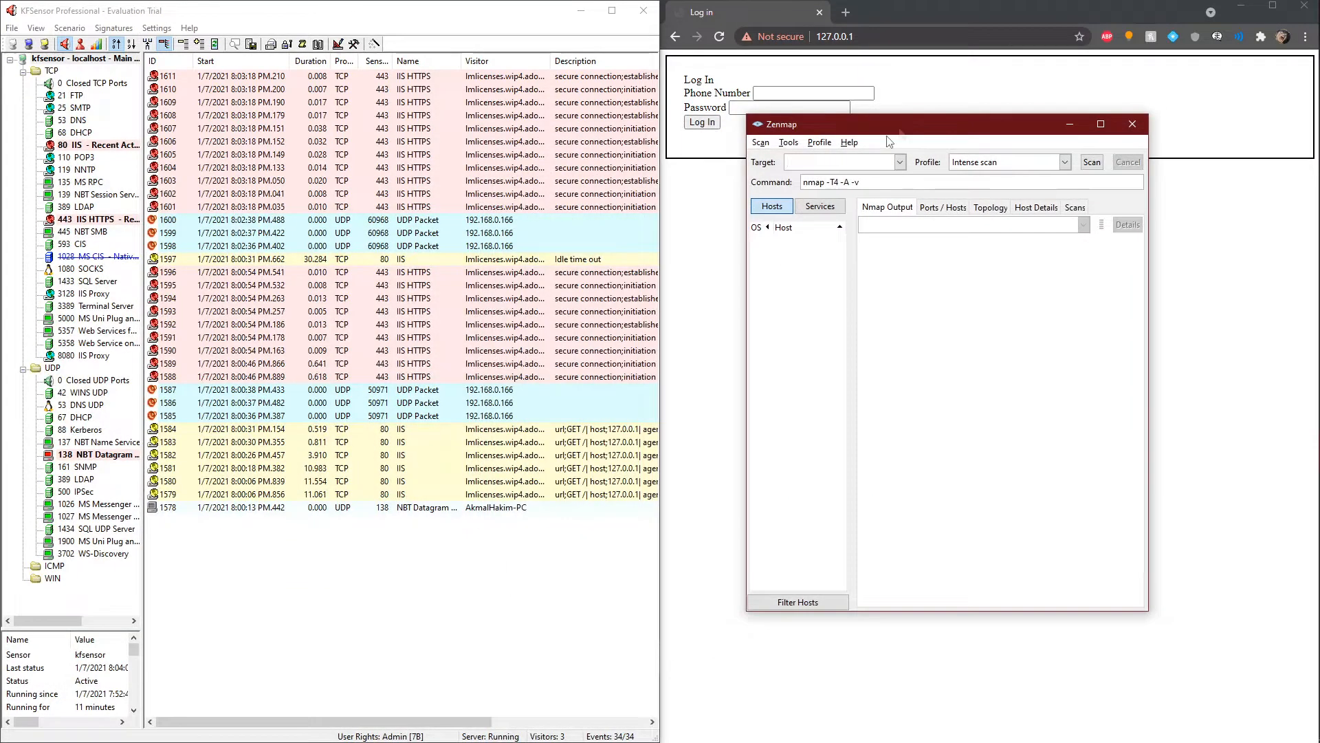
# Scan 192.168.0.180 with nmap -Pn using Zenmap's Intense scan profile
pyautogui.write('nmap -Pn 192.168.0.180')
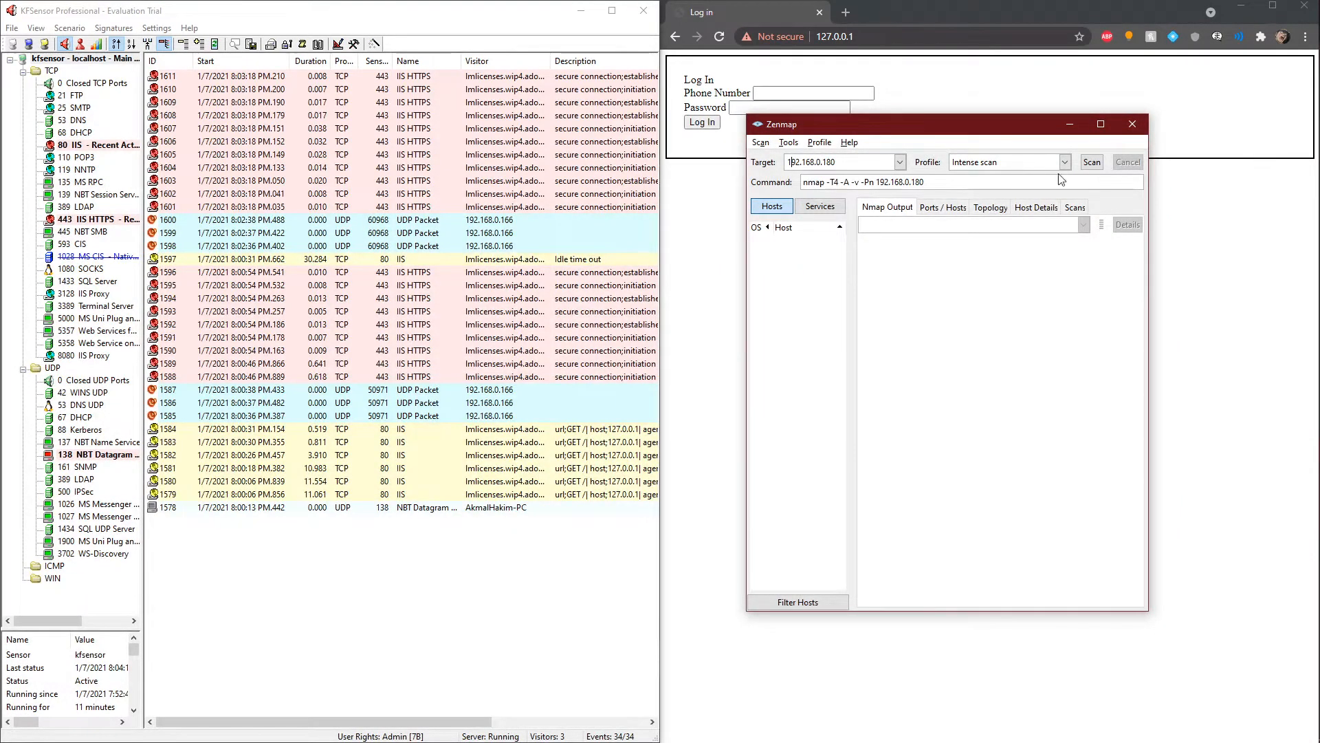
pyautogui.click(1065, 163)
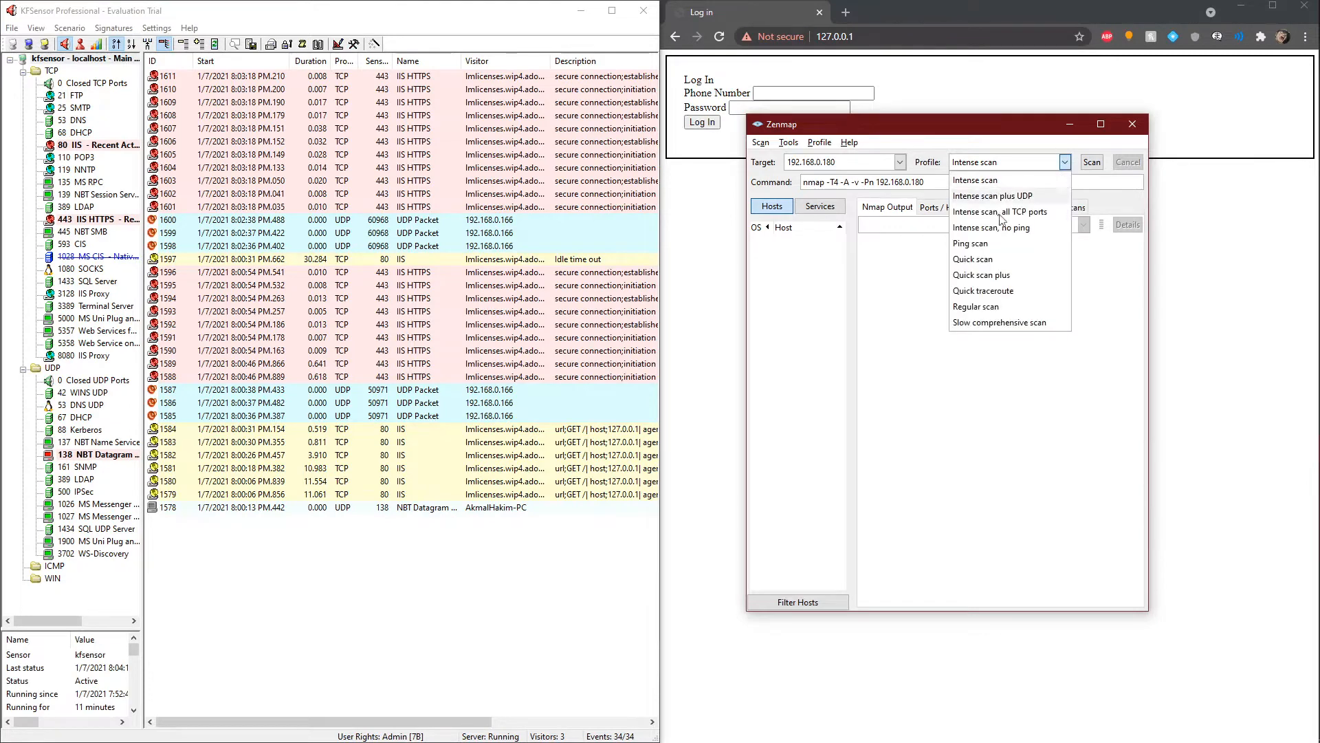
pyautogui.click(975, 180)
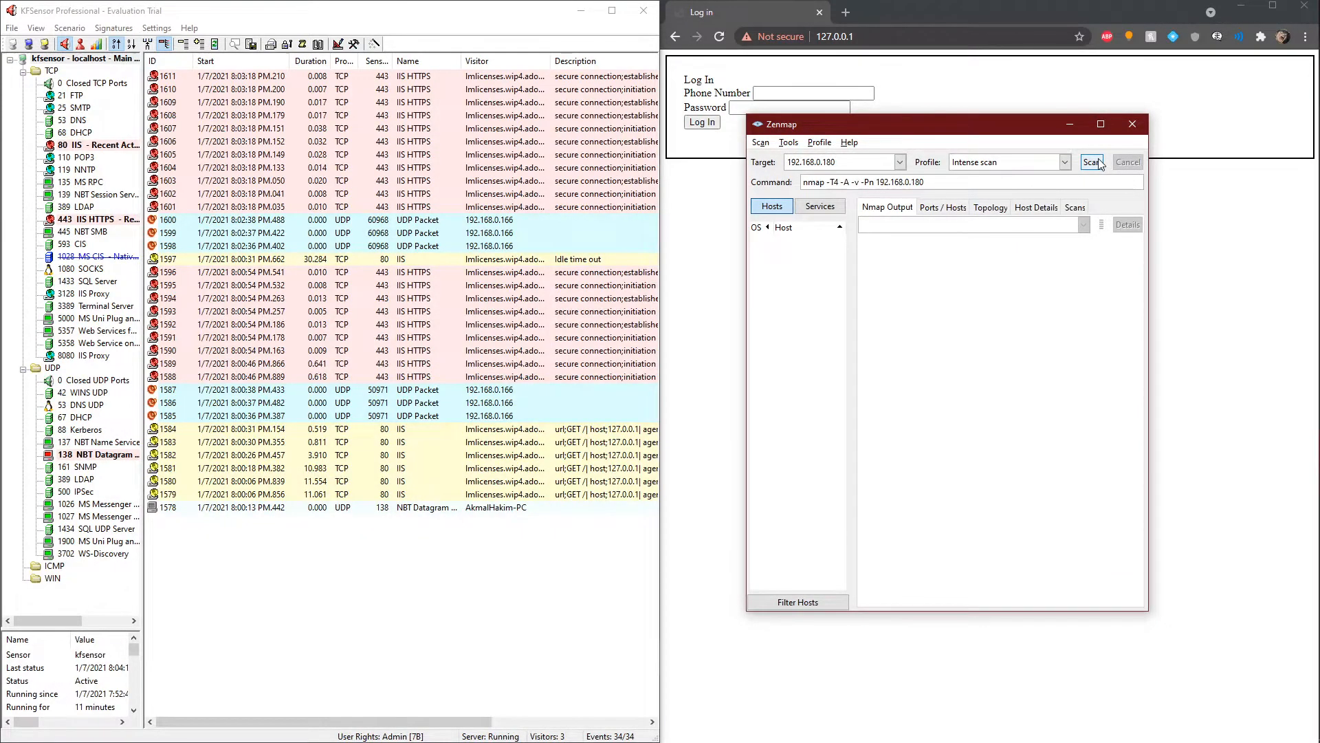
pyautogui.click(1092, 162)
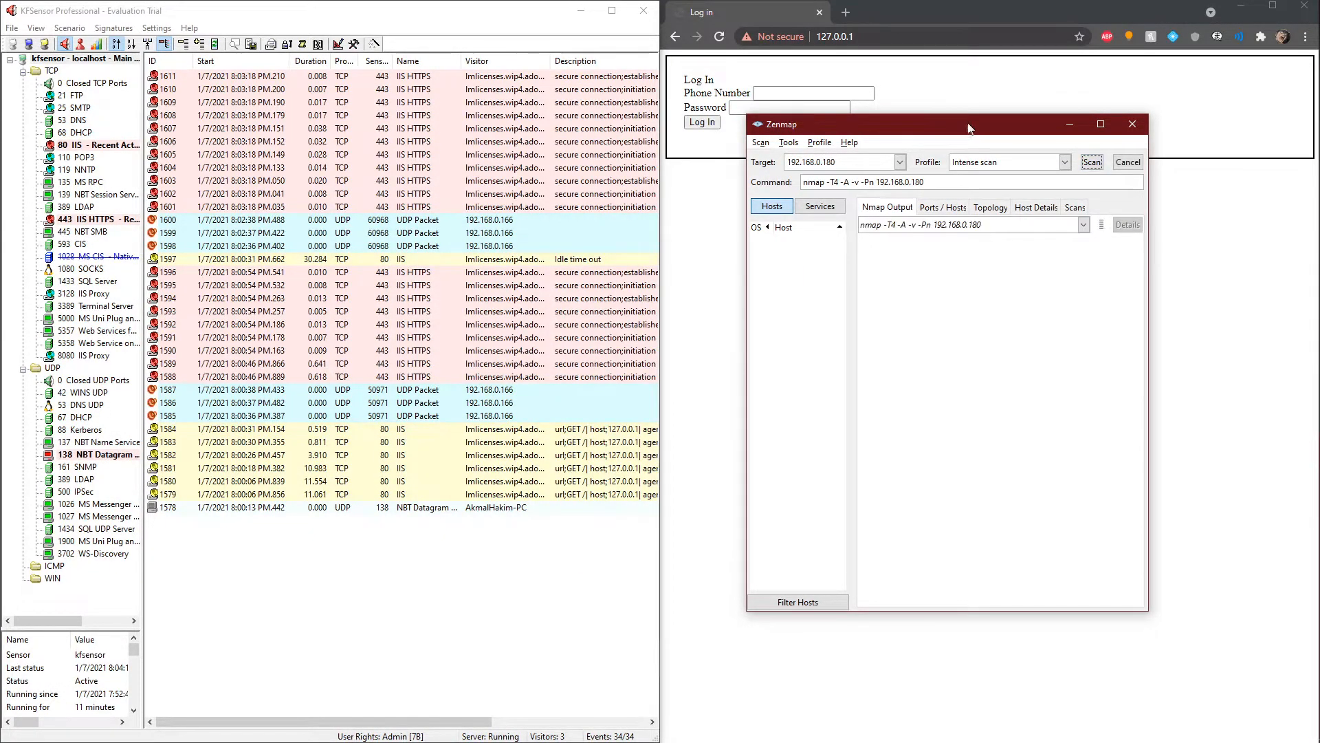
pyautogui.click(1092, 162)
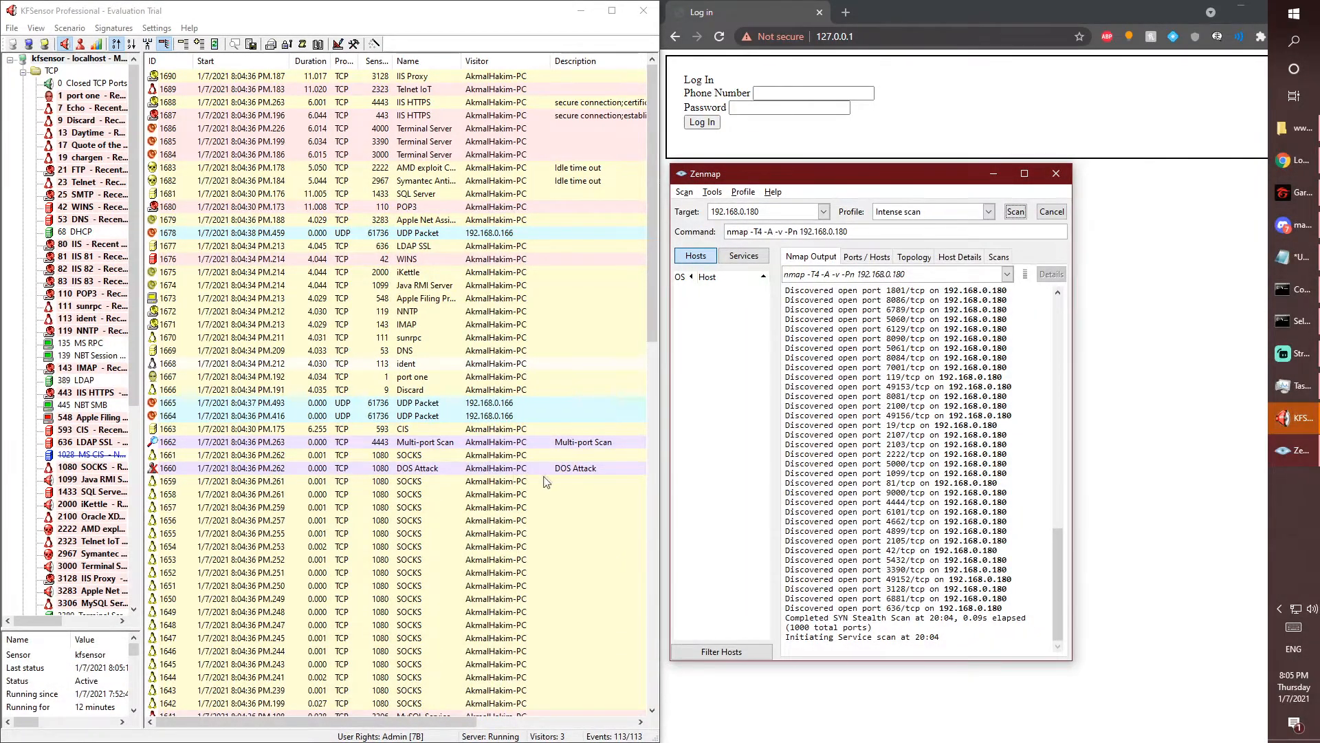
pyautogui.moveTo(492, 475)
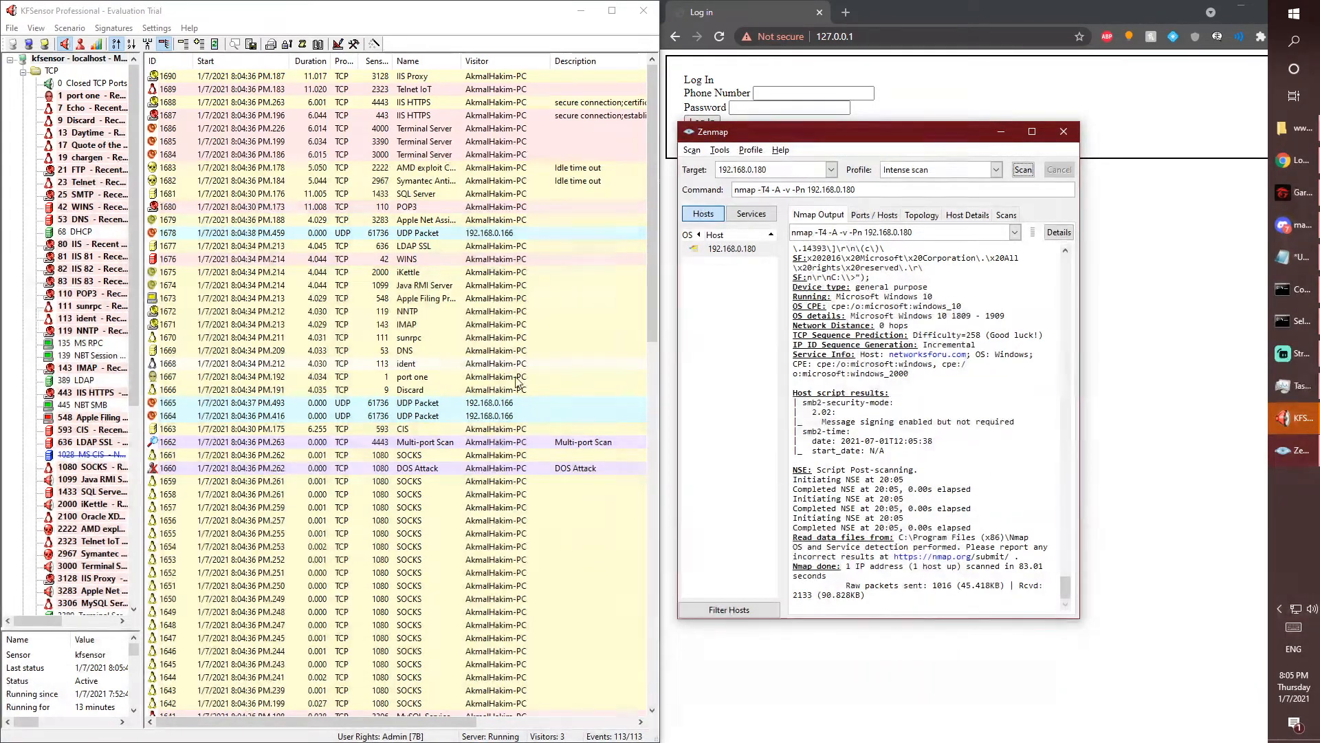
# Scroll the KFSensor event list to the Multi-port Scan Warning from 192.168.0.180
pyautogui.scroll(-3)
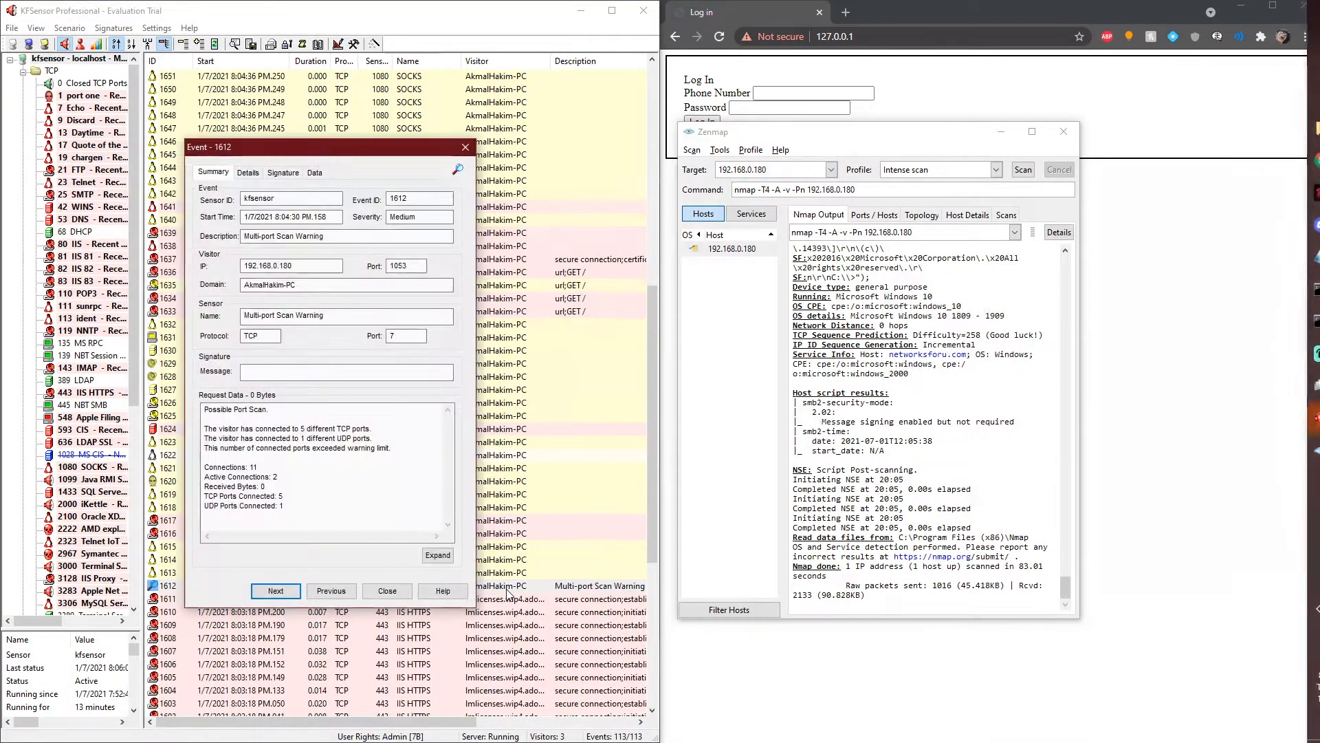
# Highlight the connection counts in the port-scan warning's Request Data and close the Event dialog
pyautogui.moveTo(213, 466); pyautogui.dragTo(281, 497)
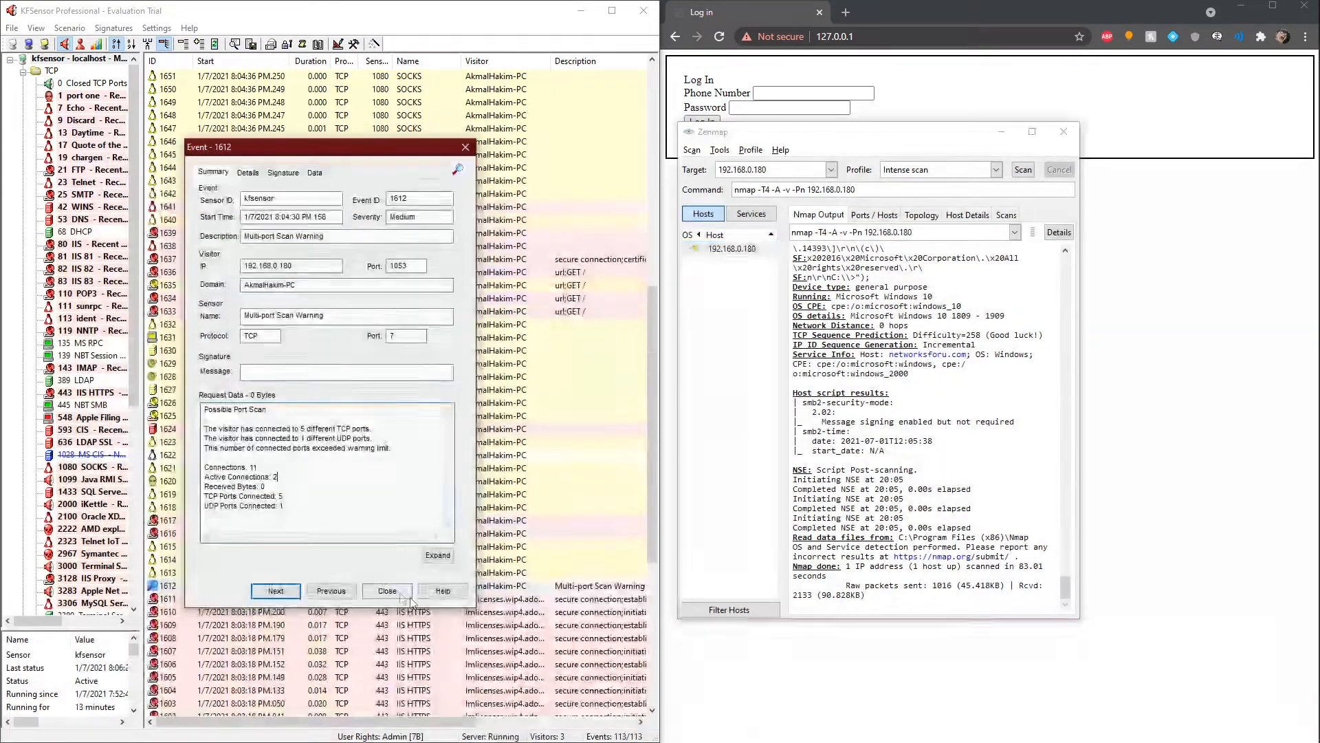
pyautogui.click(388, 592)
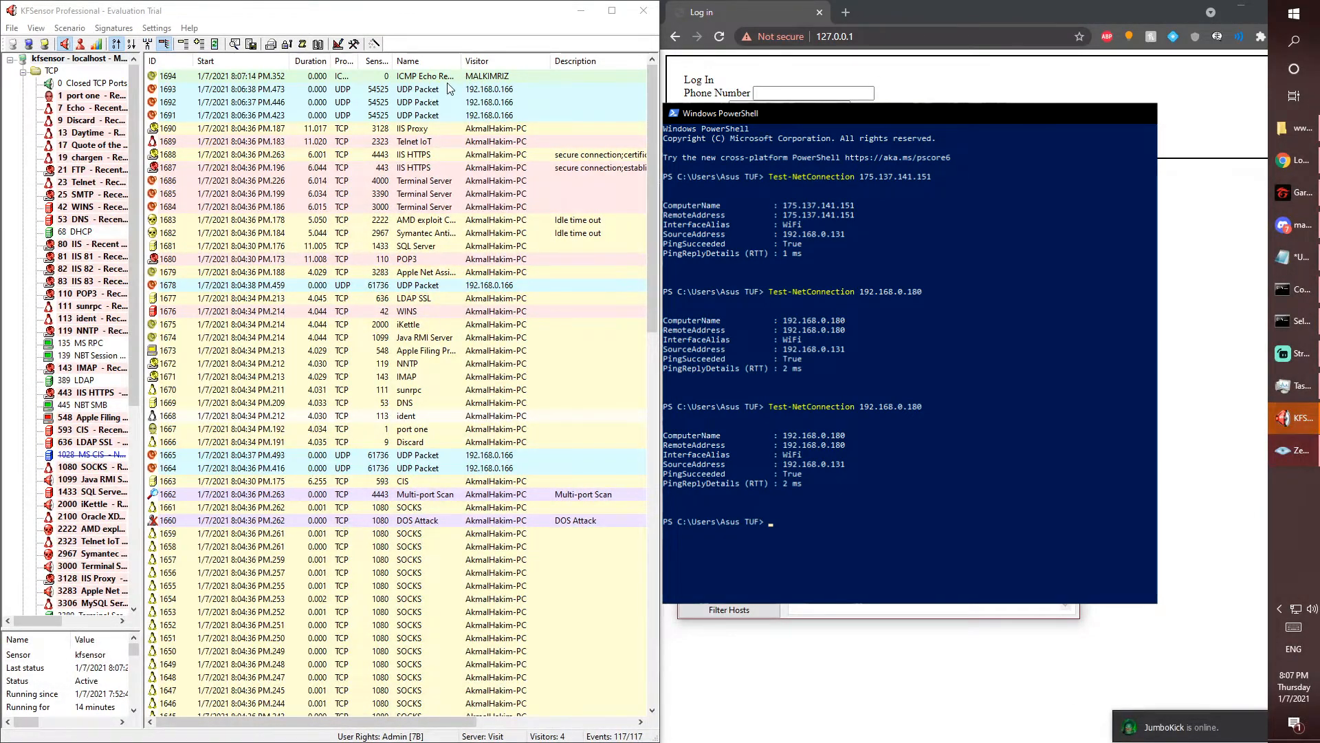
pyautogui.moveTo(455, 72)
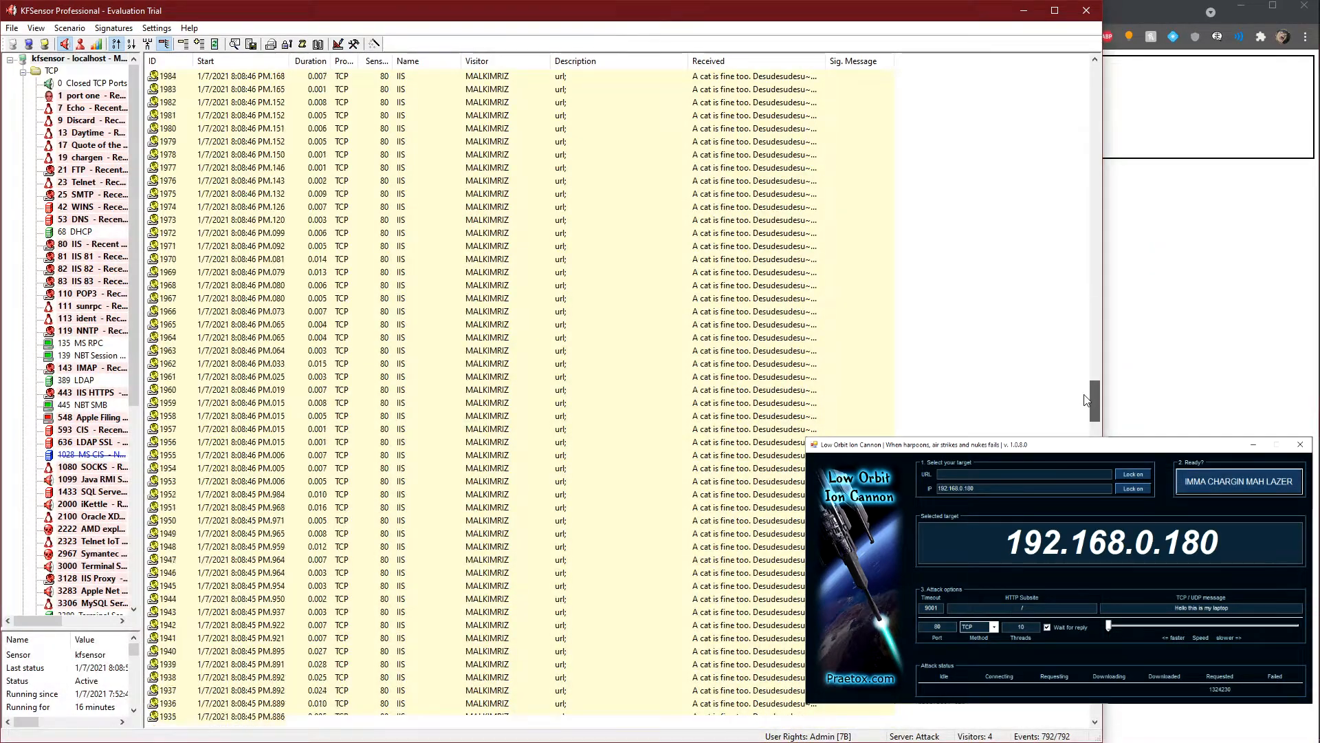
# Scroll the events list down to reach the IIS flood events from 192.168.0.131
pyautogui.scroll(-3)
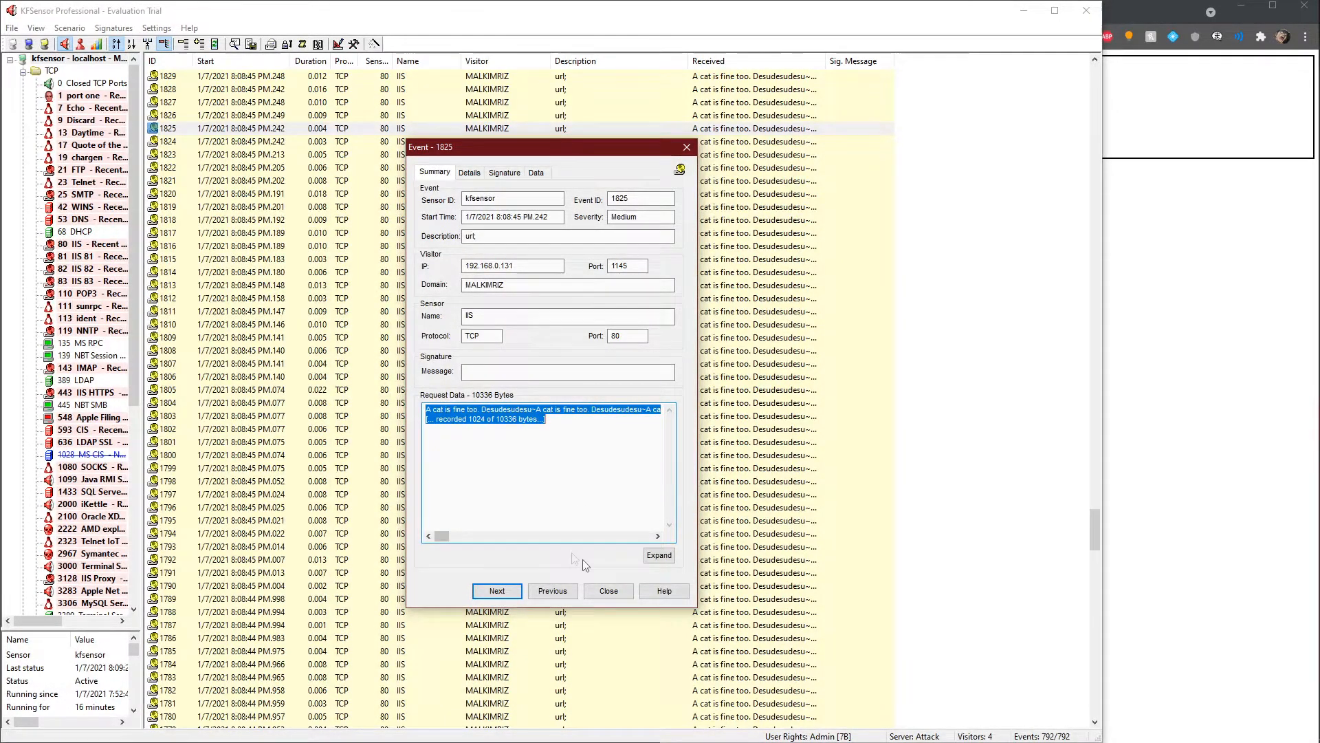
# Close the earlier flood event and the newer IIS event showing 'Hello this is my laptop'
pyautogui.click(608, 591)
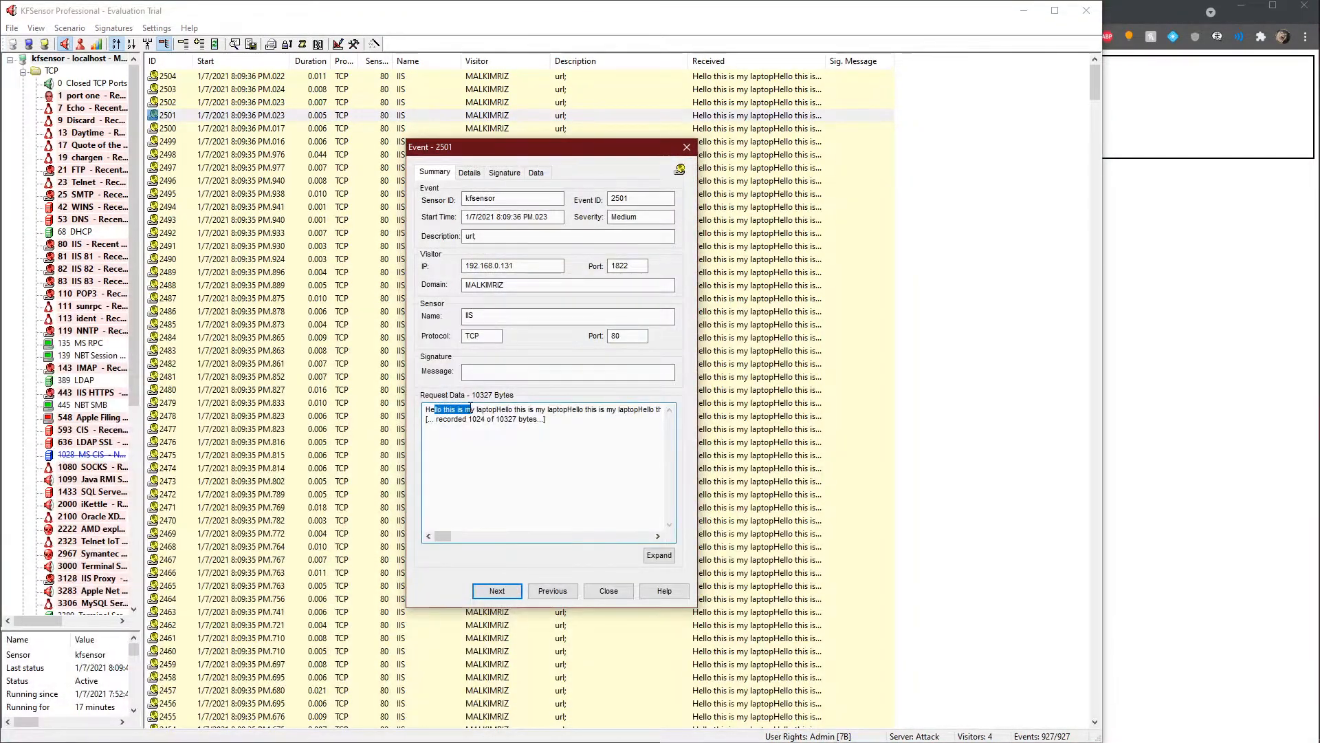
pyautogui.click(608, 591)
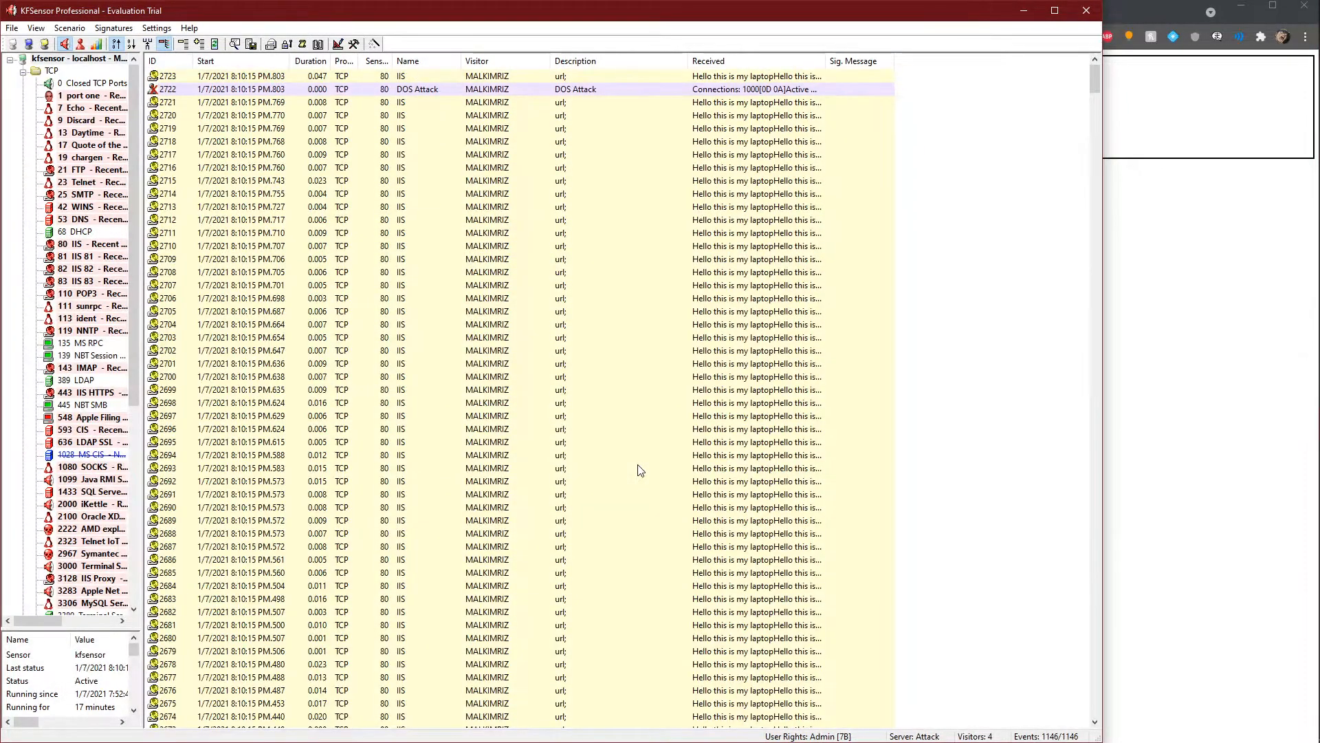
pyautogui.moveTo(775, 431)
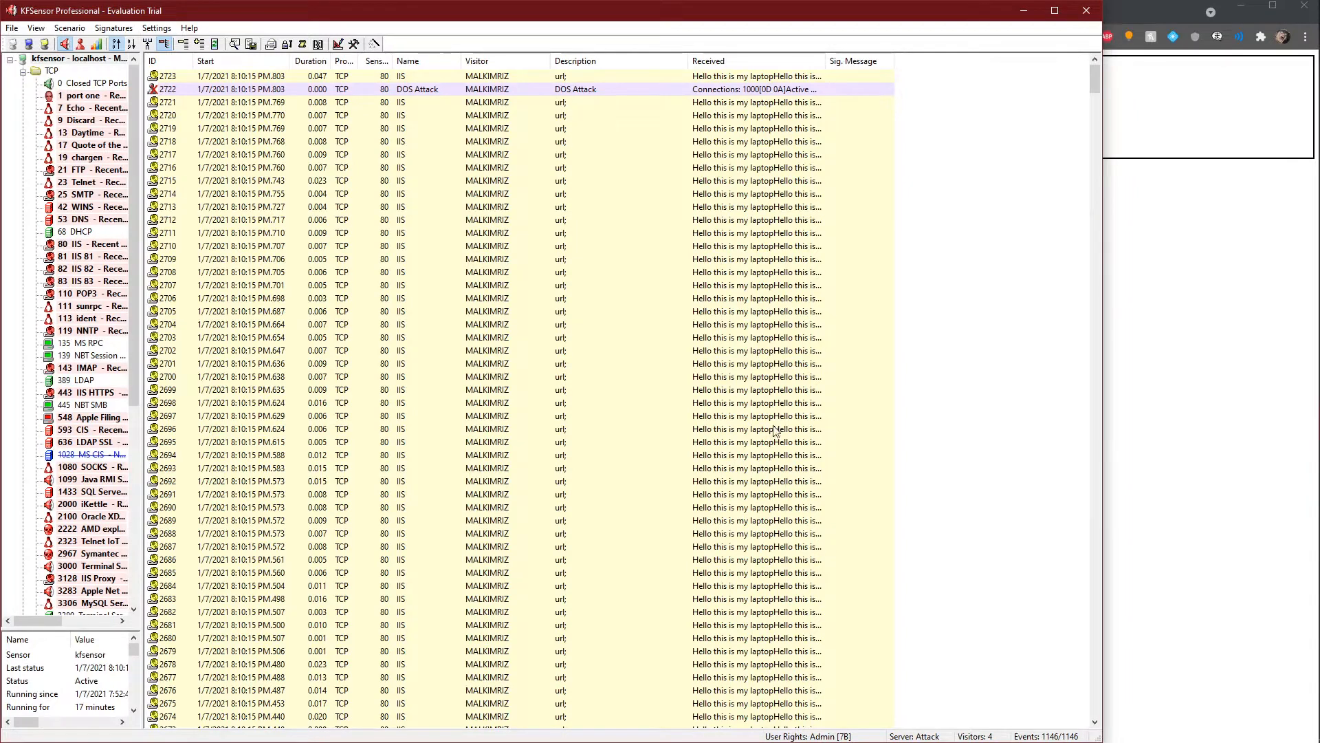
pyautogui.moveTo(616, 103)
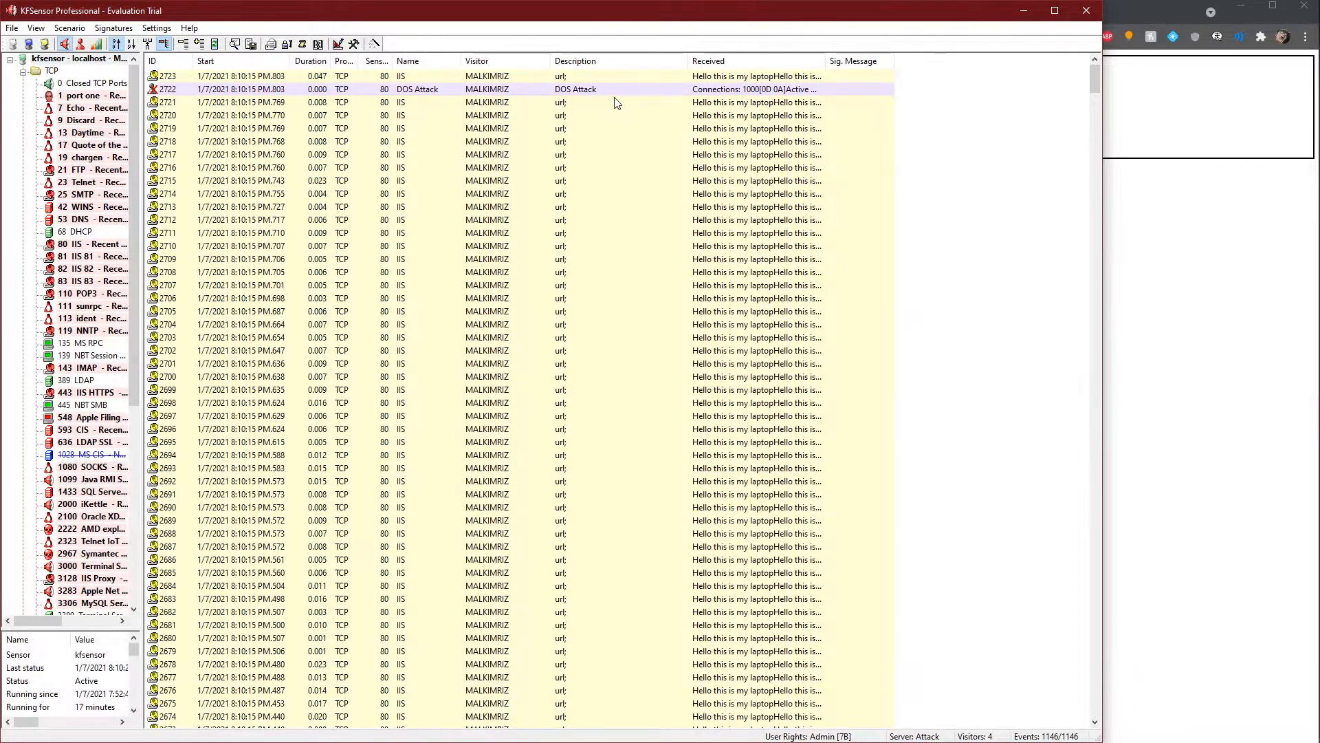